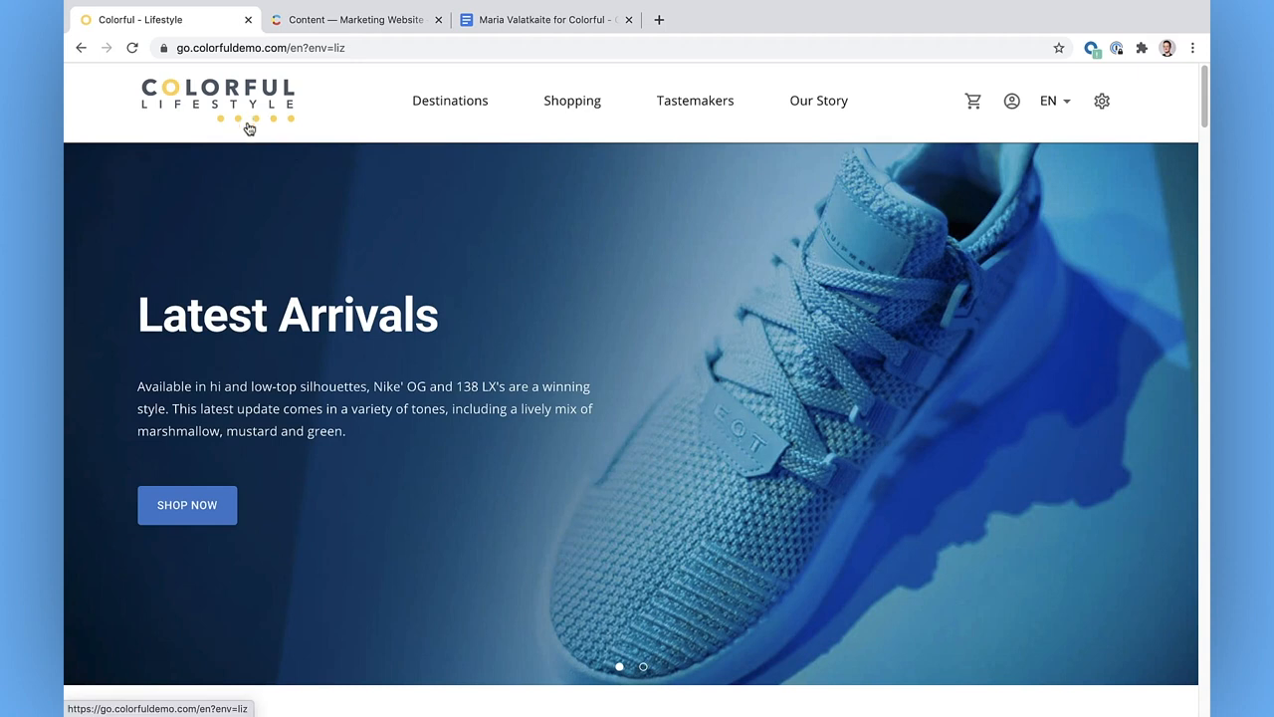
# Browse down the Colorful Lifestyle homepage and go to the Tastemakers list.
pyautogui.scroll(-3)
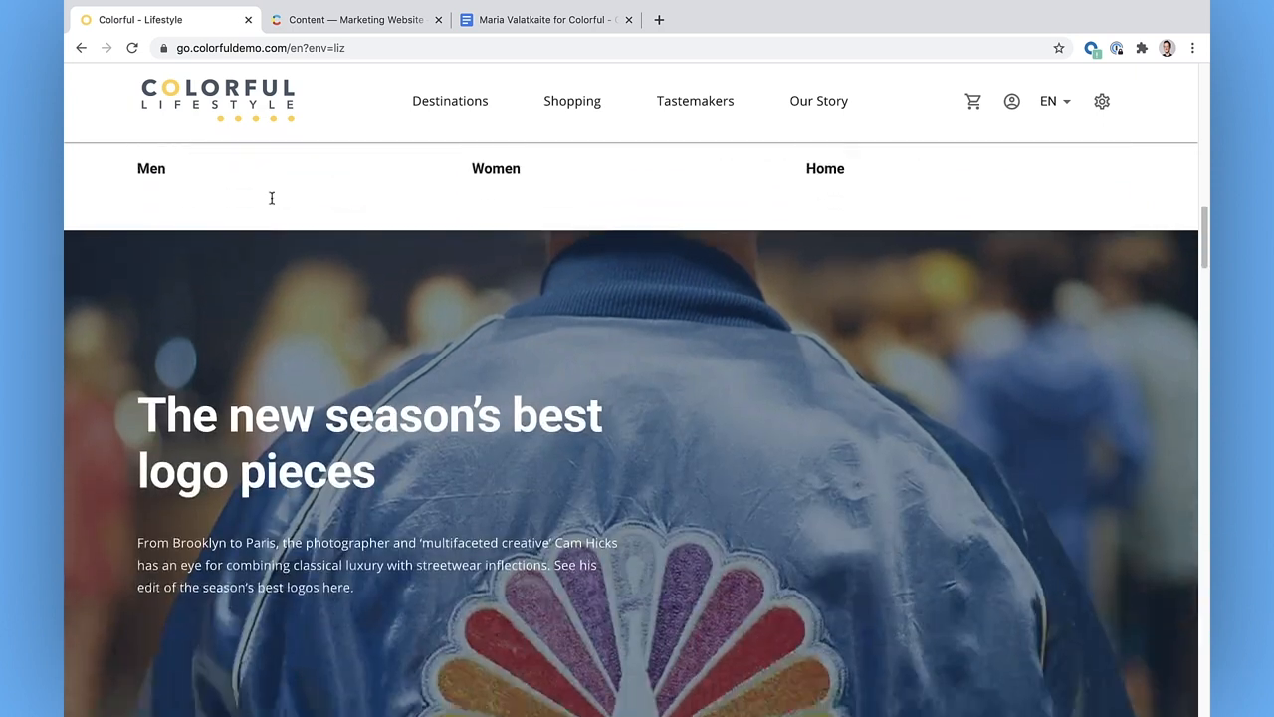
pyautogui.scroll(-3)
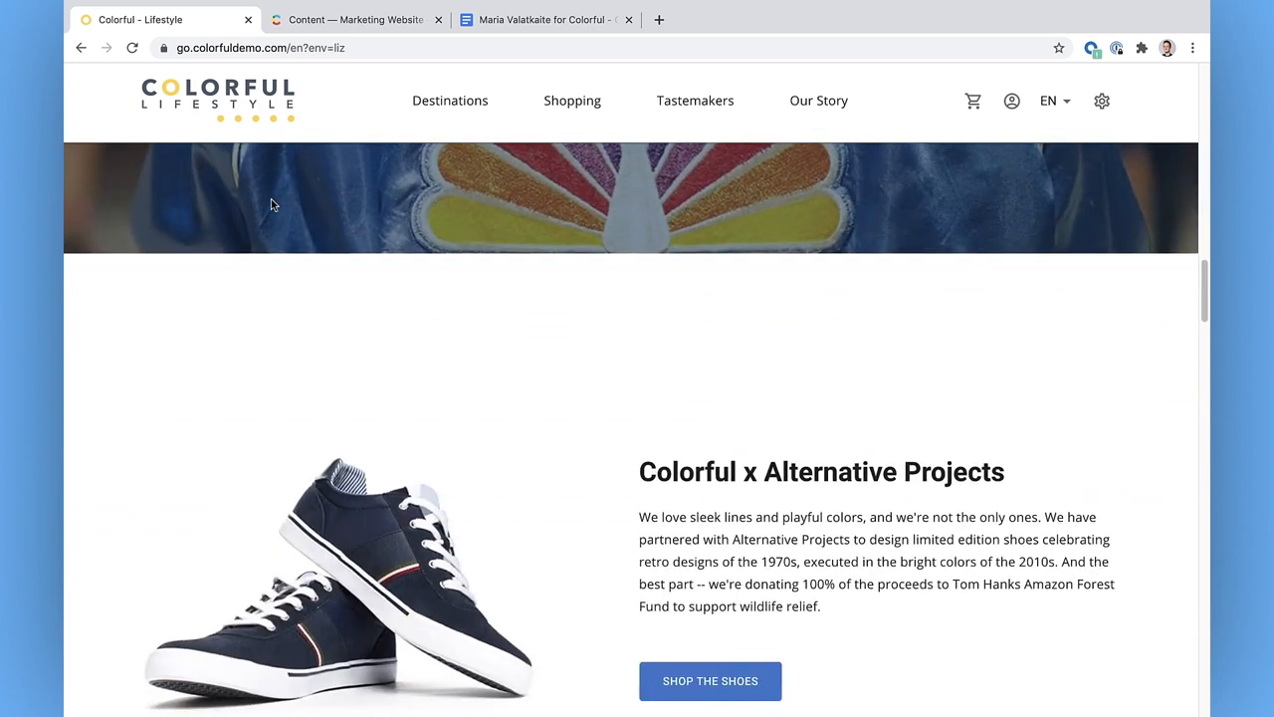
pyautogui.scroll(-3)
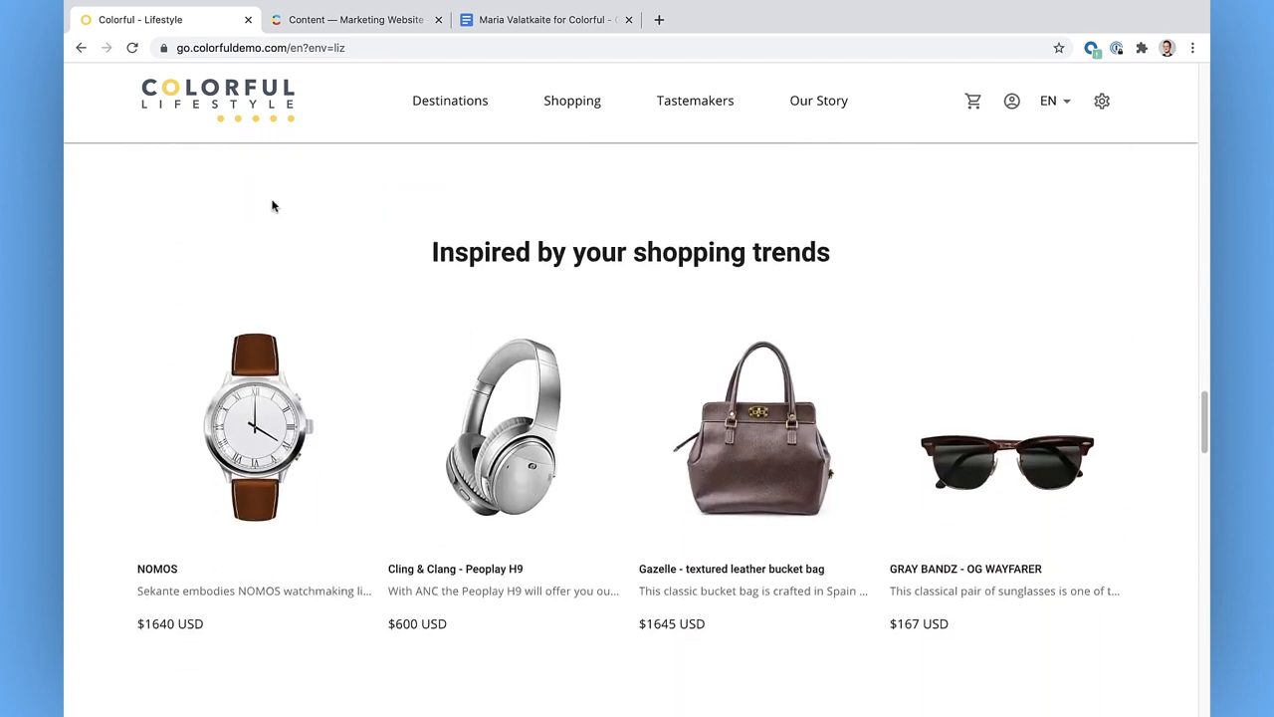
pyautogui.scroll(-3)
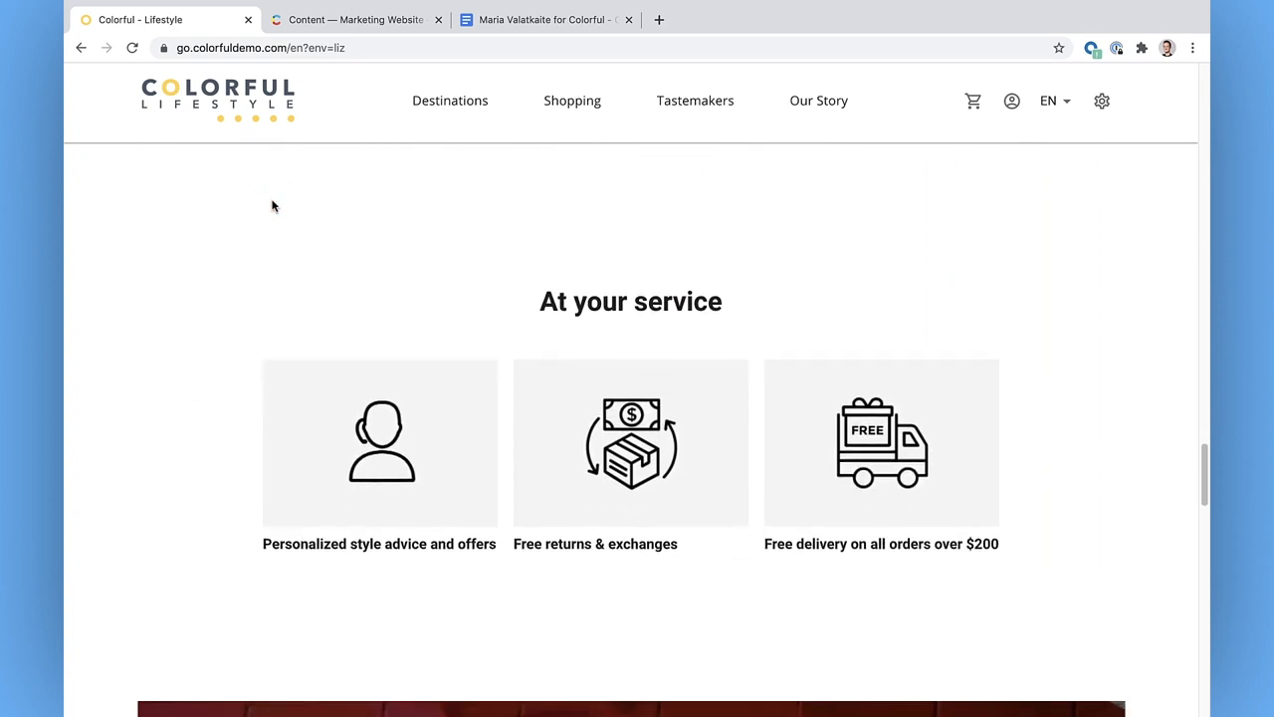
pyautogui.scroll(-3)
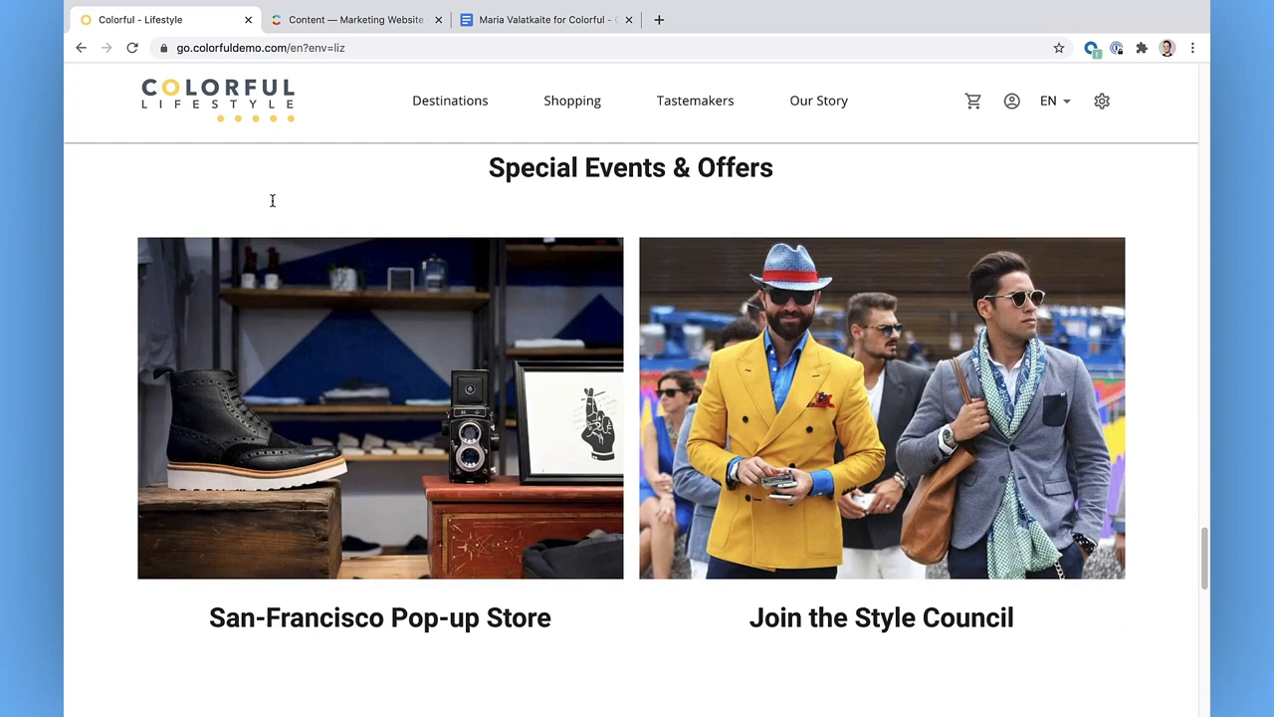
pyautogui.scroll(-3)
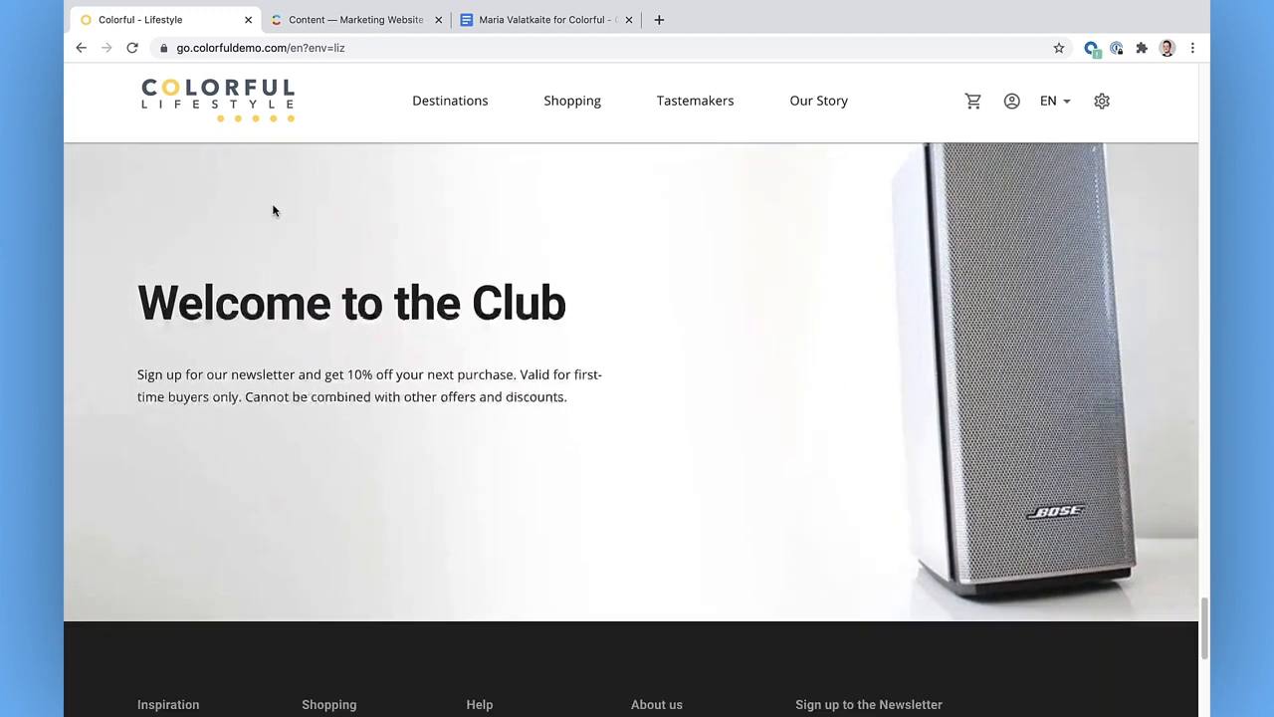
pyautogui.click(695, 99)
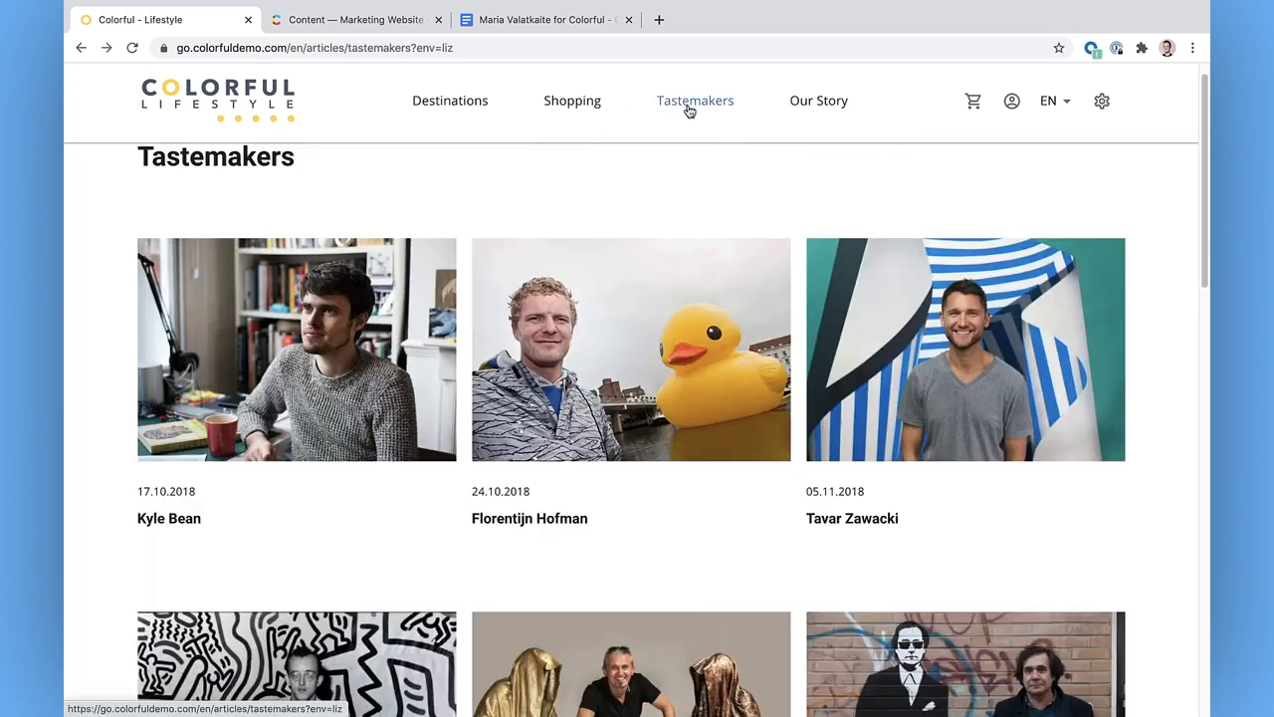
# View Kyle Bean's tastemaker article, then return to the Contentful entries list.
pyautogui.scroll(-3)
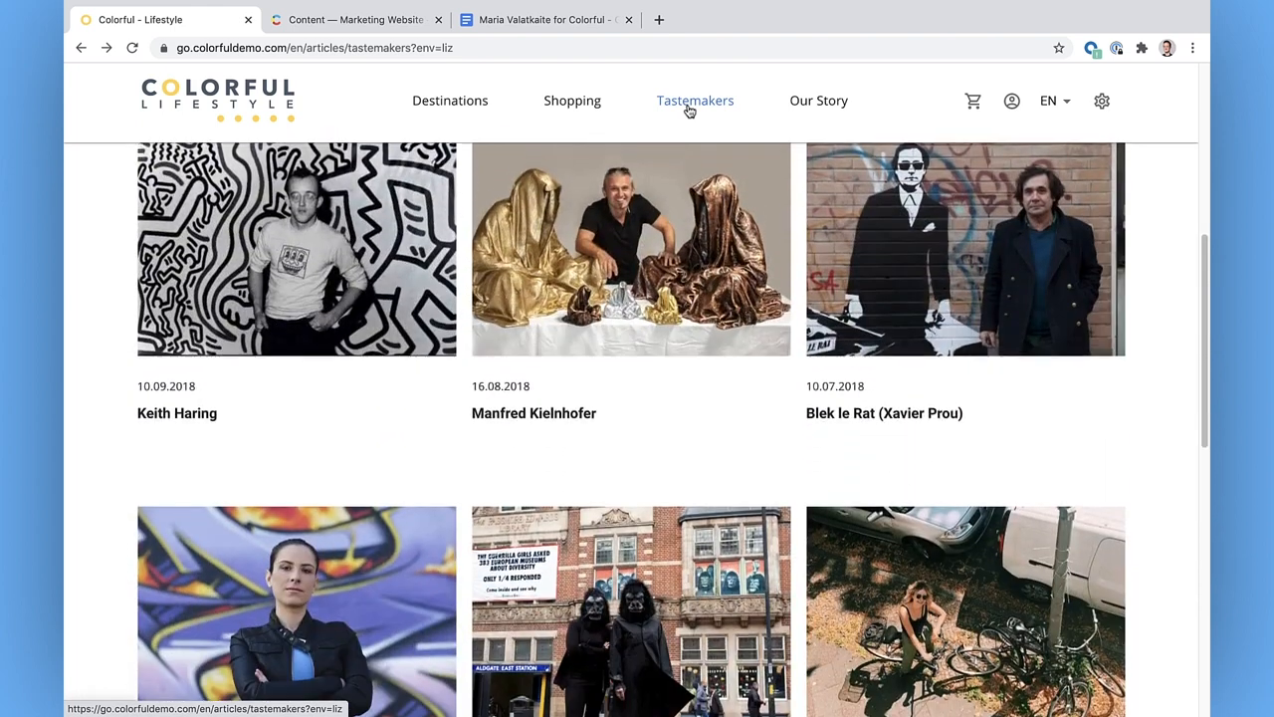
pyautogui.scroll(-3)
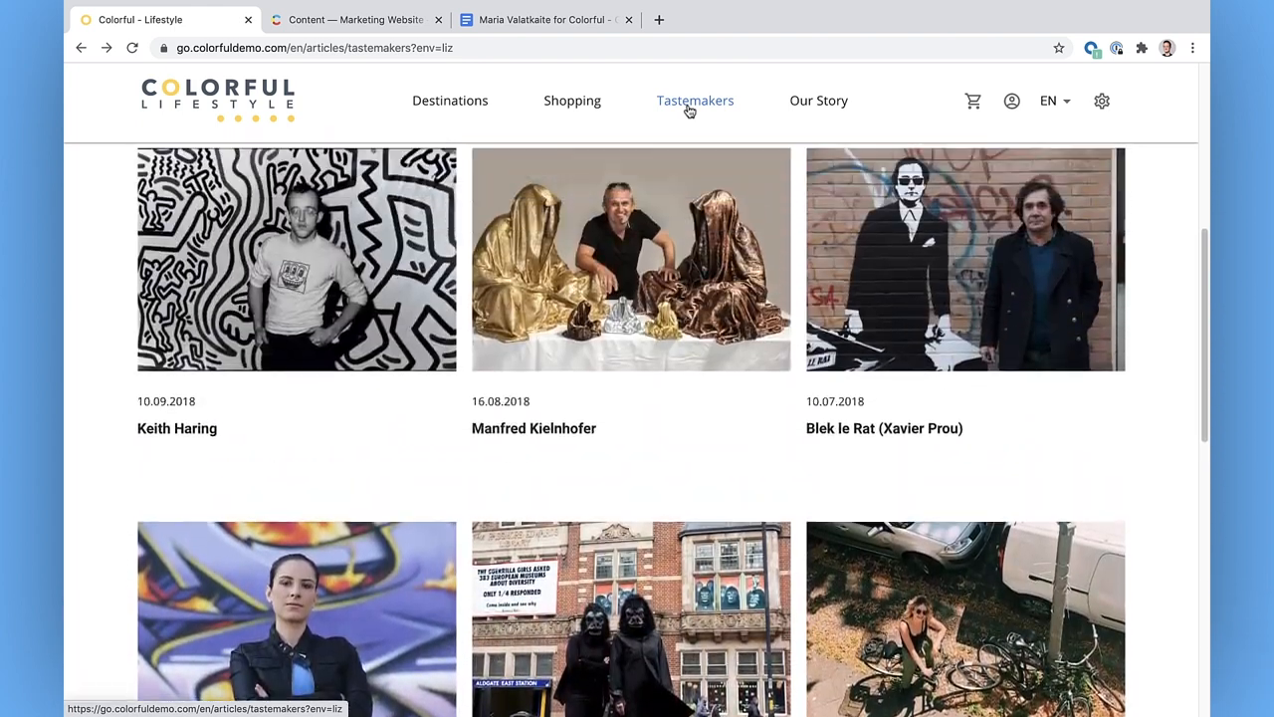
pyautogui.scroll(3)
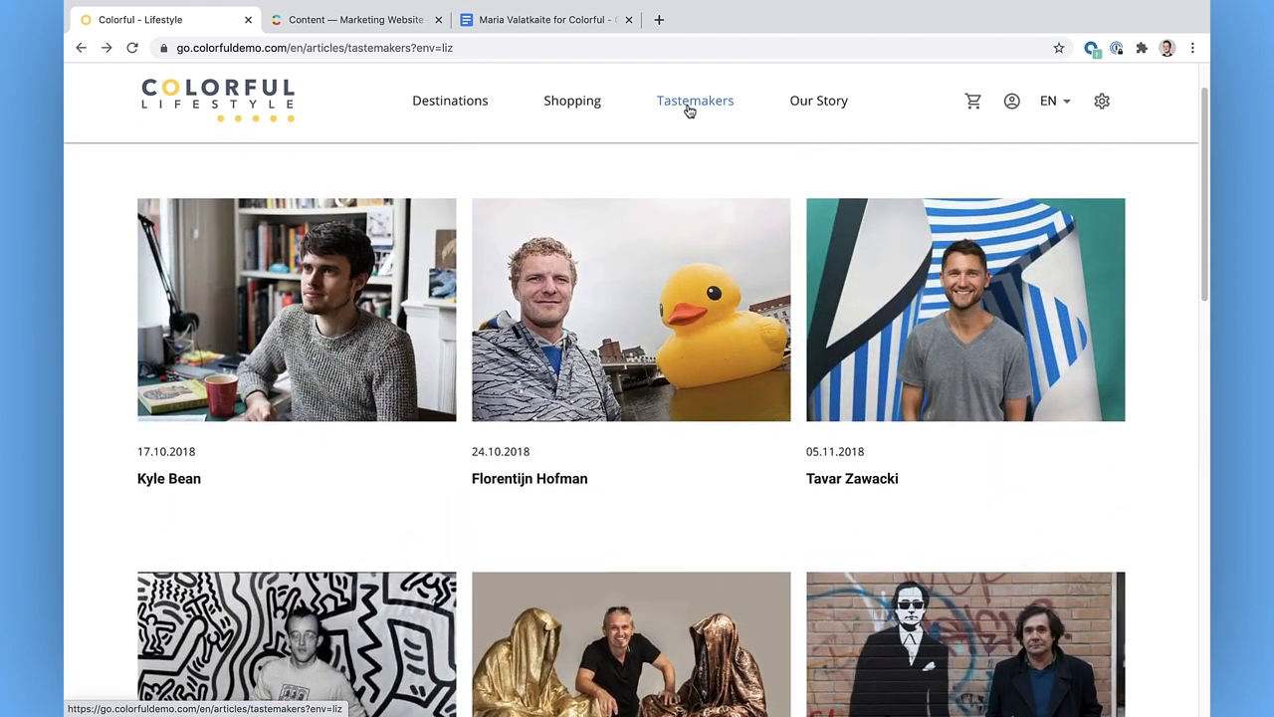
pyautogui.moveTo(155, 479)
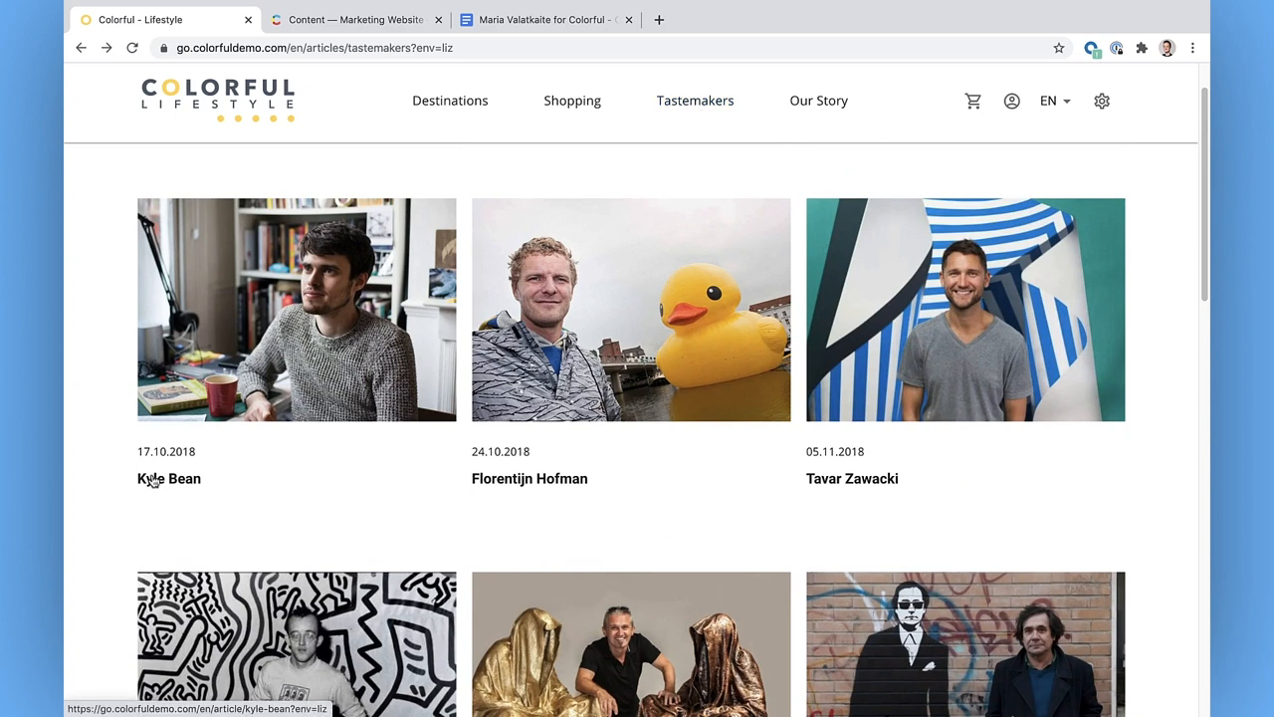
pyautogui.click(167, 477)
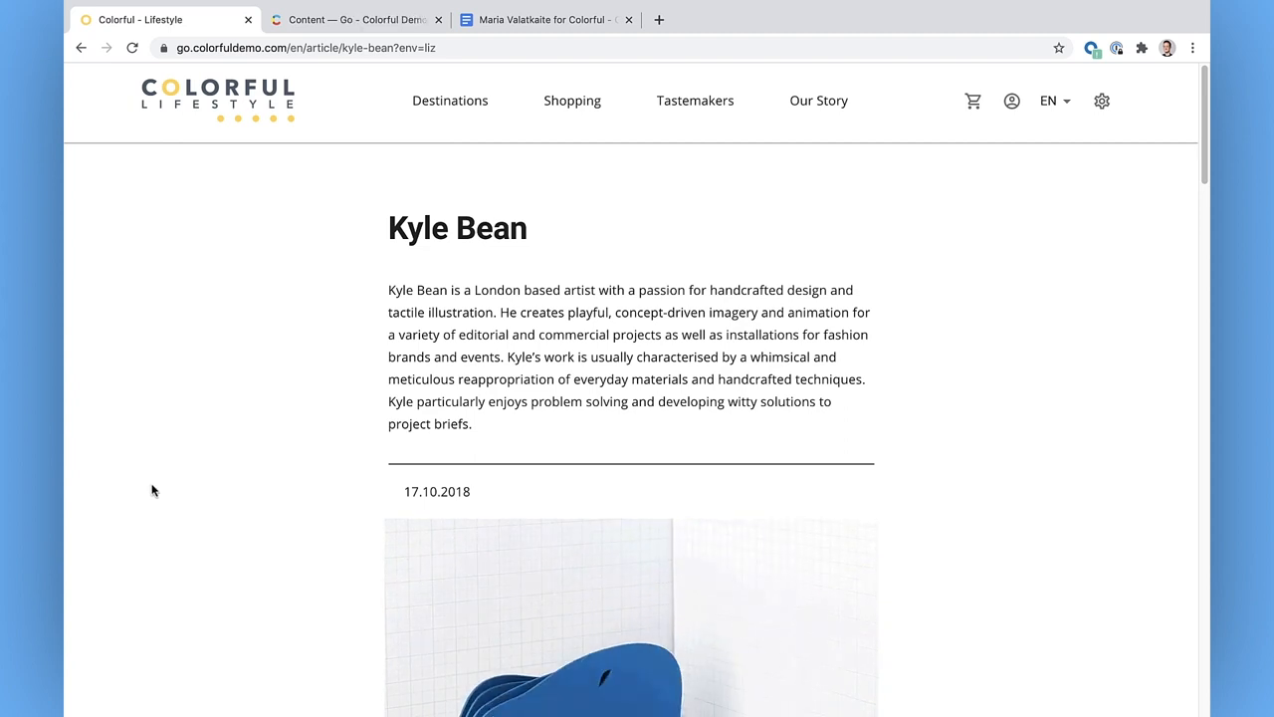
pyautogui.click(354, 20)
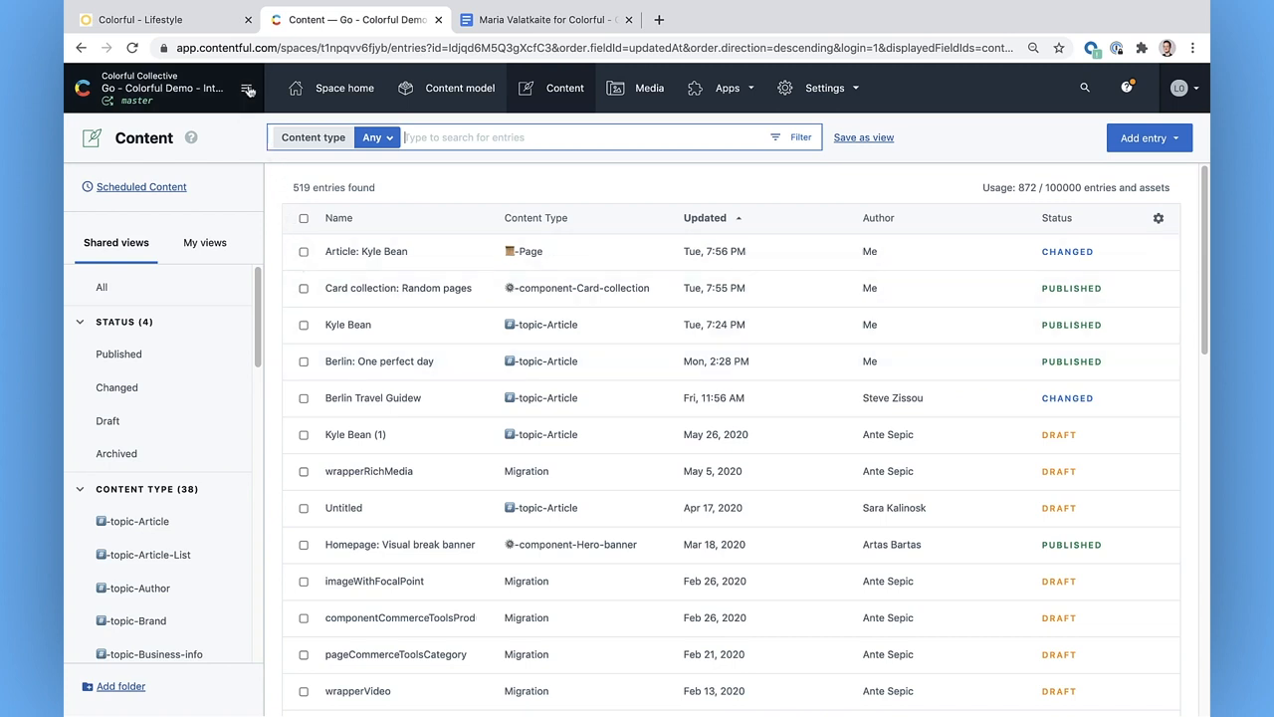
# Switch the Go - Colorful Demo - Internal space to its liz environment via the space switcher.
pyautogui.click(247, 87)
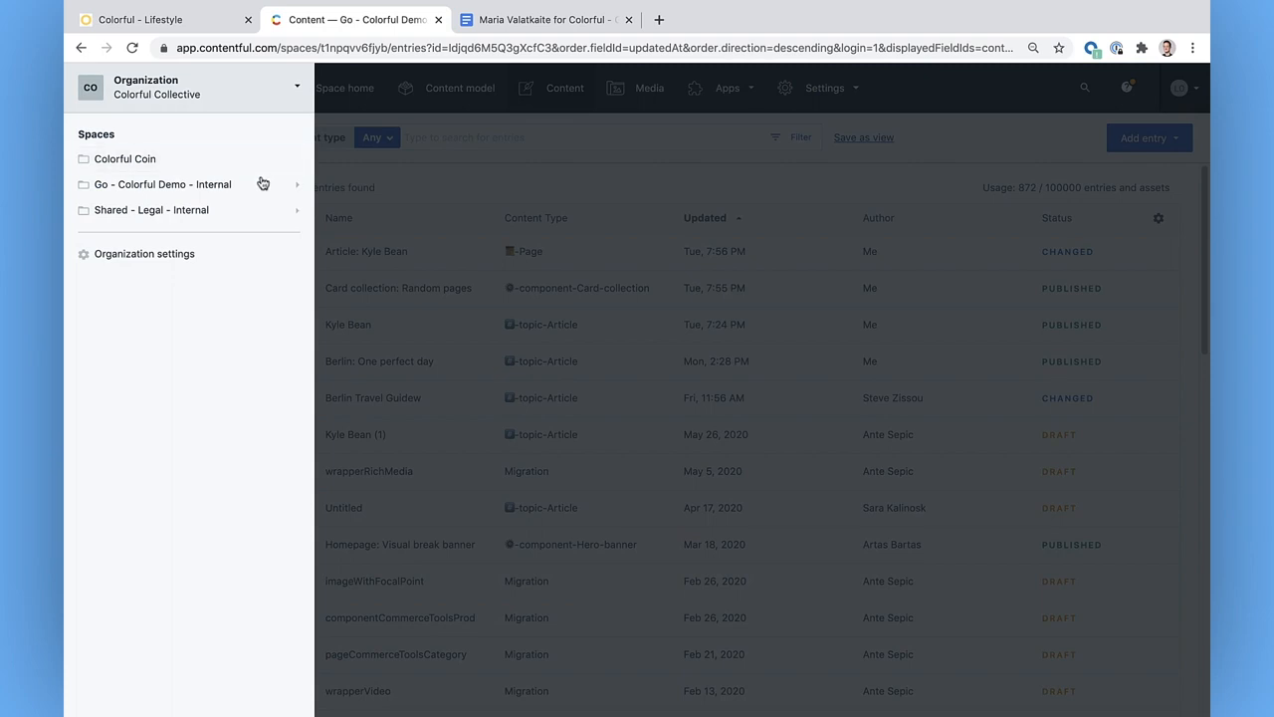
pyautogui.moveTo(295, 191)
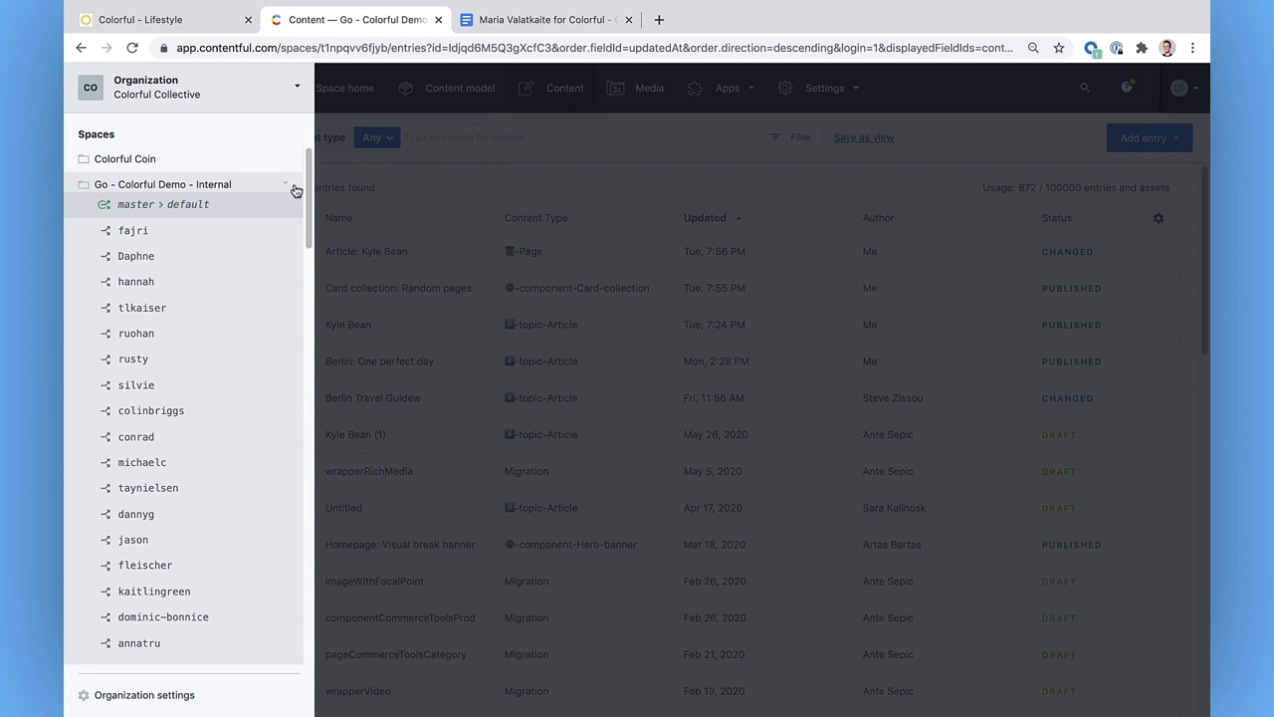
pyautogui.scroll(-3)
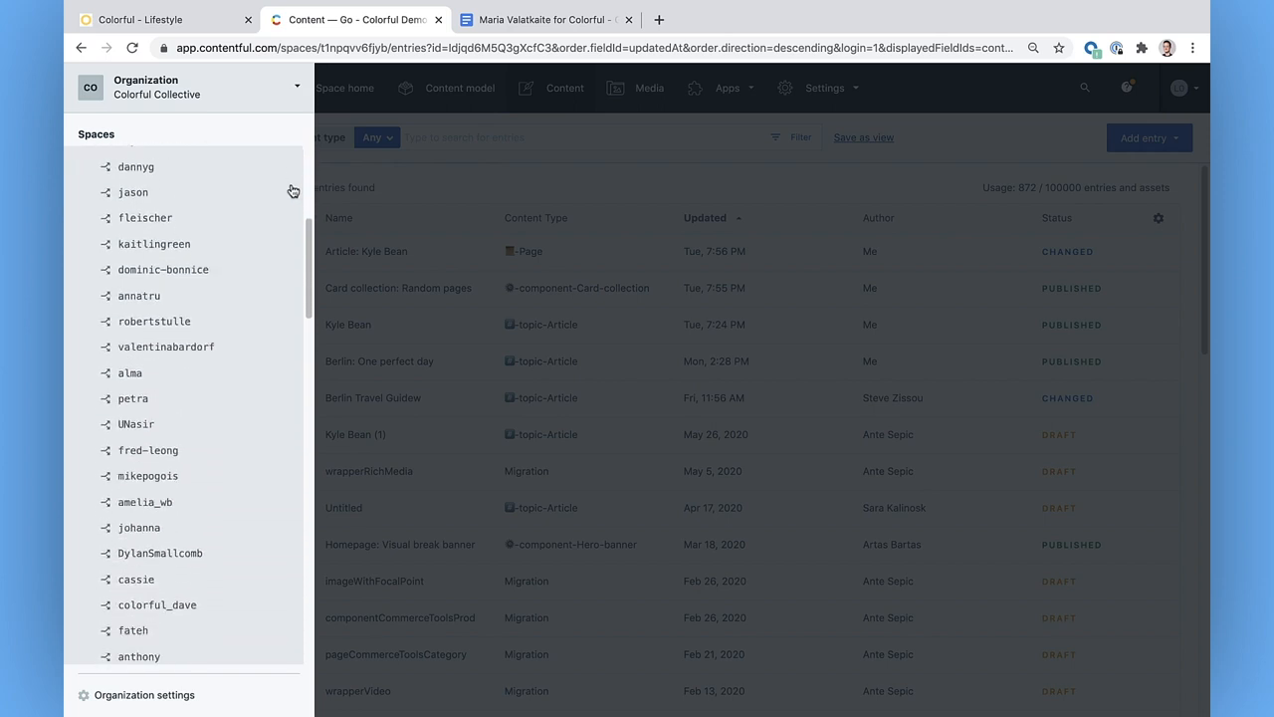
pyautogui.scroll(-3)
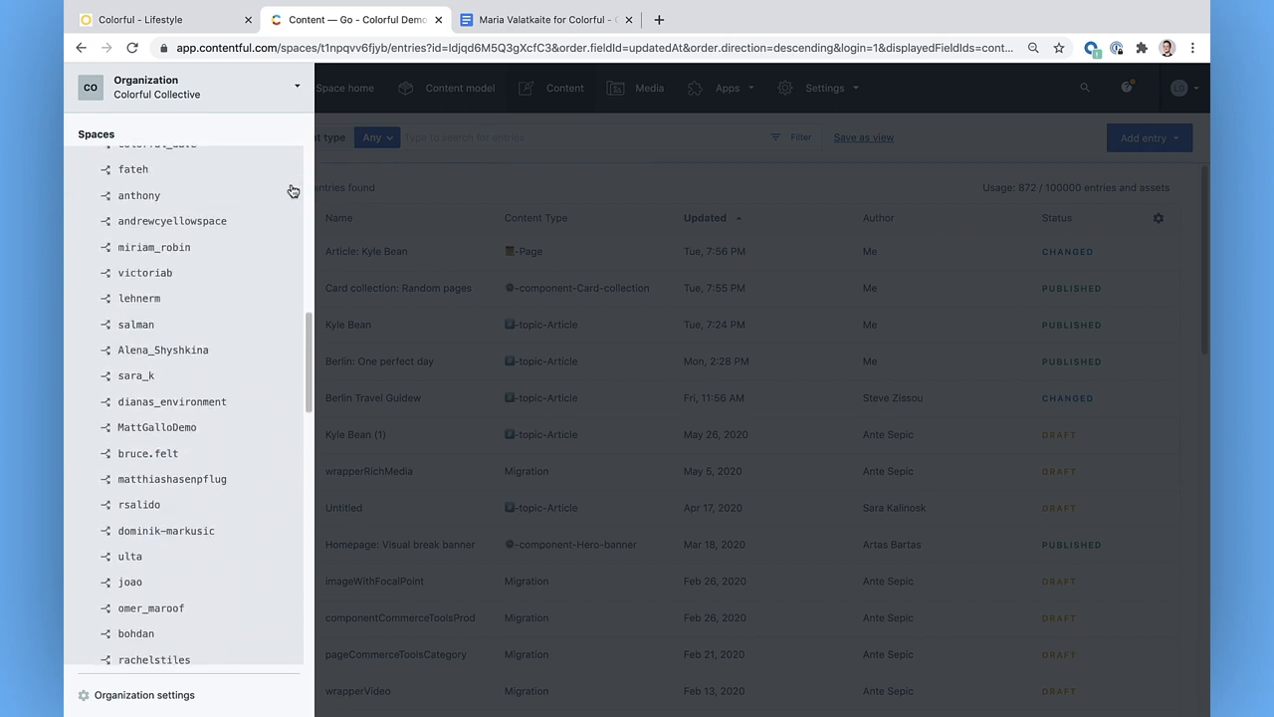
pyautogui.scroll(-3)
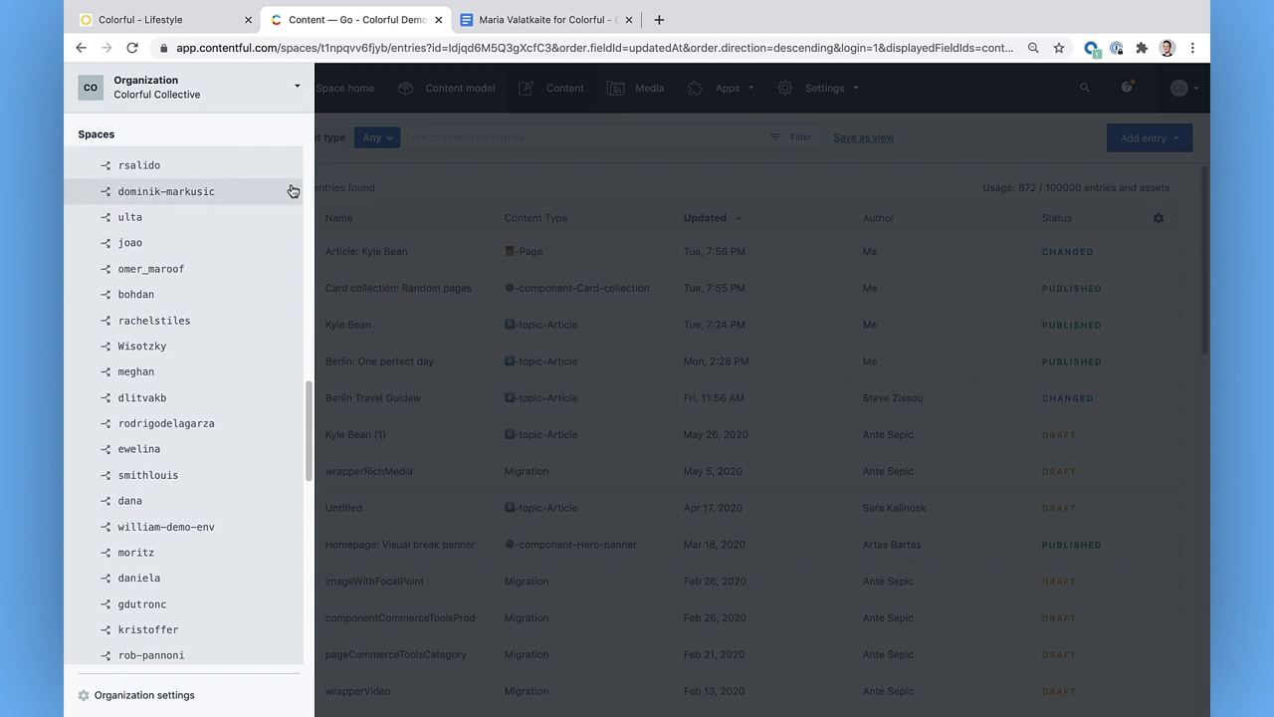
pyautogui.scroll(-3)
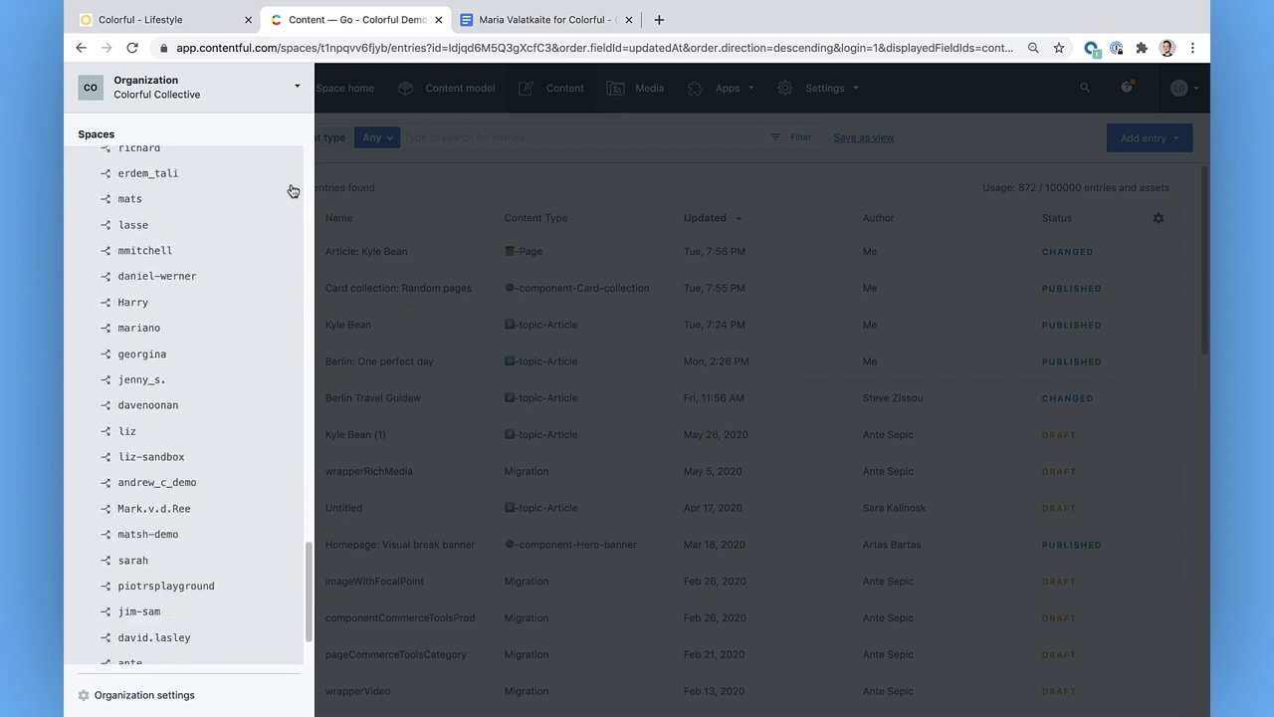
pyautogui.scroll(-3)
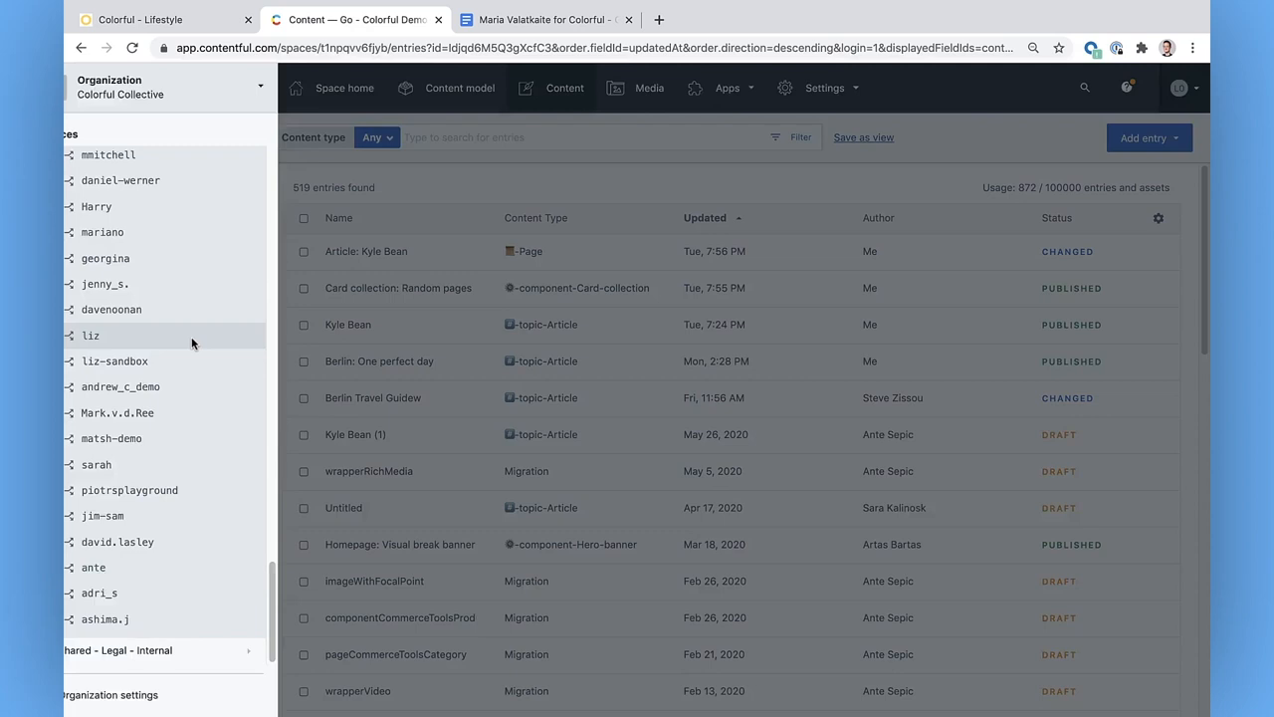
pyautogui.click(91, 334)
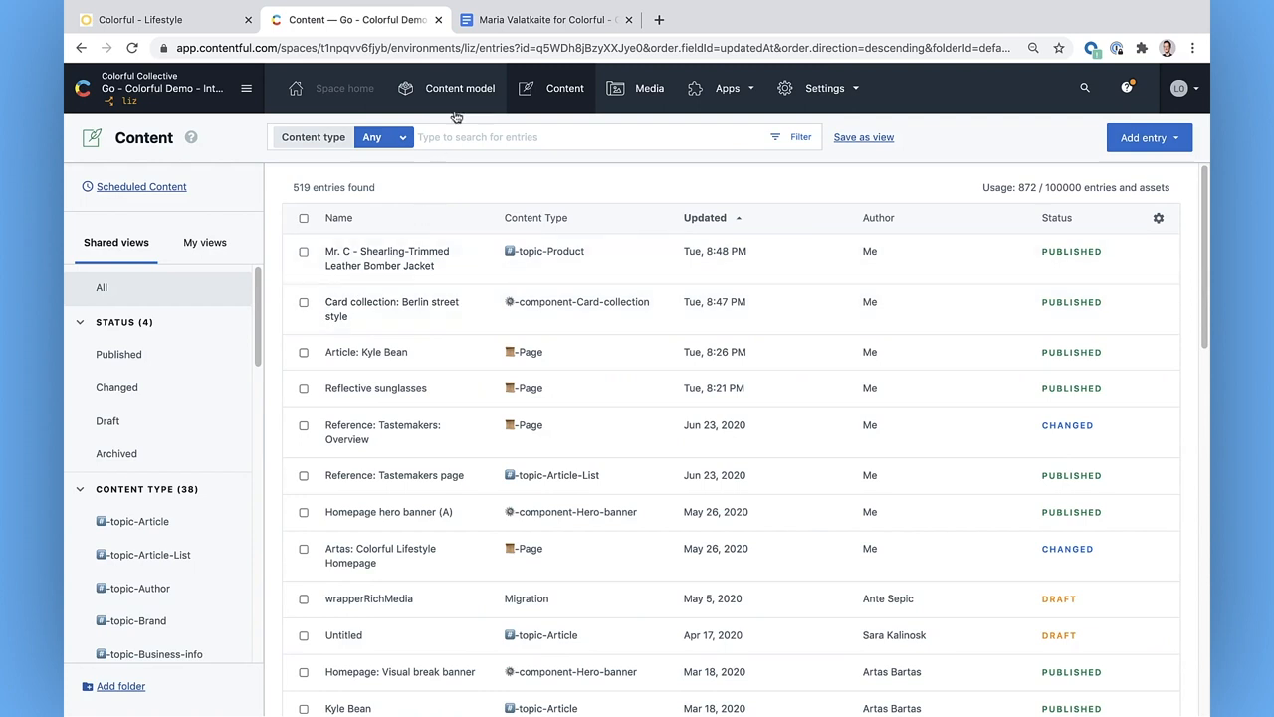
pyautogui.click(461, 88)
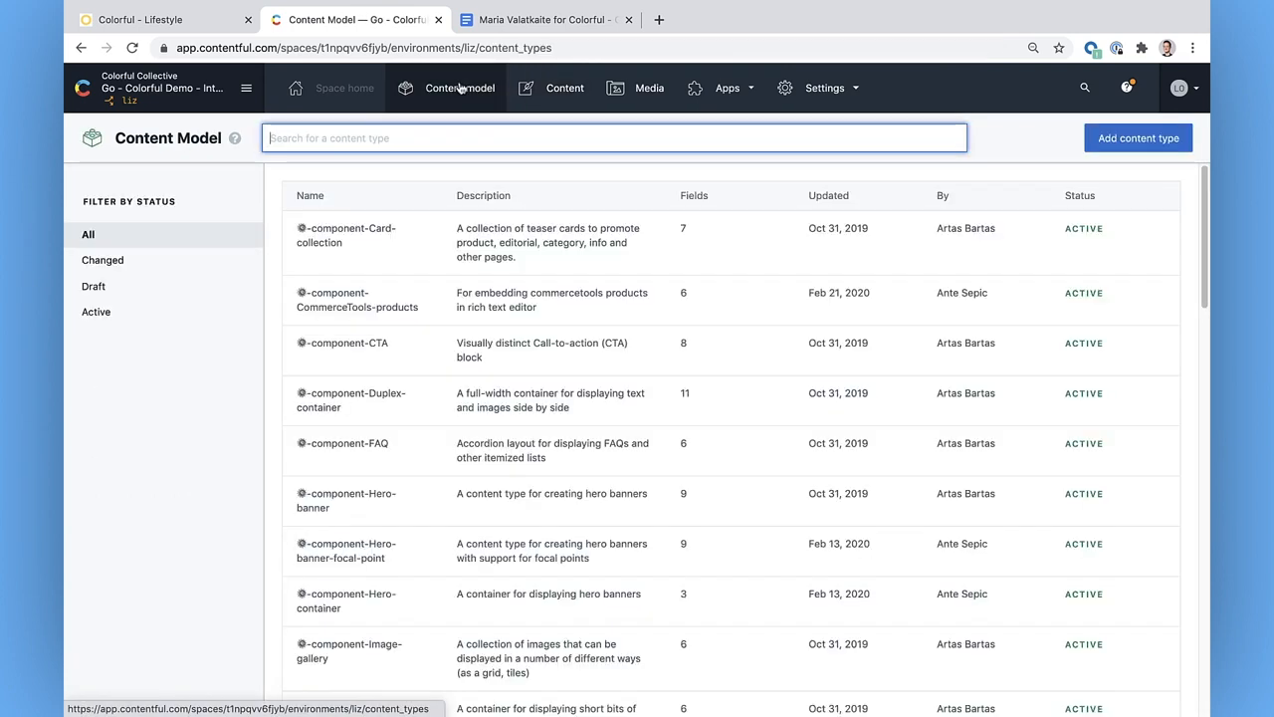
pyautogui.click(565, 88)
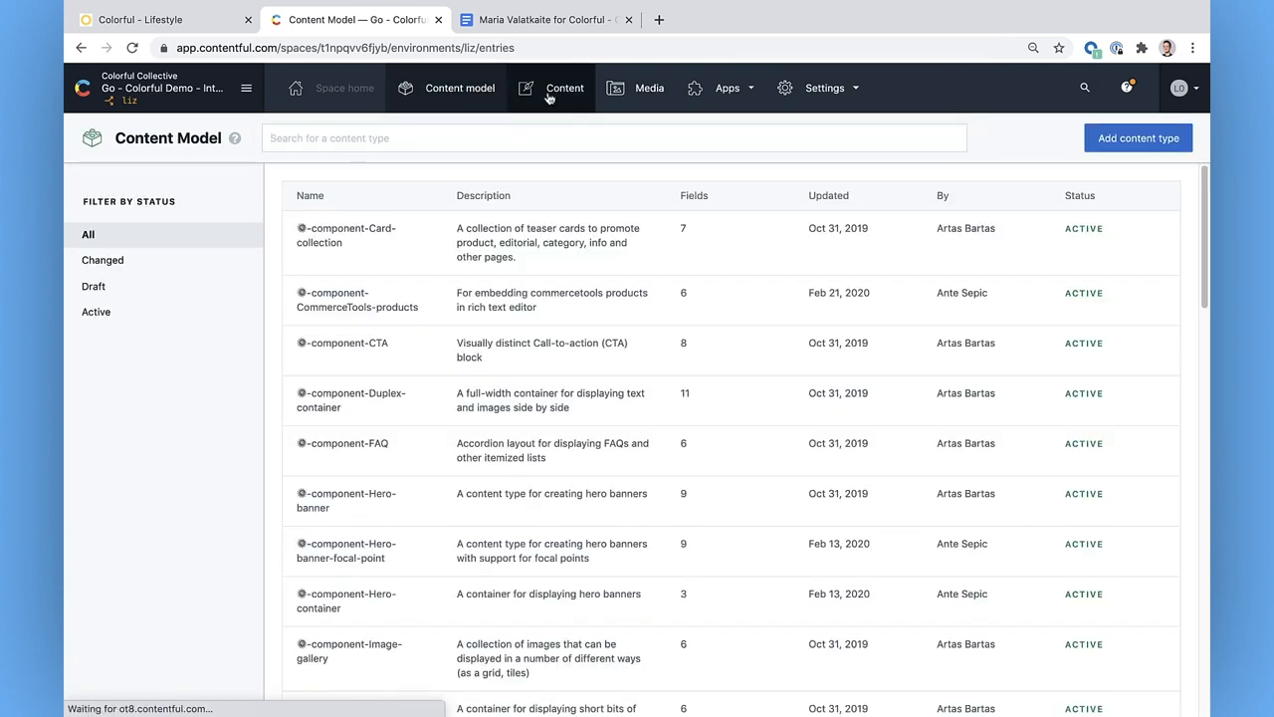
pyautogui.click(565, 88)
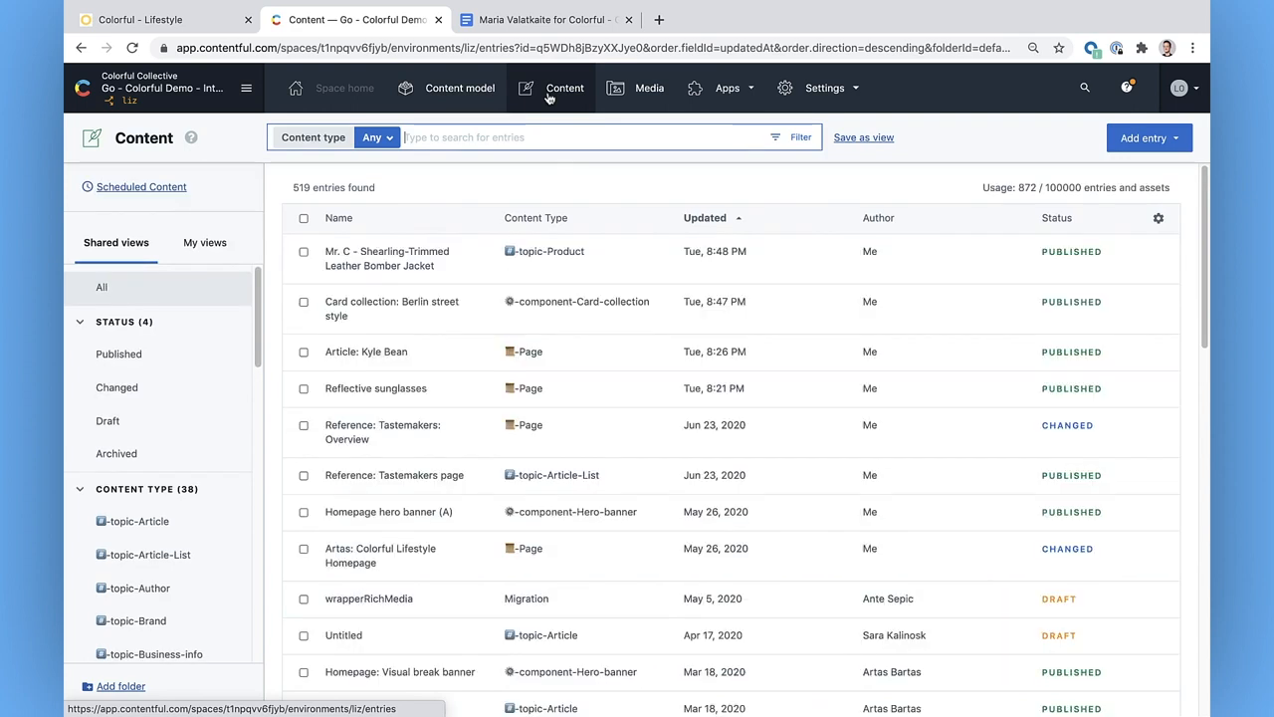
pyautogui.moveTo(585, 247)
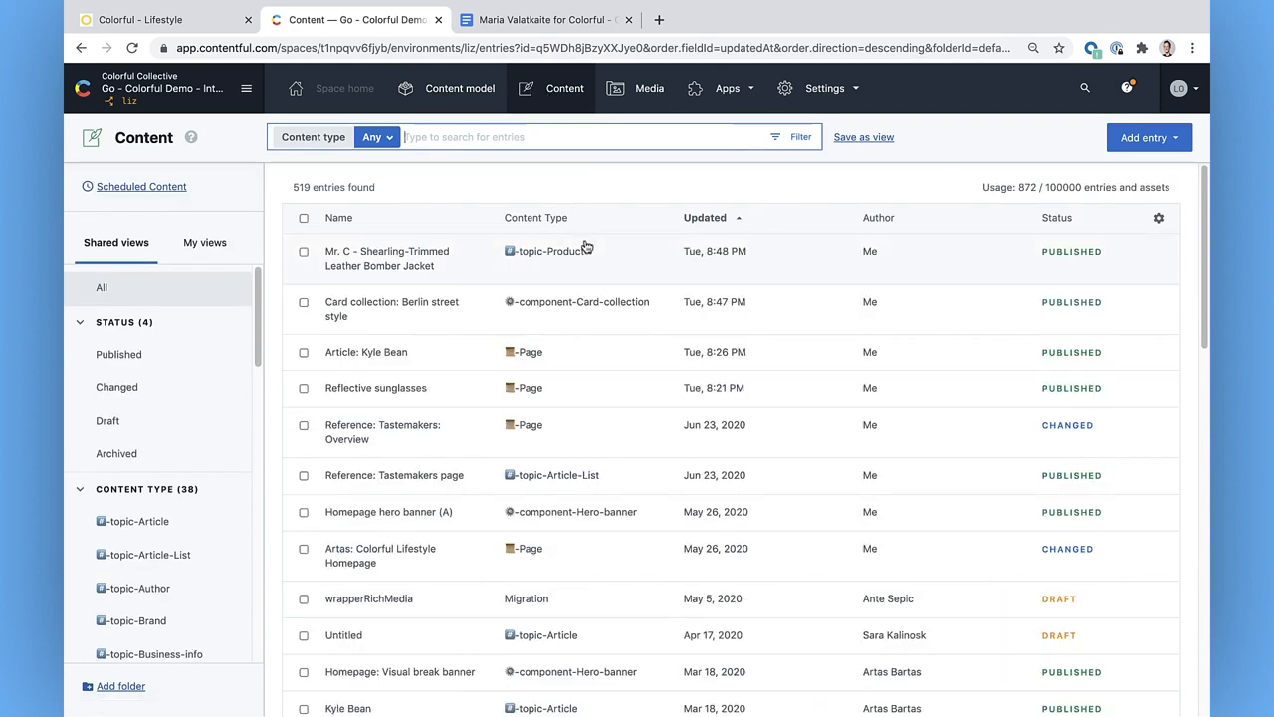
pyautogui.scroll(-3)
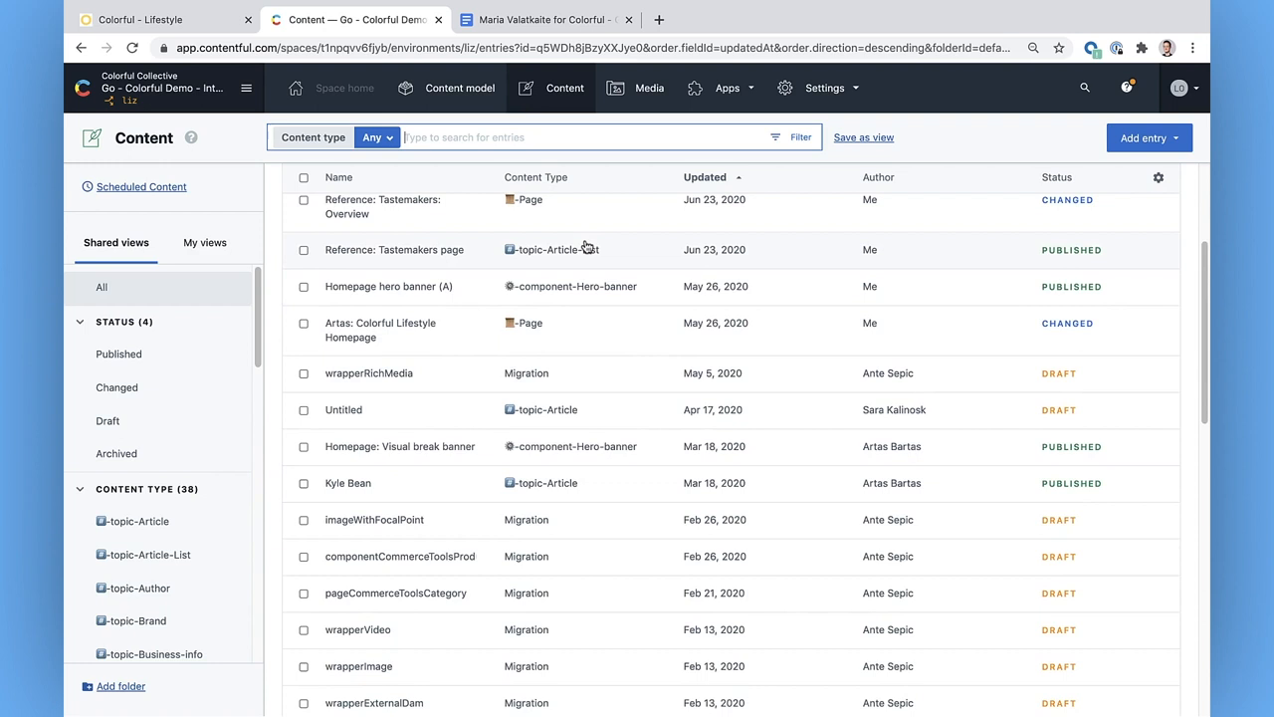
pyautogui.scroll(-3)
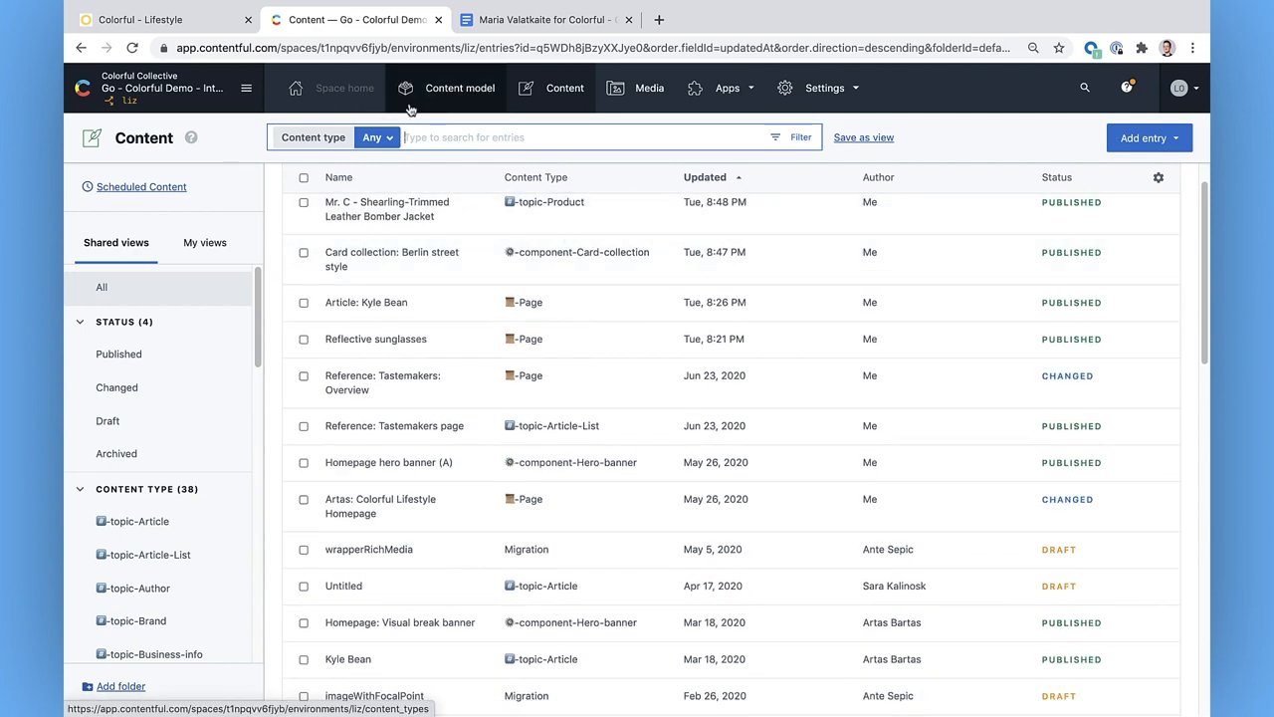
# Add an updatedBy filter, browse its user list and dismiss it without choosing anyone.
pyautogui.click(376, 137)
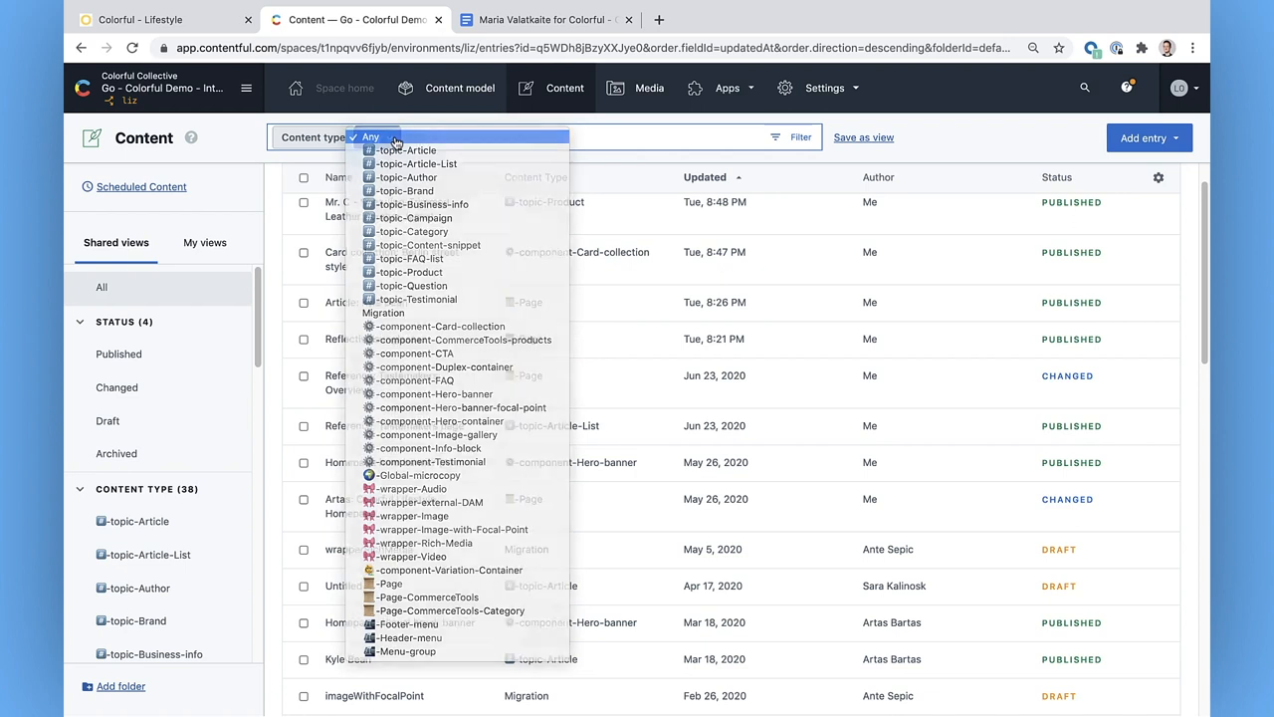
pyautogui.click(376, 136)
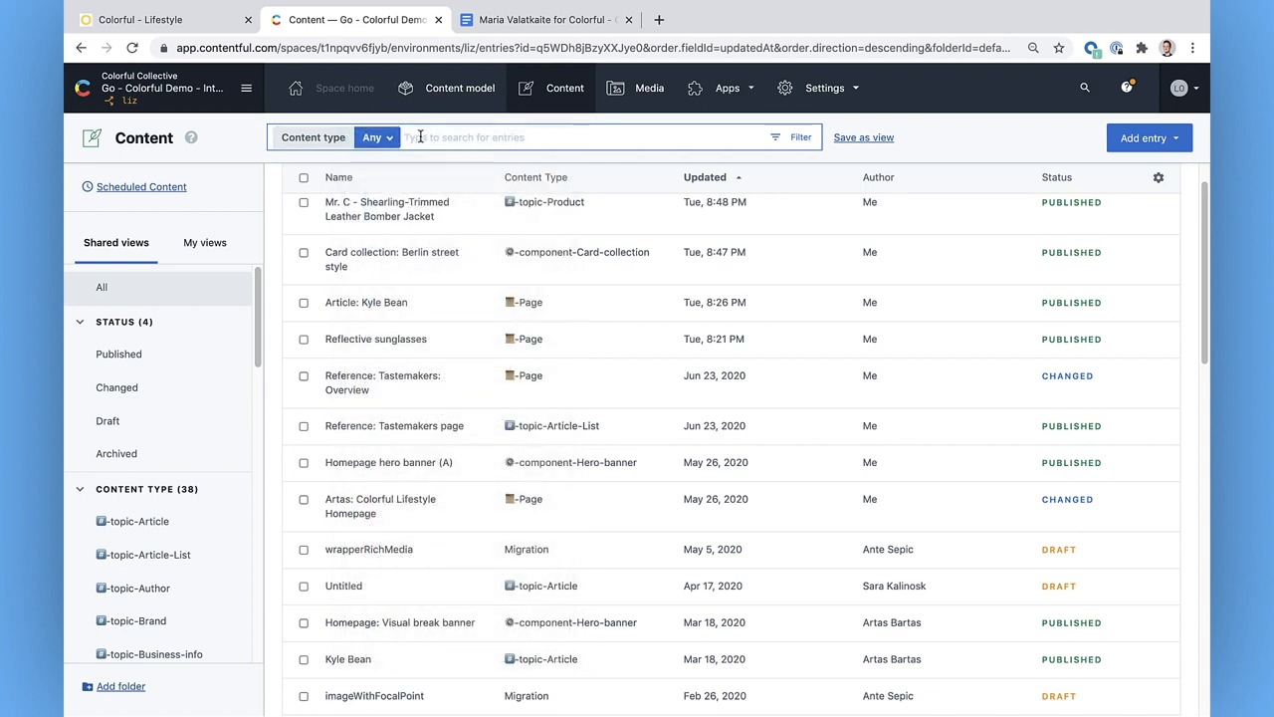
pyautogui.write('updated')
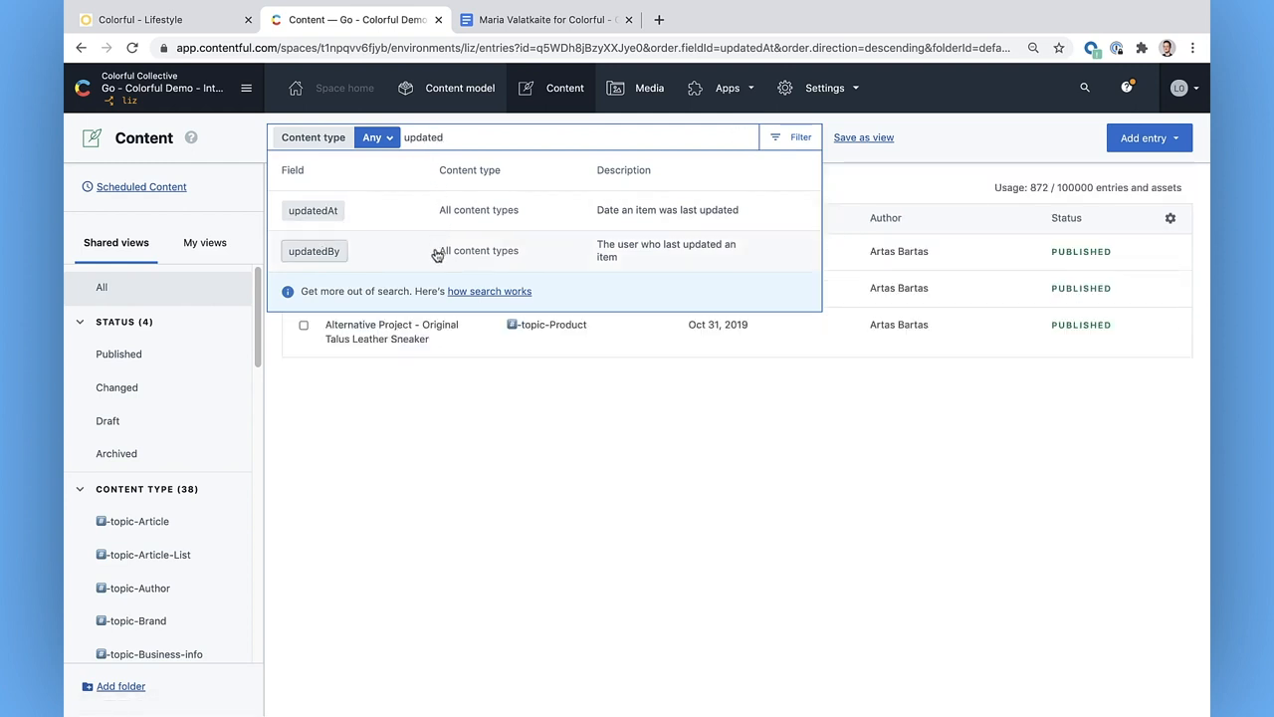
pyautogui.click(315, 250)
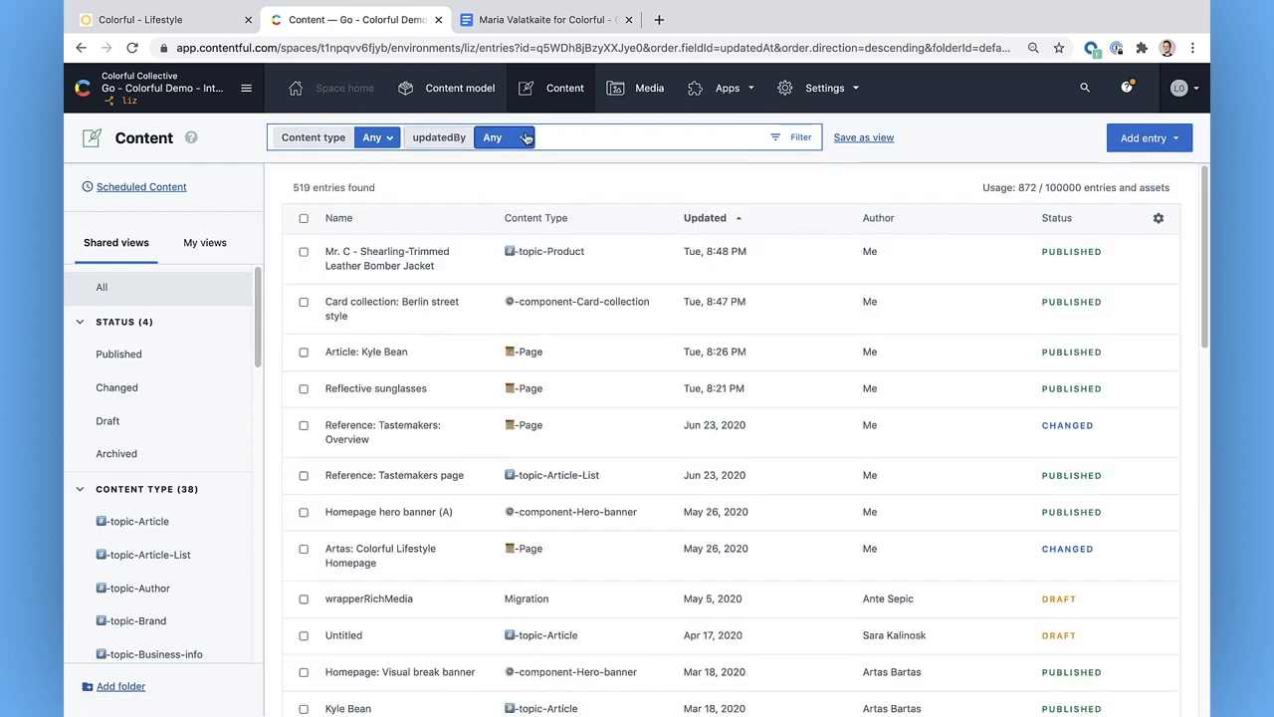
pyautogui.click(505, 138)
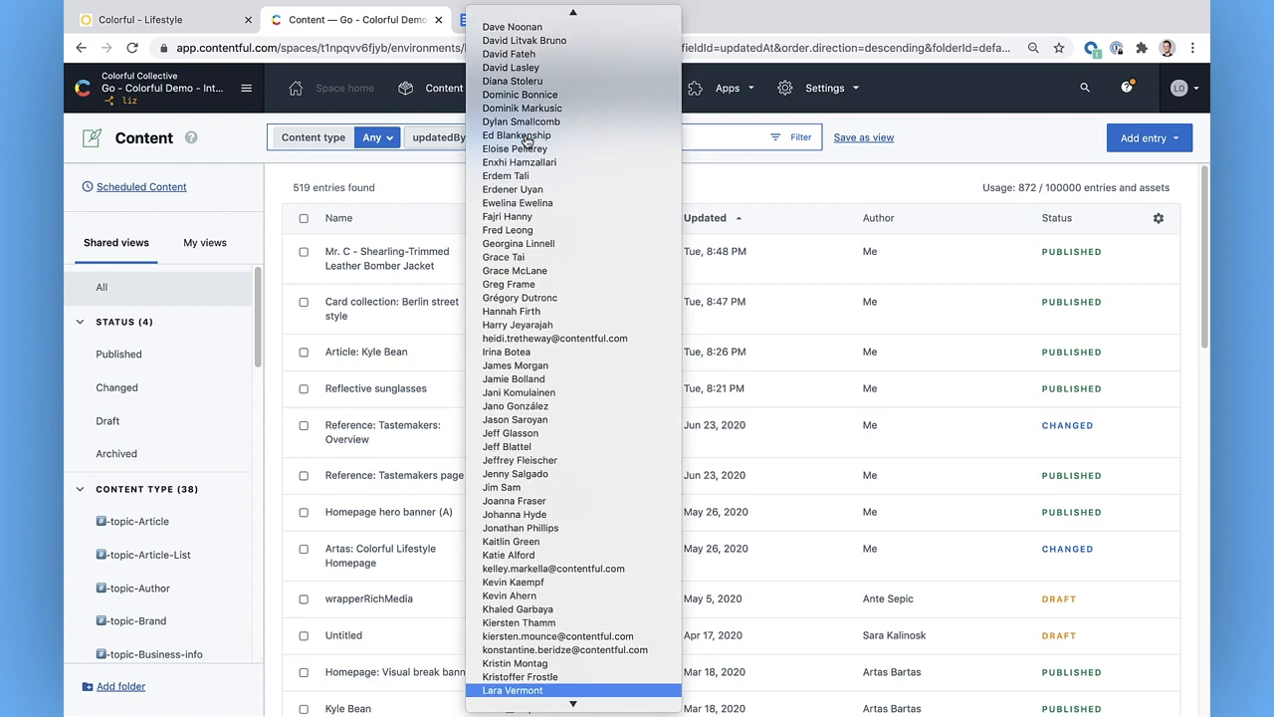
pyautogui.scroll(-3)
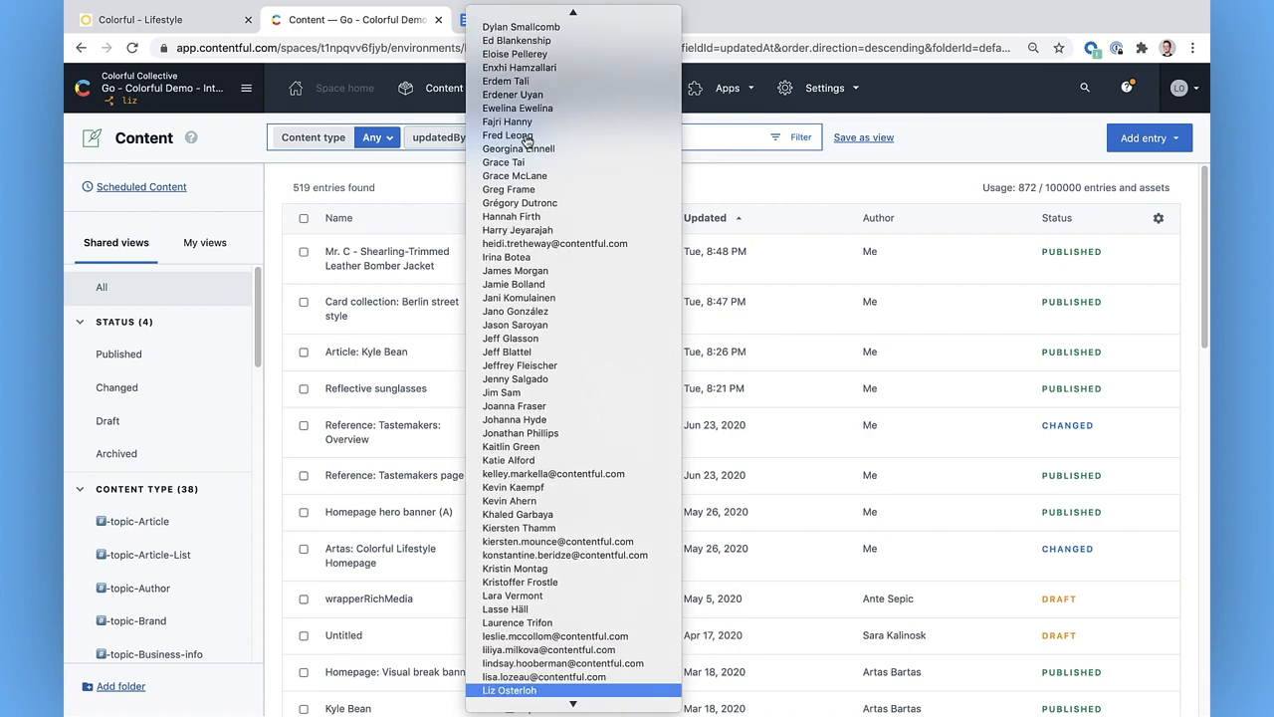
pyautogui.click(510, 689)
pyautogui.write('K')
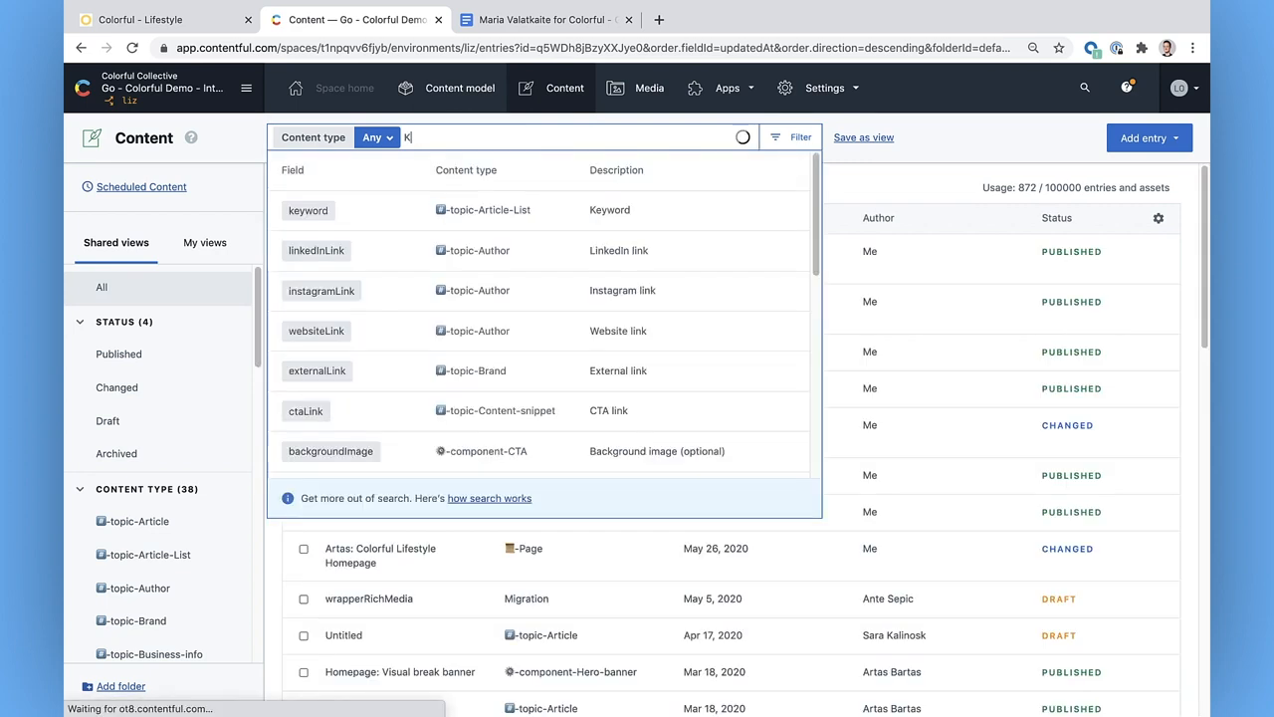
pyautogui.write('yle Bean')
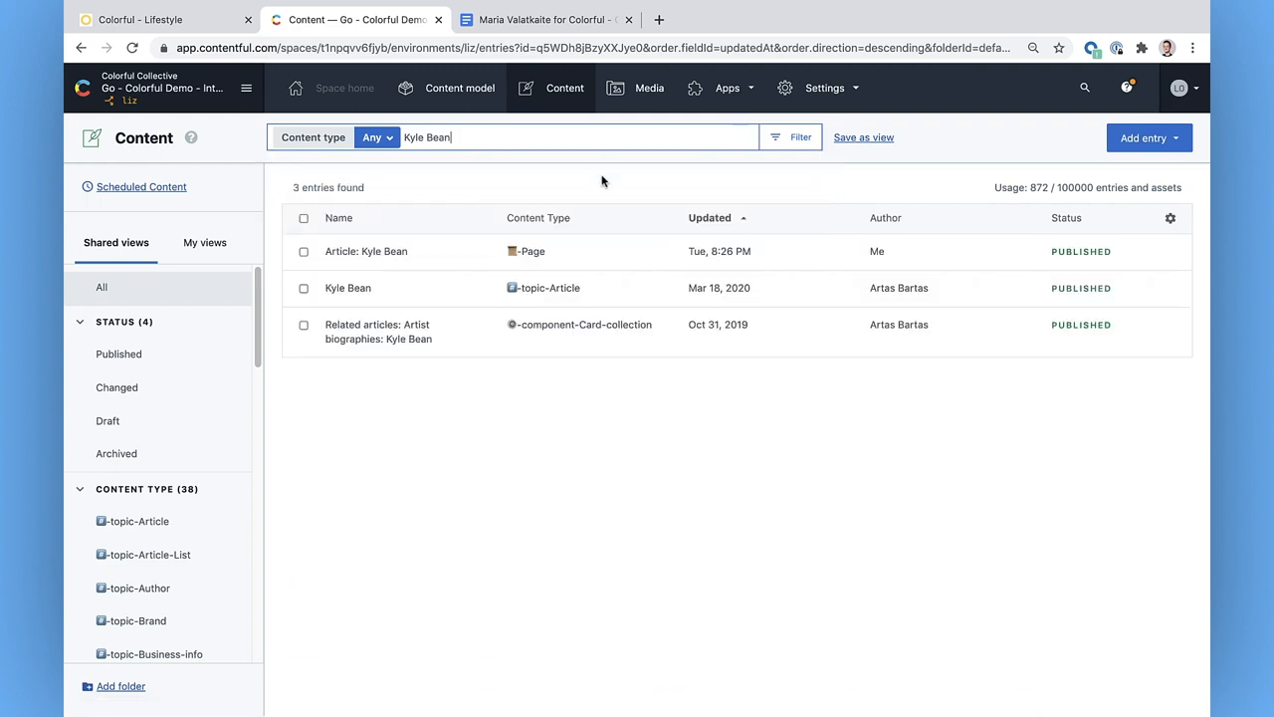
pyautogui.moveTo(601, 388)
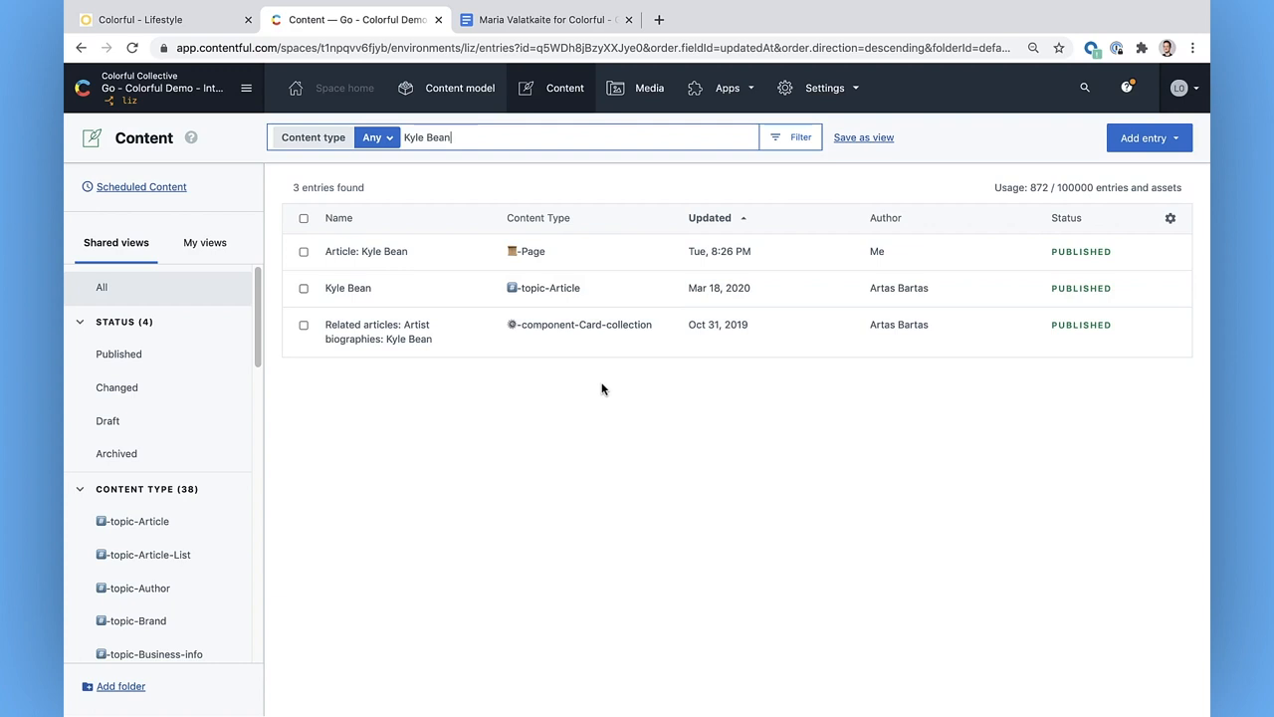
pyautogui.click(164, 20)
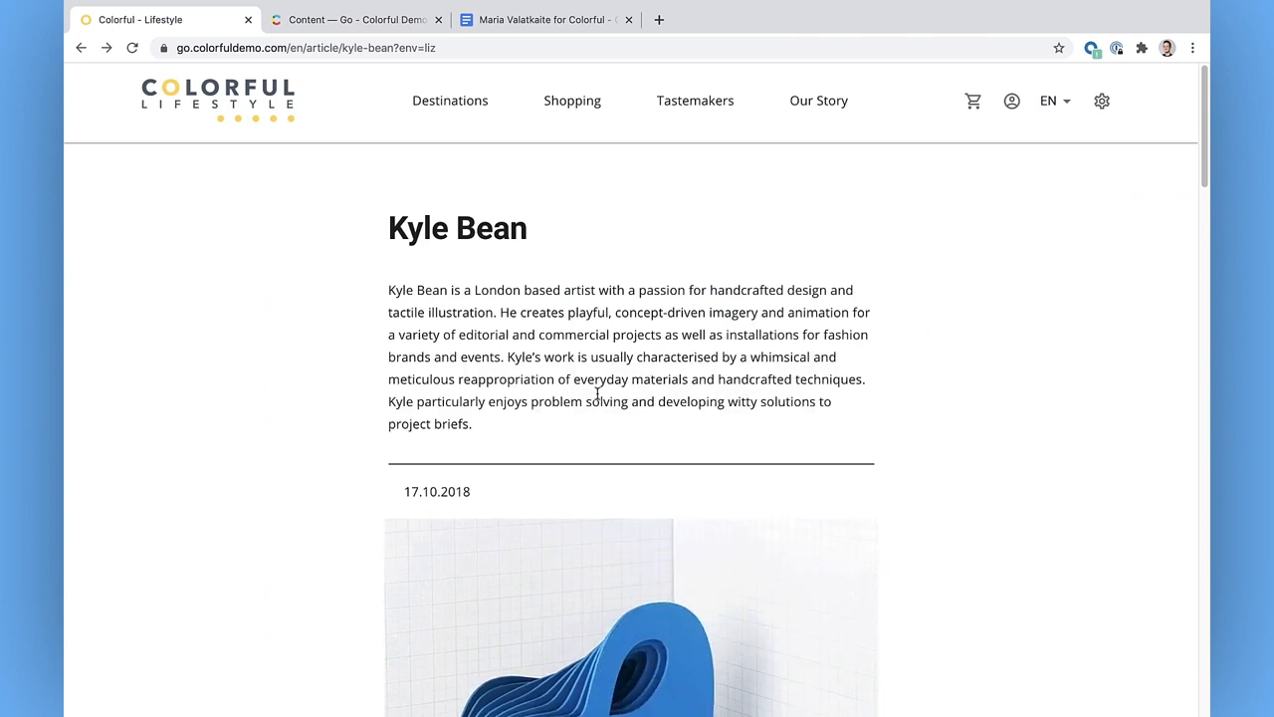
pyautogui.scroll(-3)
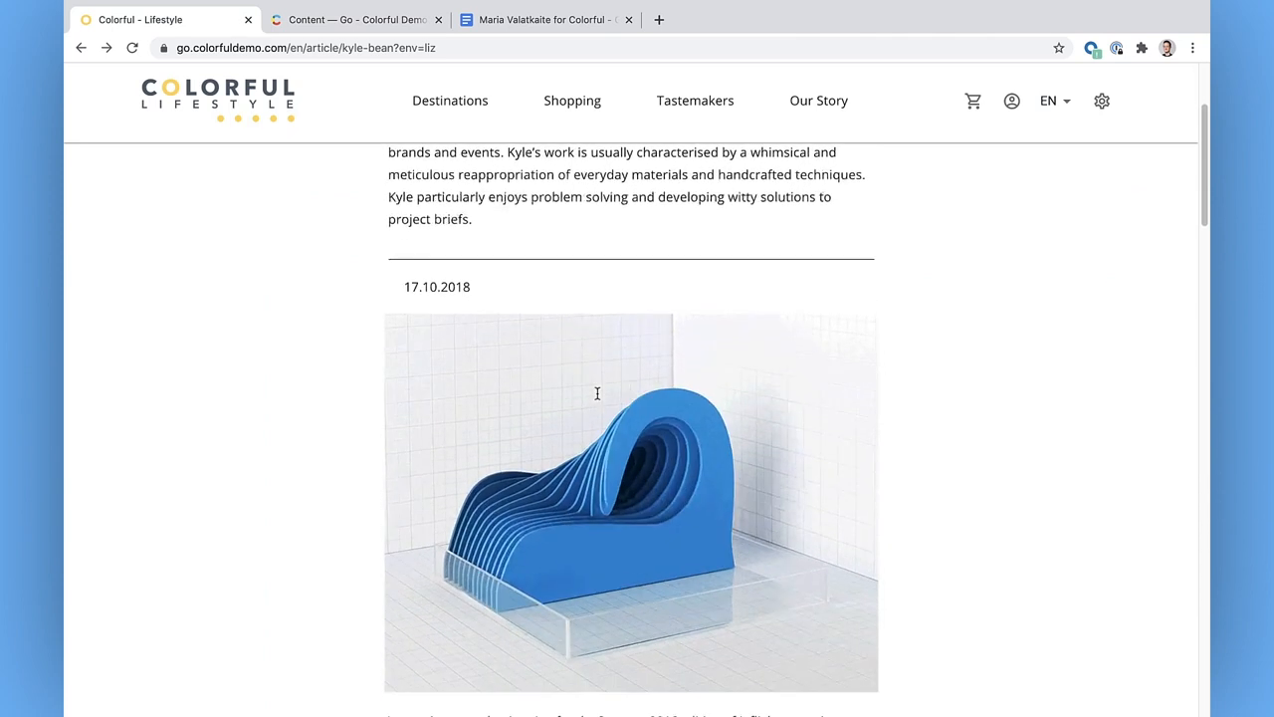
pyautogui.scroll(-3)
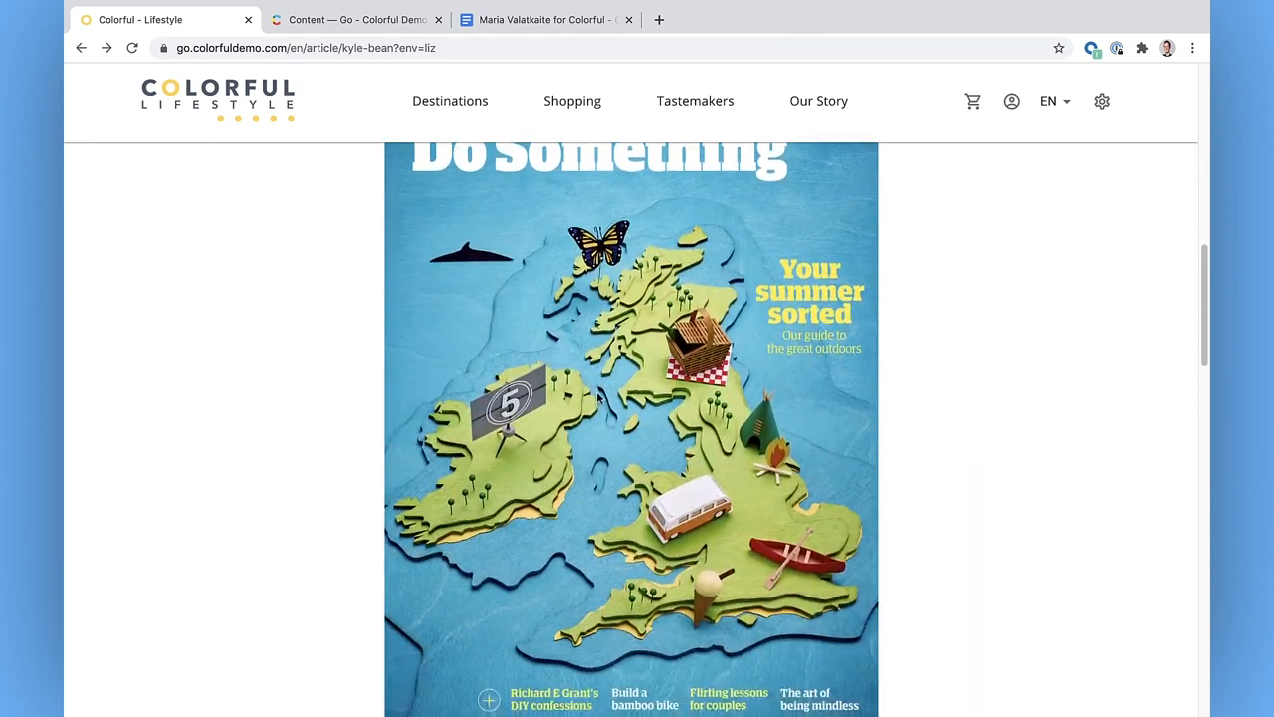
pyautogui.scroll(-3)
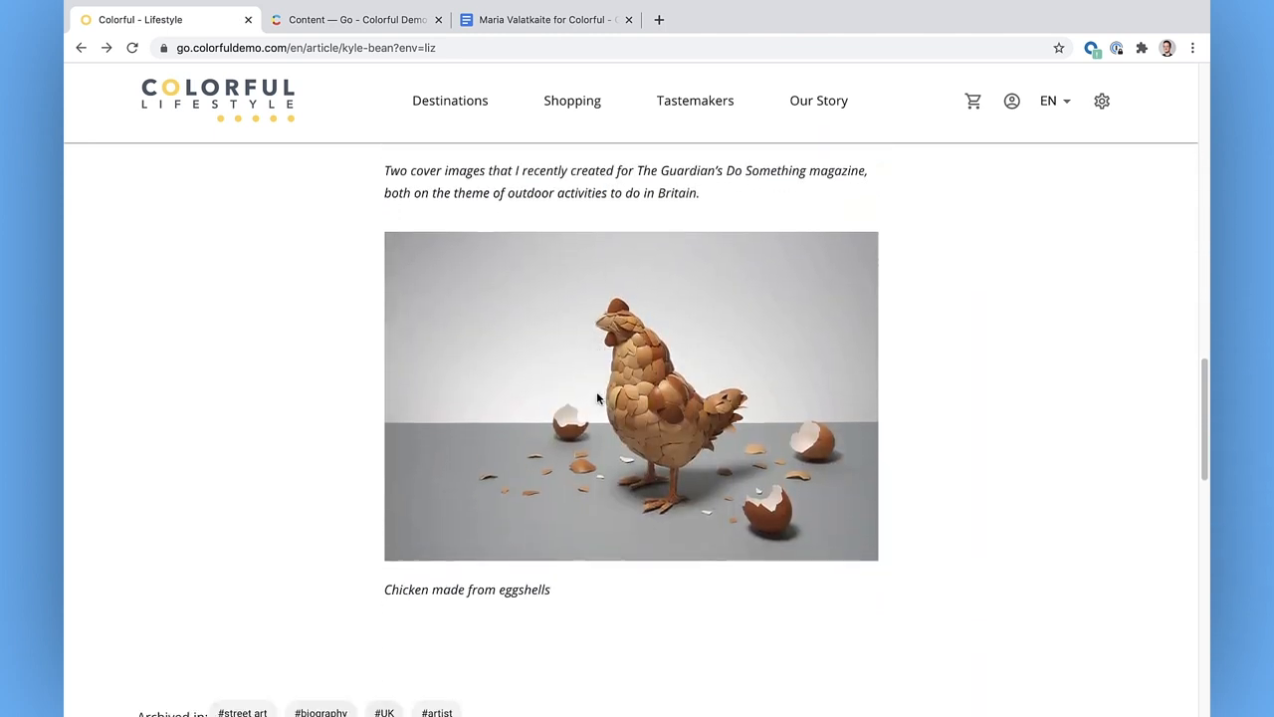
pyautogui.scroll(-3)
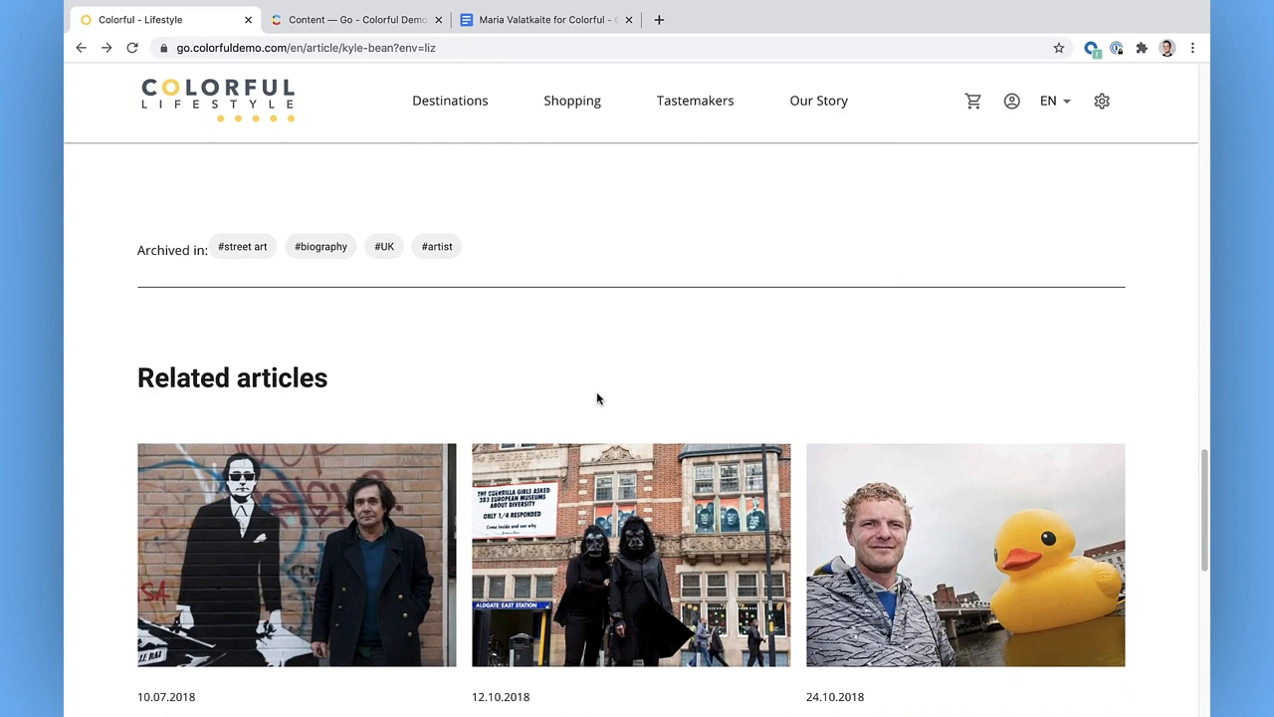
# From the Kyle Bean search results, view the 'Article: Kyle Bean' Page entry's fields.
pyautogui.click(354, 20)
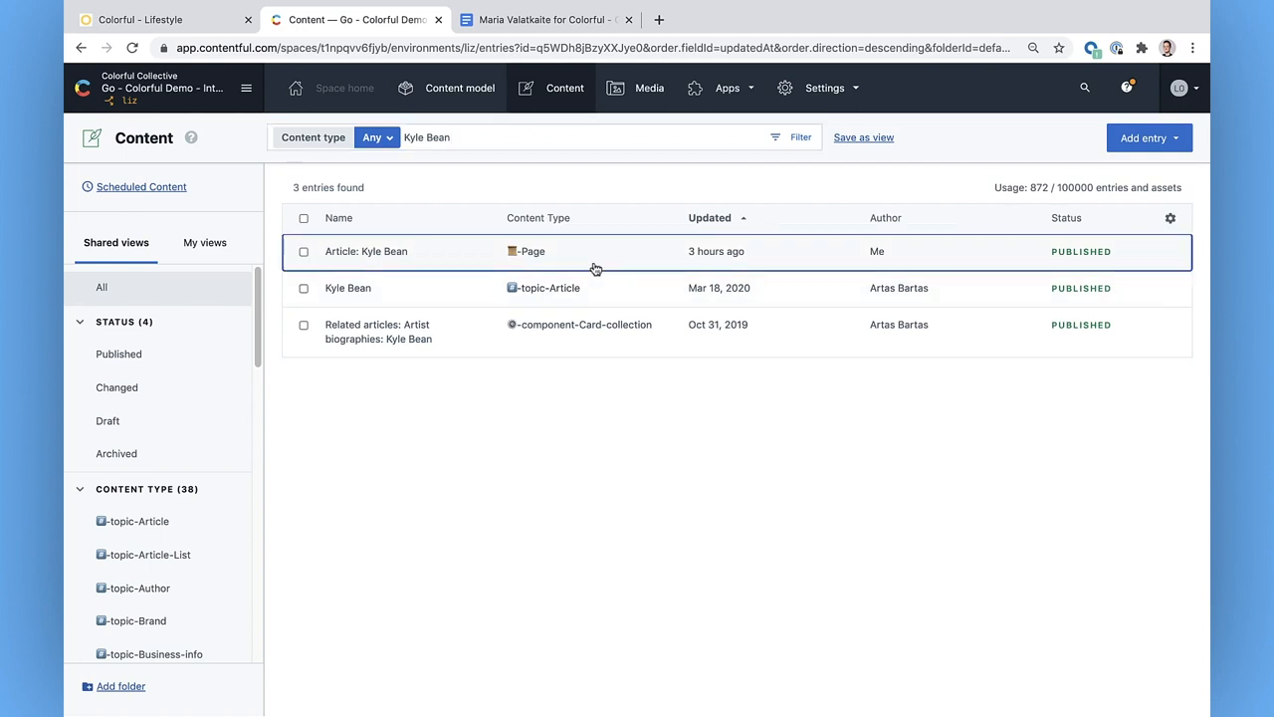
pyautogui.click(366, 251)
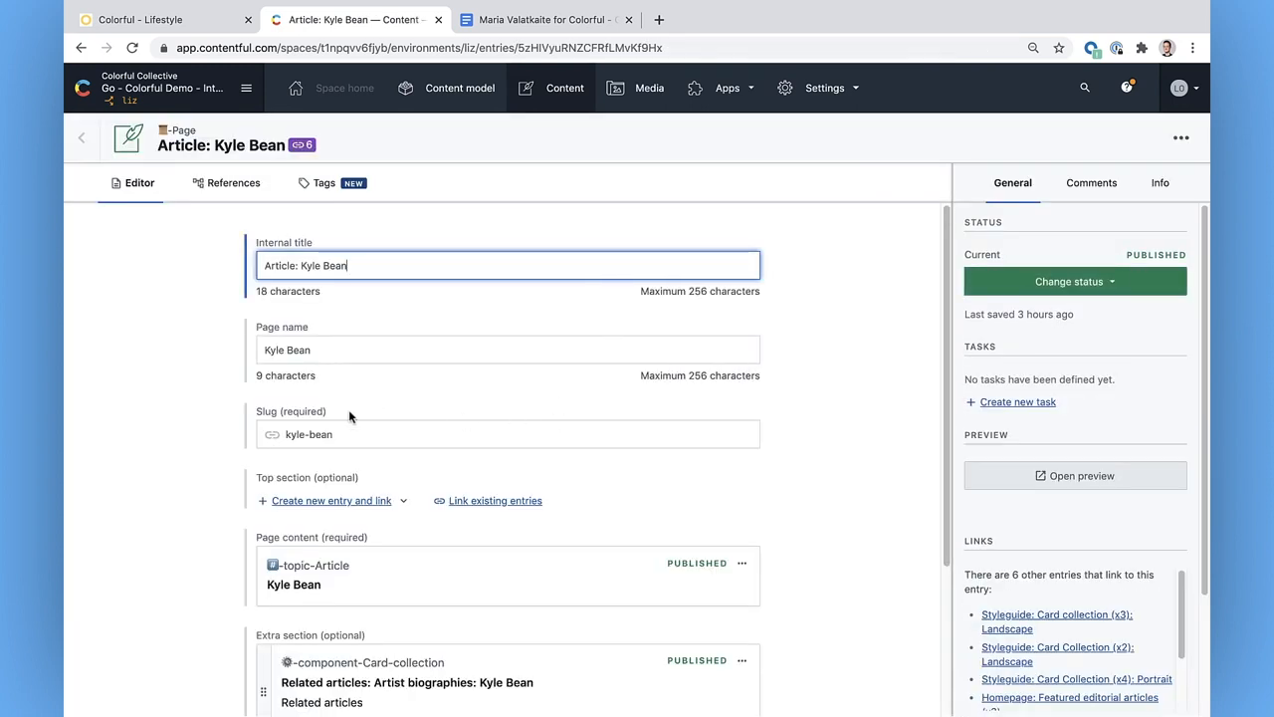
pyautogui.scroll(-3)
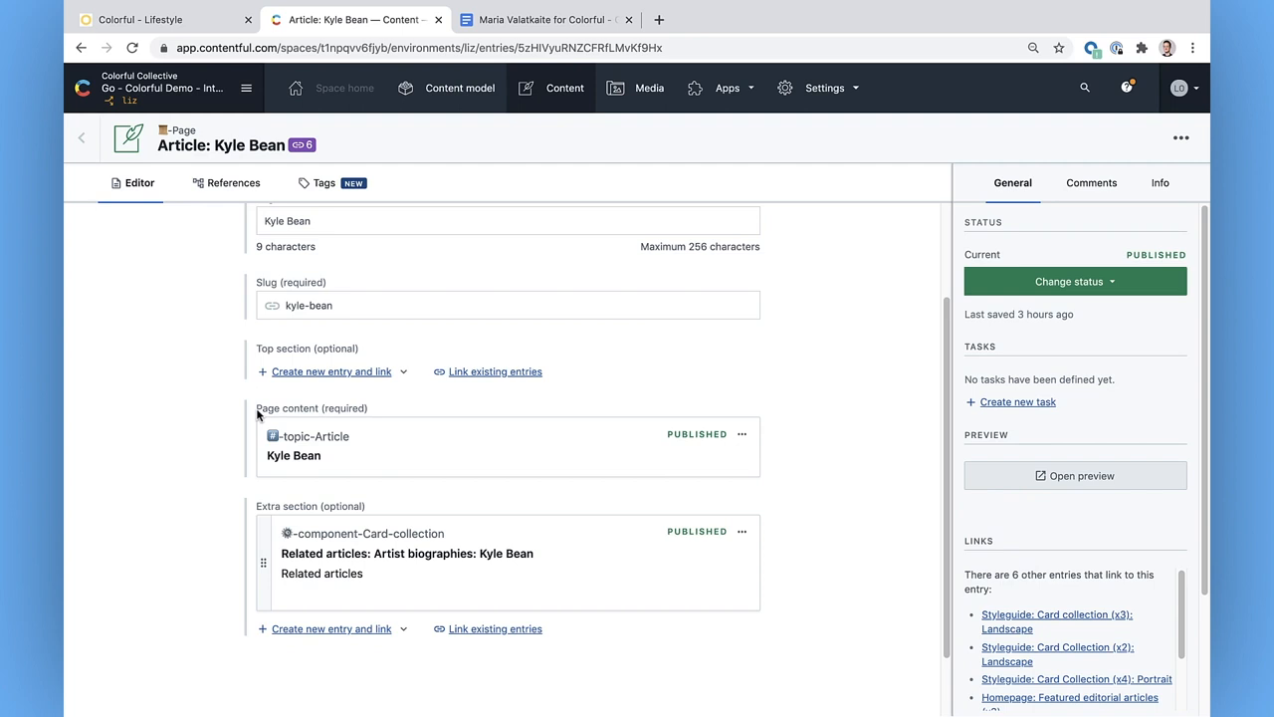
pyautogui.moveTo(406, 445)
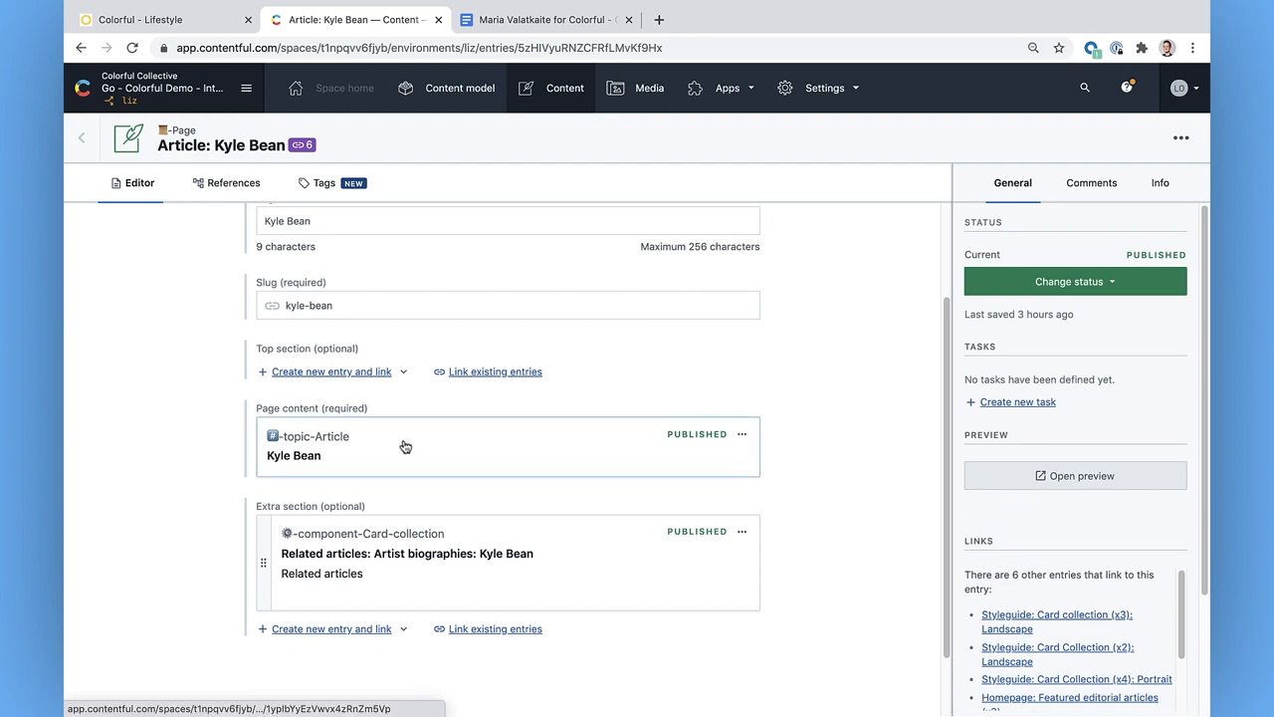
# Look through the linked Kyle Bean topic-Article's intro, body images, tags and author.
pyautogui.click(293, 454)
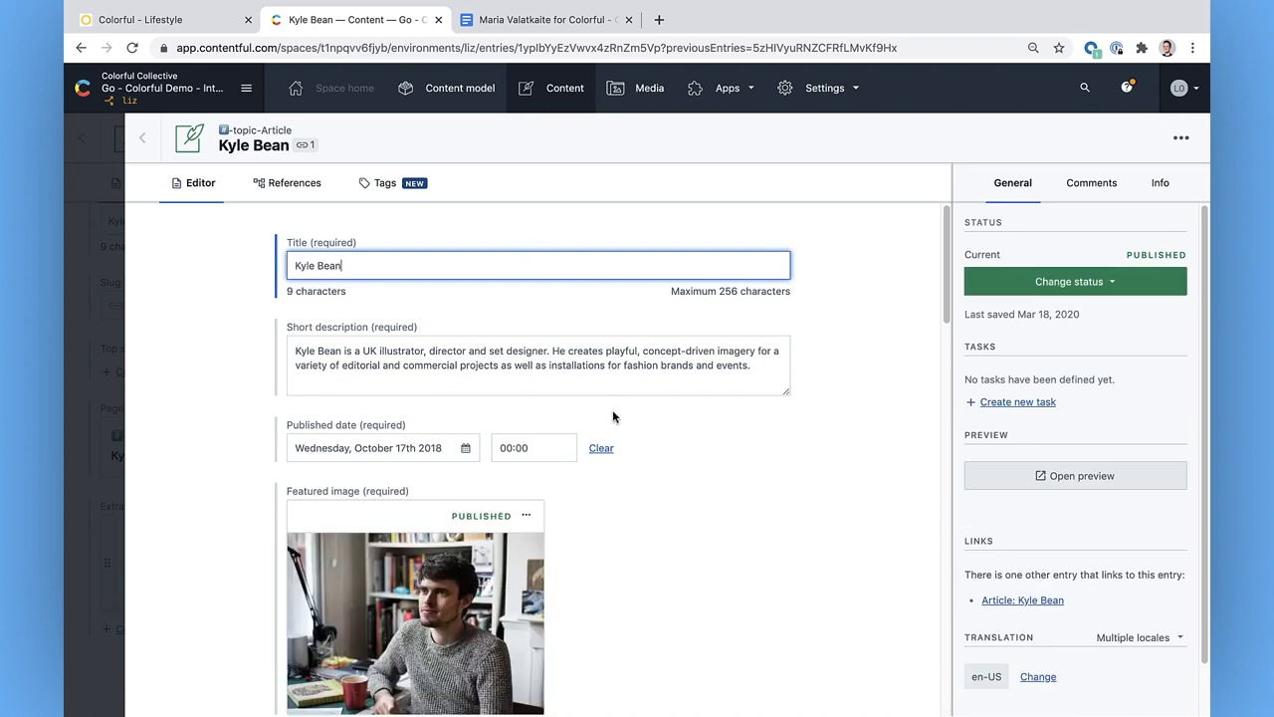
pyautogui.scroll(-3)
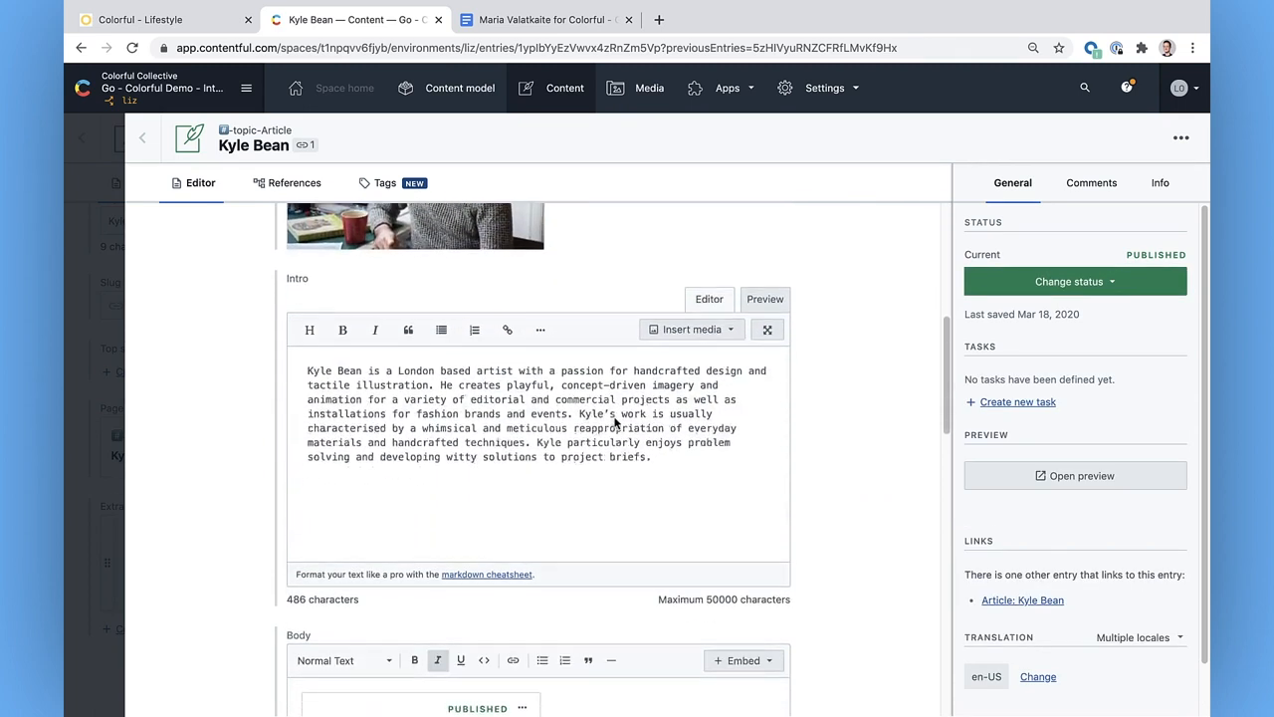
pyautogui.scroll(-3)
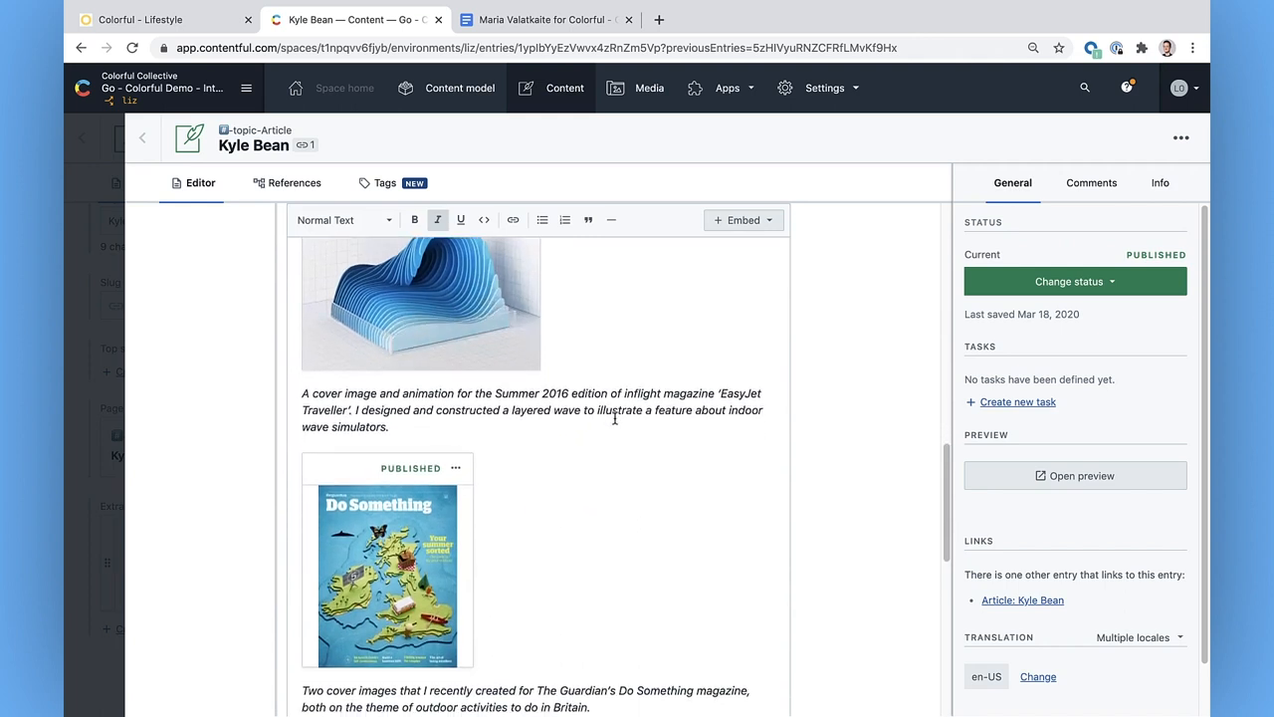
pyautogui.scroll(-3)
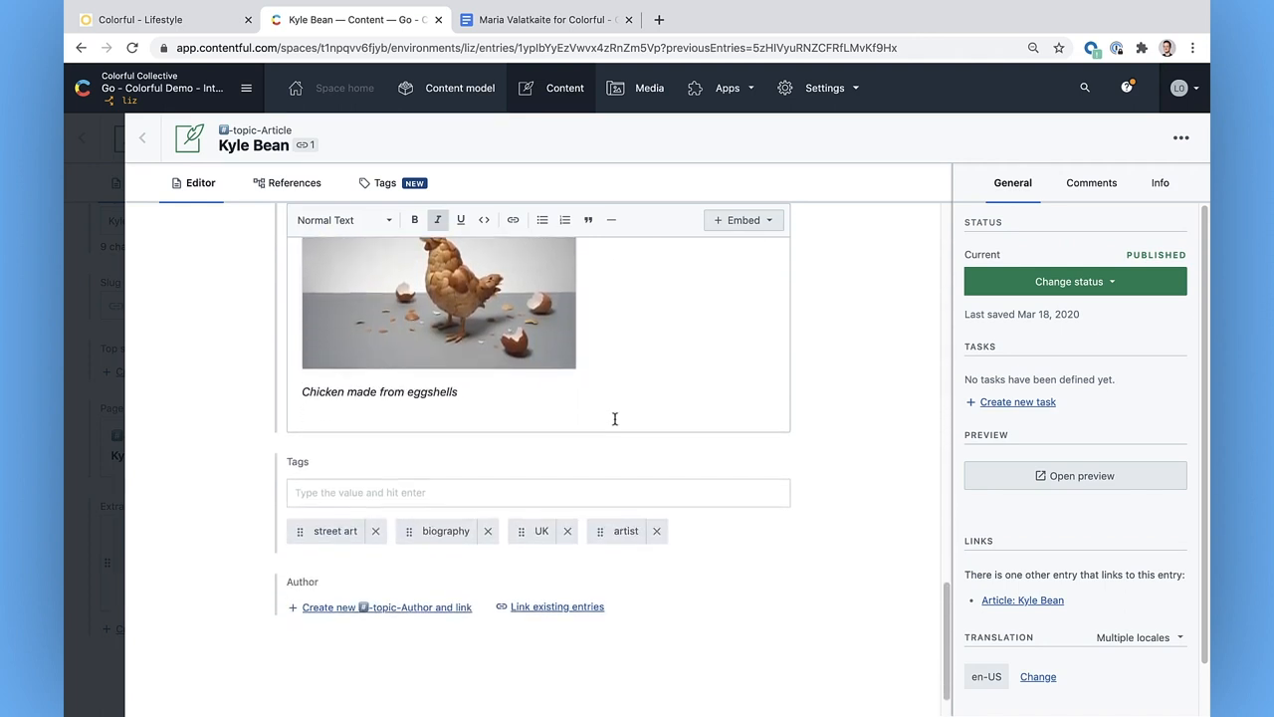
pyautogui.scroll(-3)
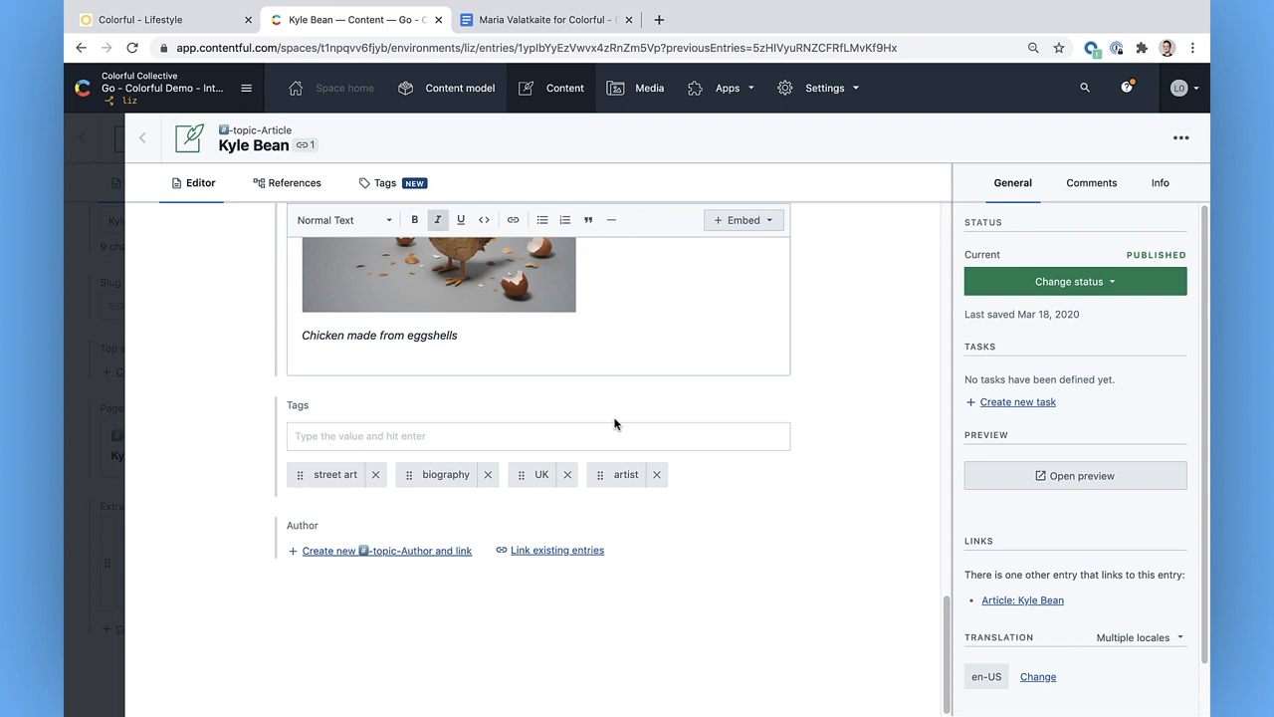
pyautogui.moveTo(627, 422)
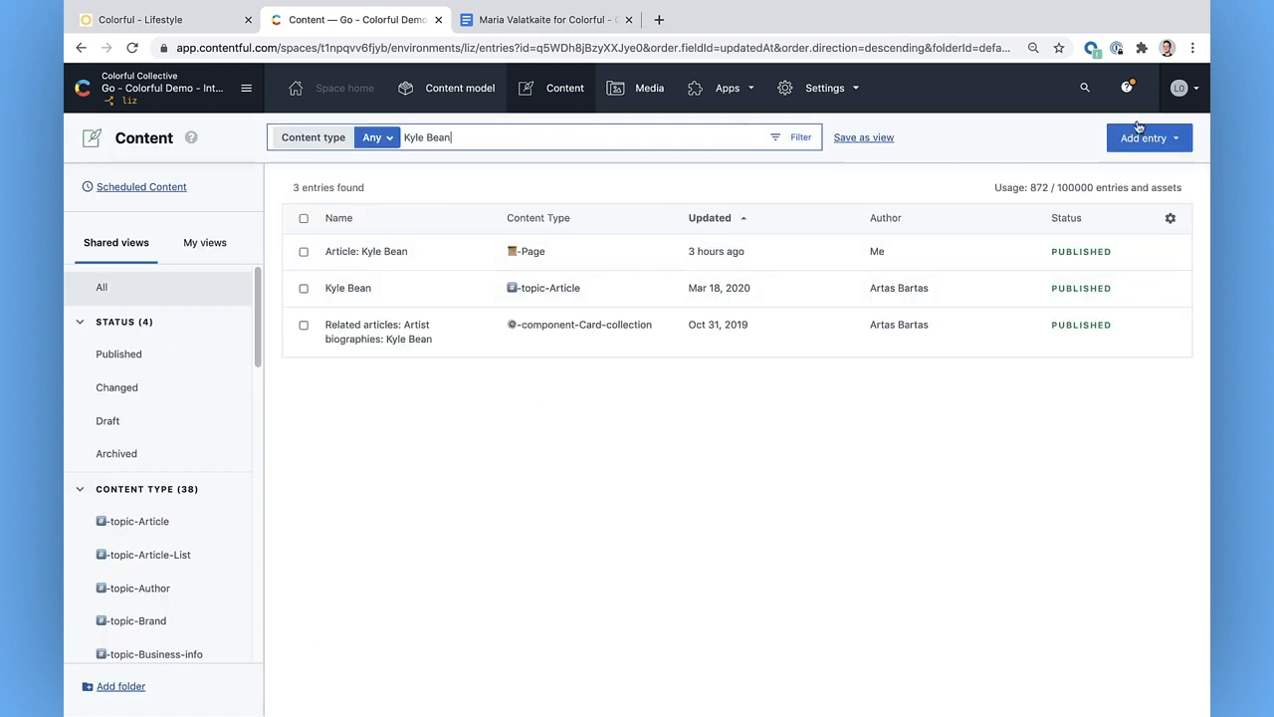
# Create a new entry of the Page content type.
pyautogui.click(1148, 138)
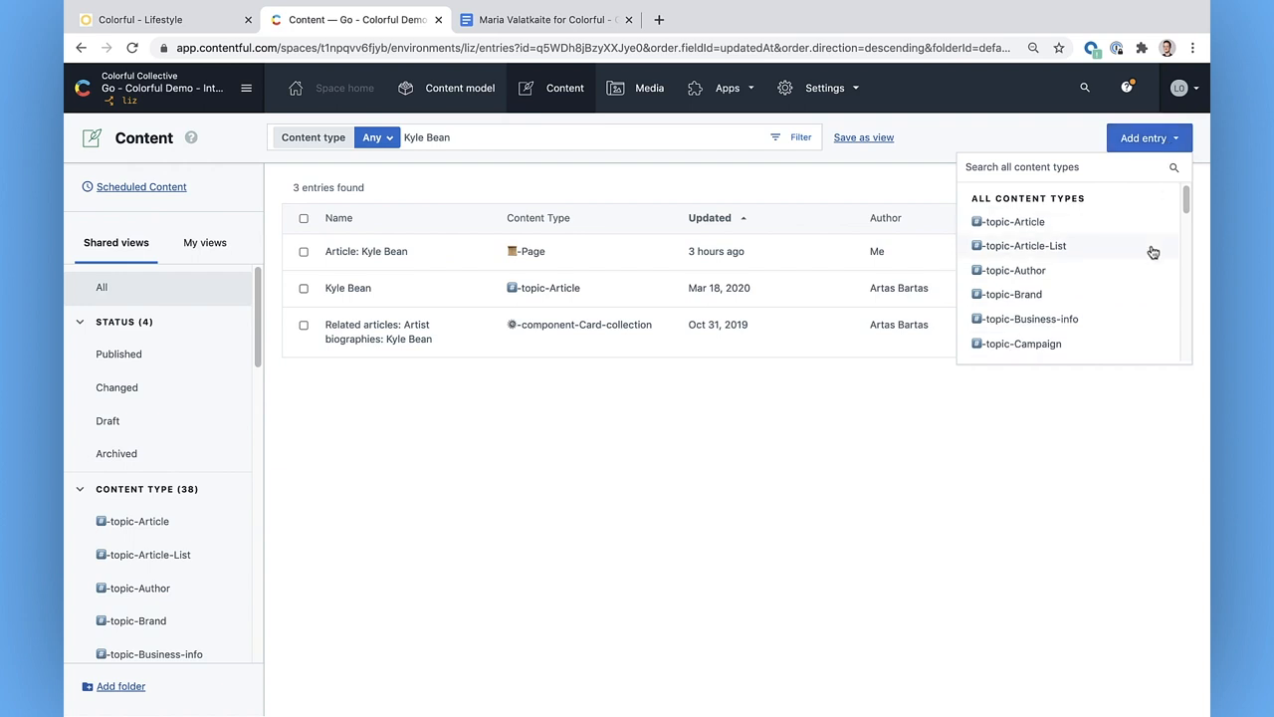
pyautogui.scroll(-3)
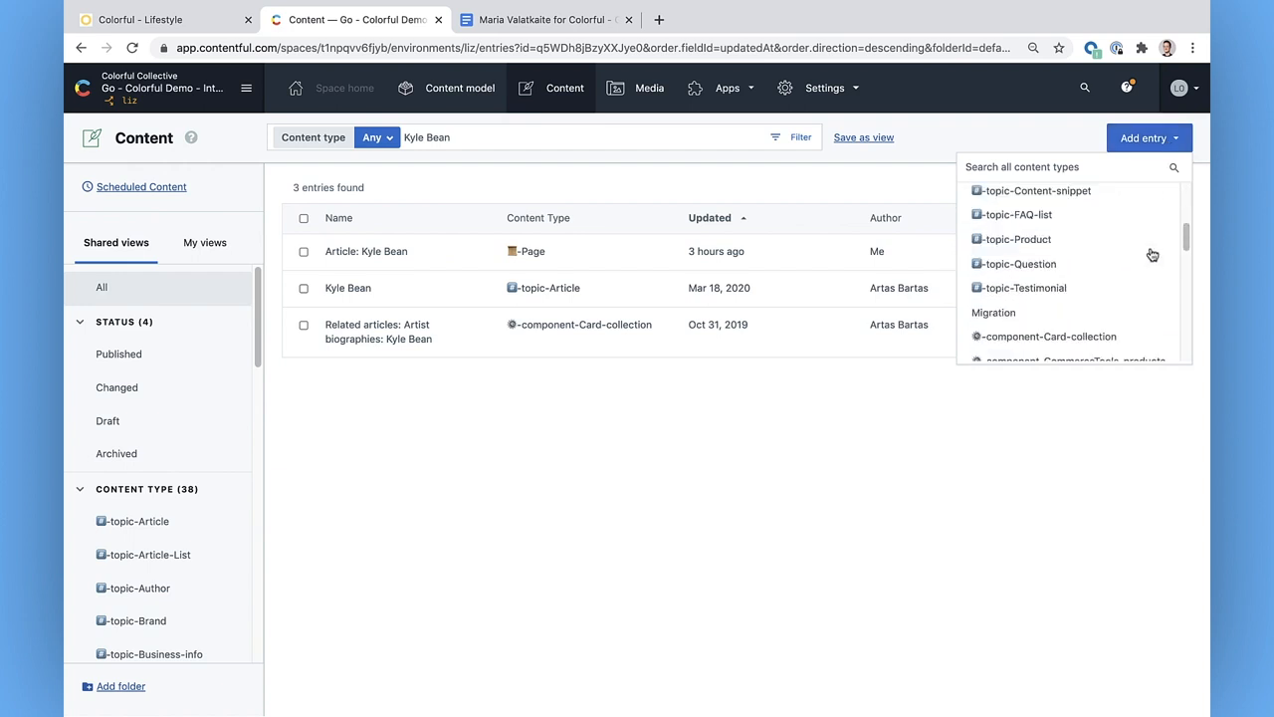
pyautogui.scroll(-3)
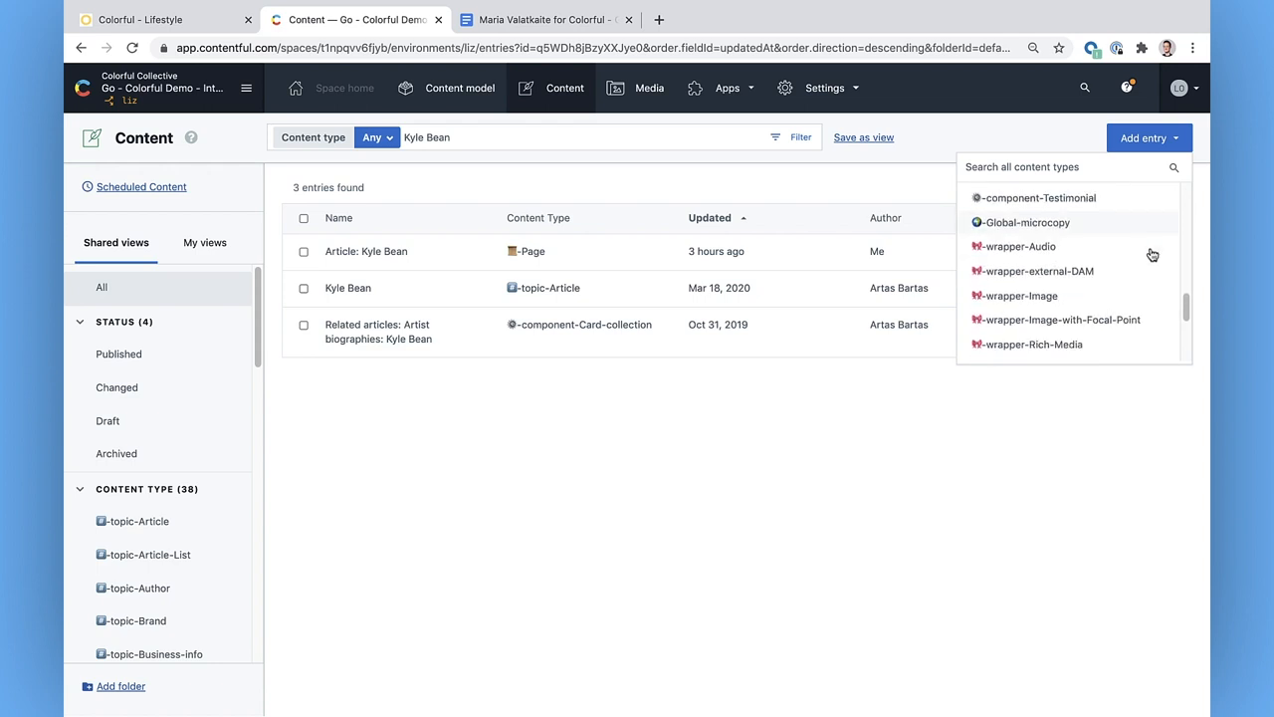
pyautogui.scroll(-3)
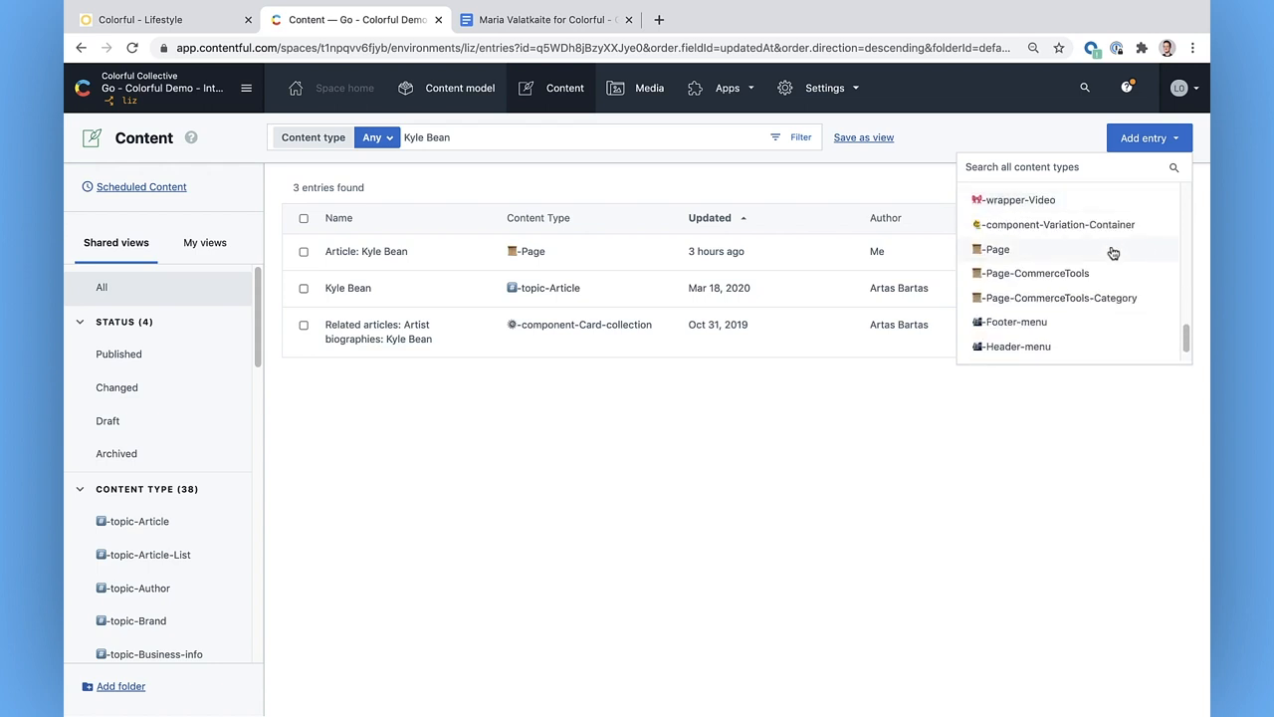
pyautogui.click(998, 249)
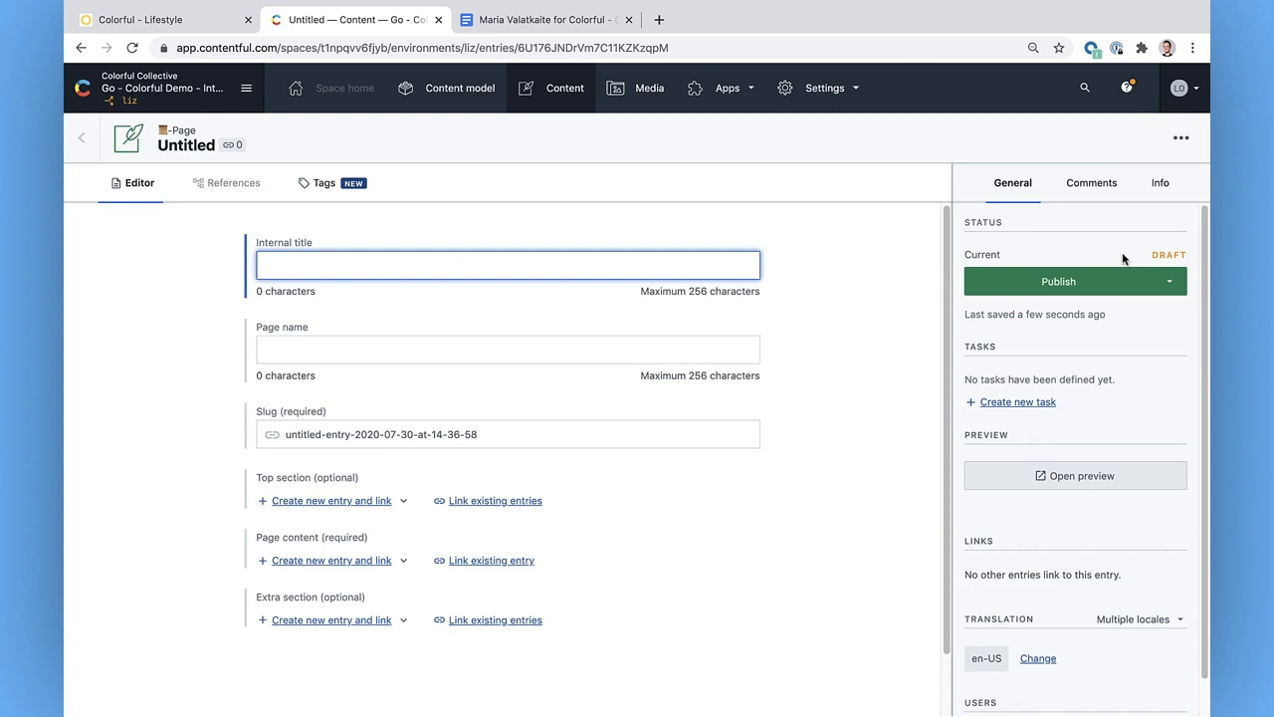
# Enter internal title 'Maria V Stylist Profile', page name 'Maria V: Looks from Berlin', slug maria-v-berlin-stylist.
pyautogui.write('Maria V S')
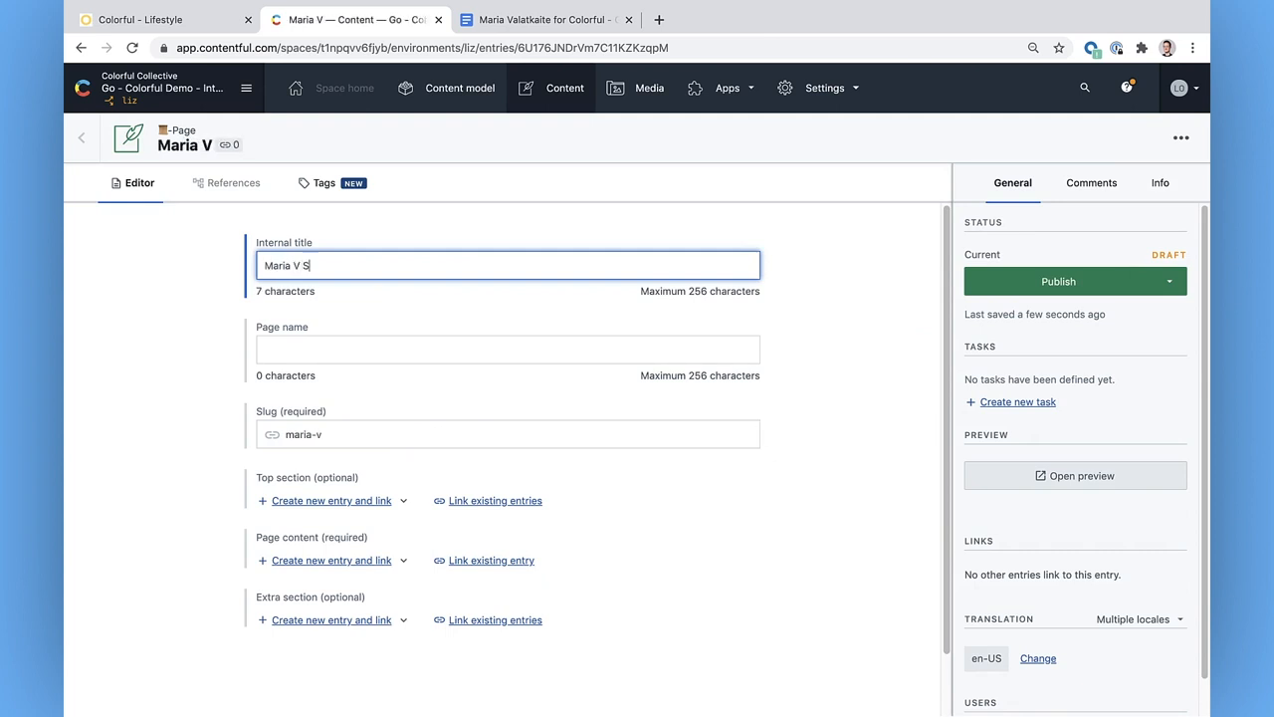
pyautogui.write('tylist Profi')
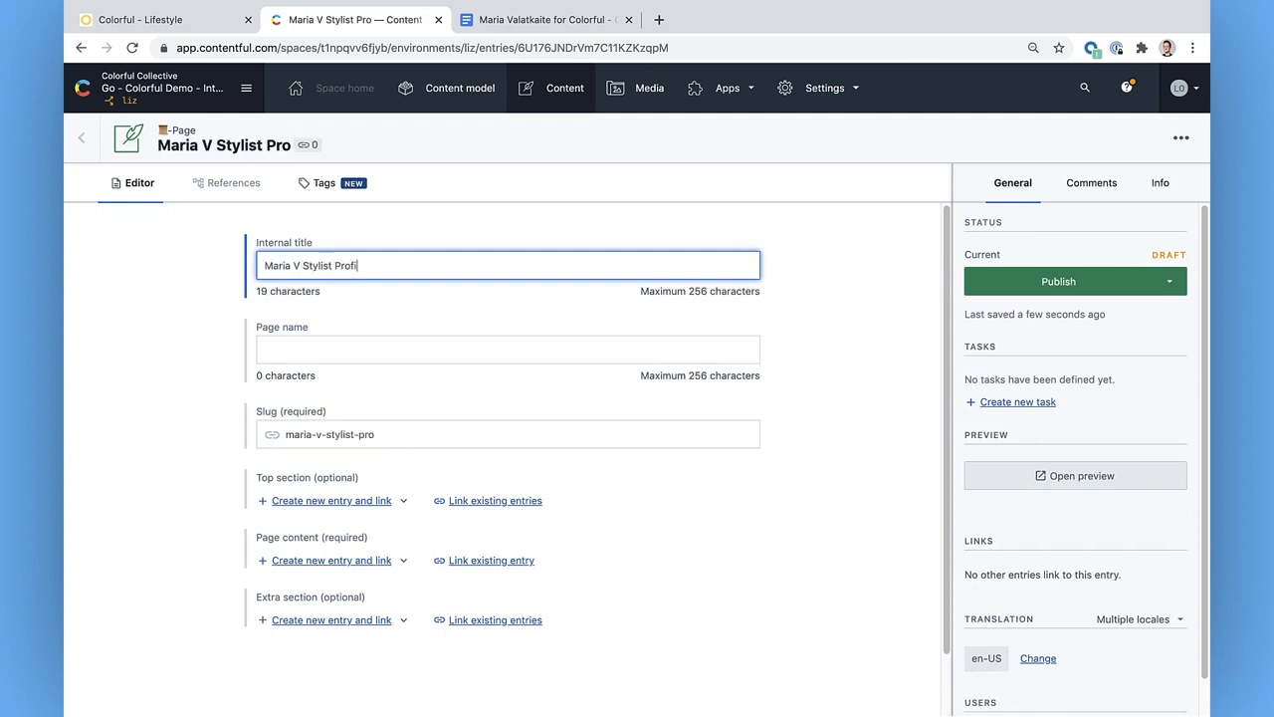
pyautogui.write('Maria V')
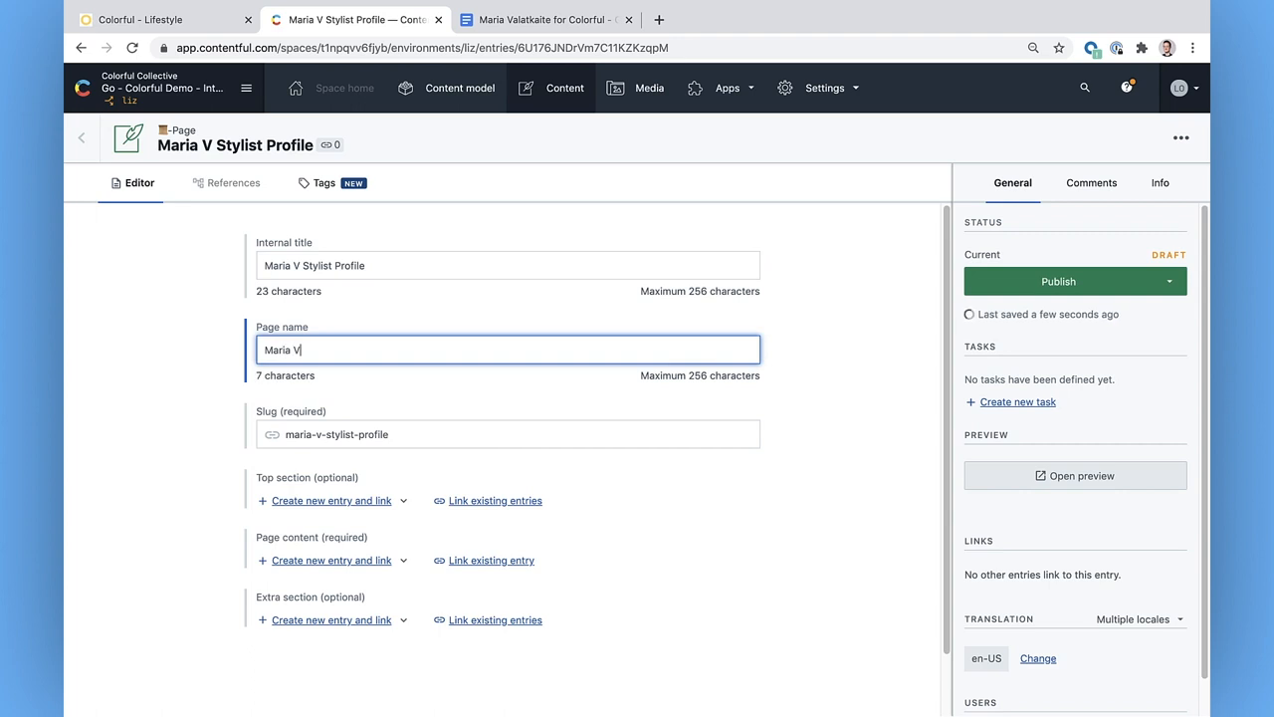
pyautogui.write(': Looks from Berlin')
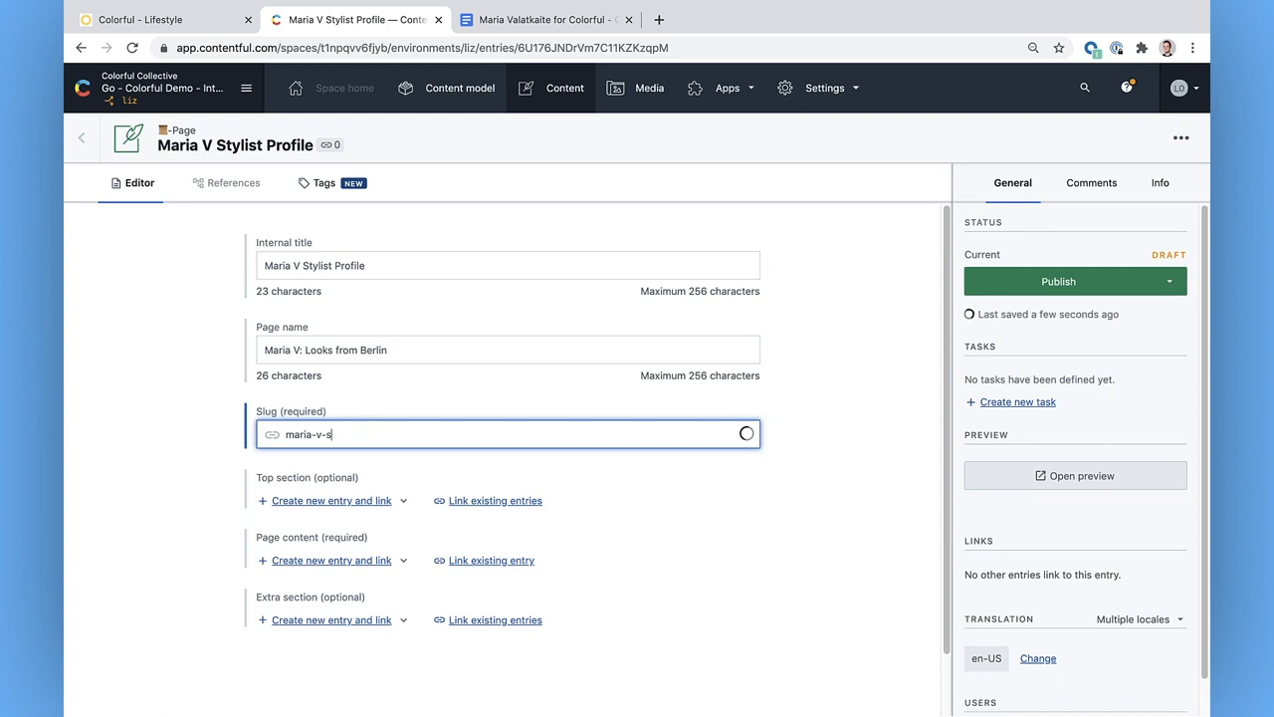
pyautogui.write('berlin-st')
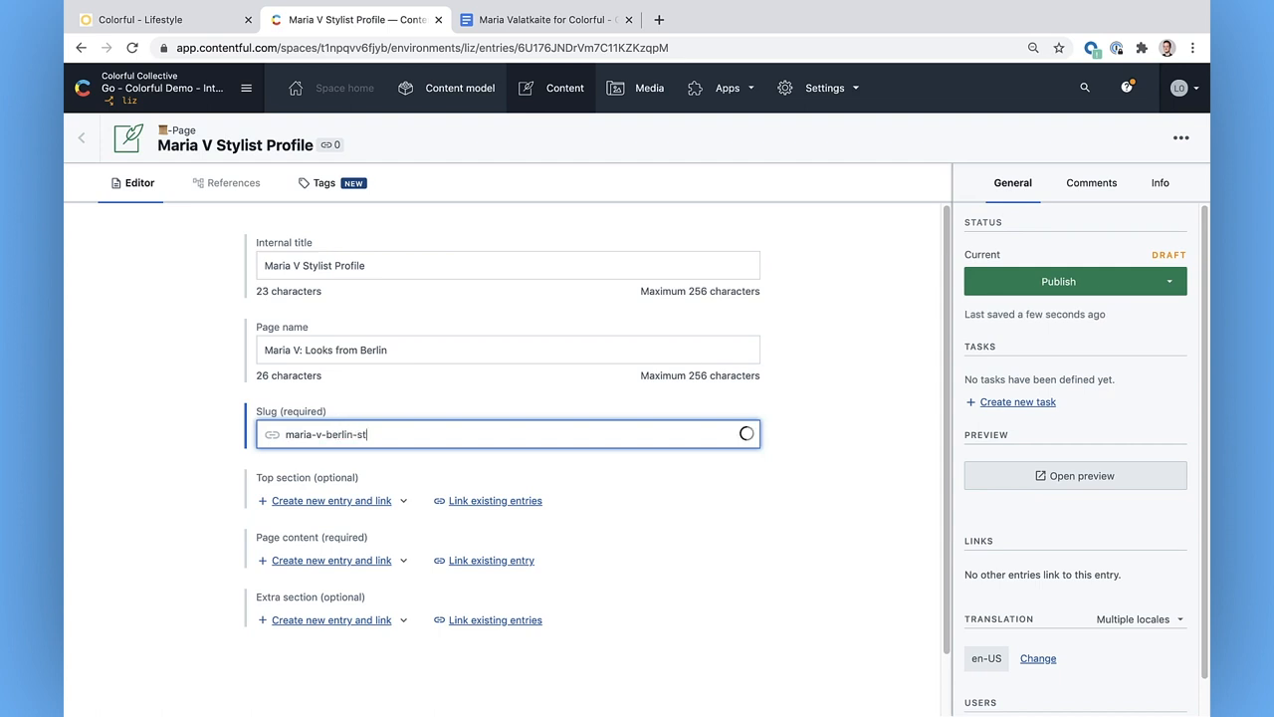
pyautogui.write('ylist')
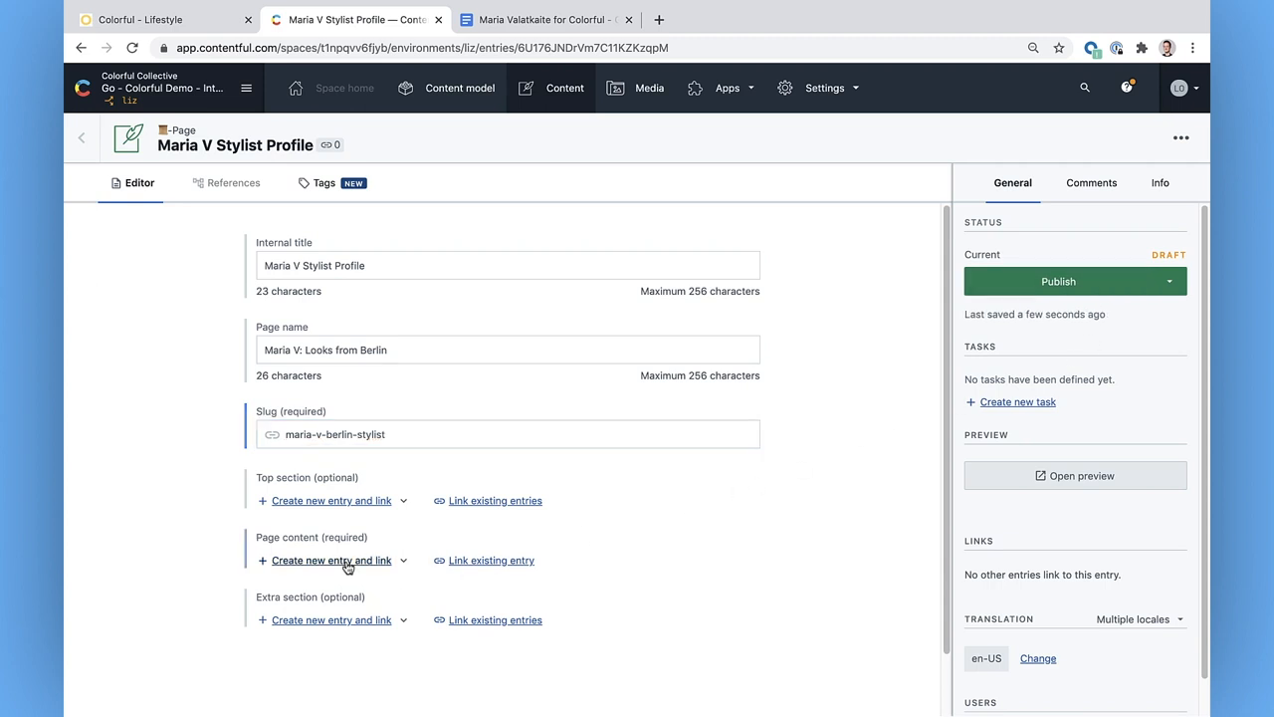
# Create a linked topic-Article 'Maria V: Berlin street style' with its short description from the draft.
pyautogui.click(330, 560)
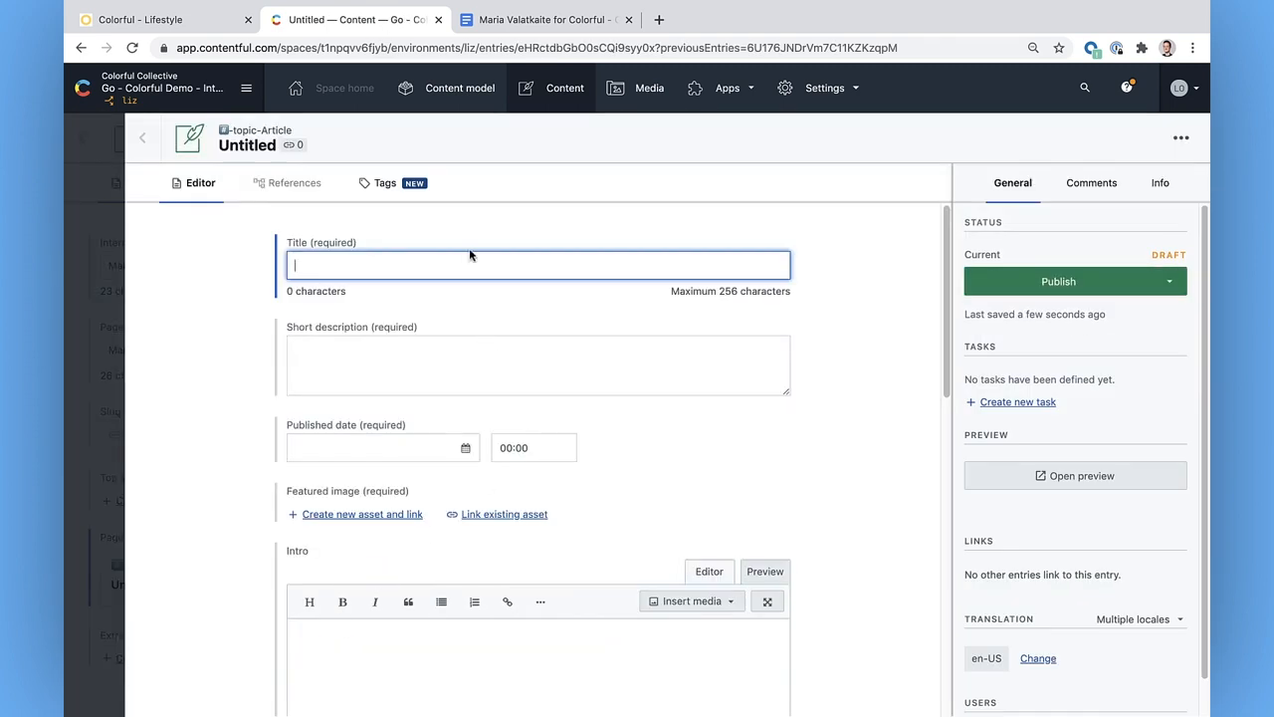
pyautogui.write('Maria V: Berlin street style')
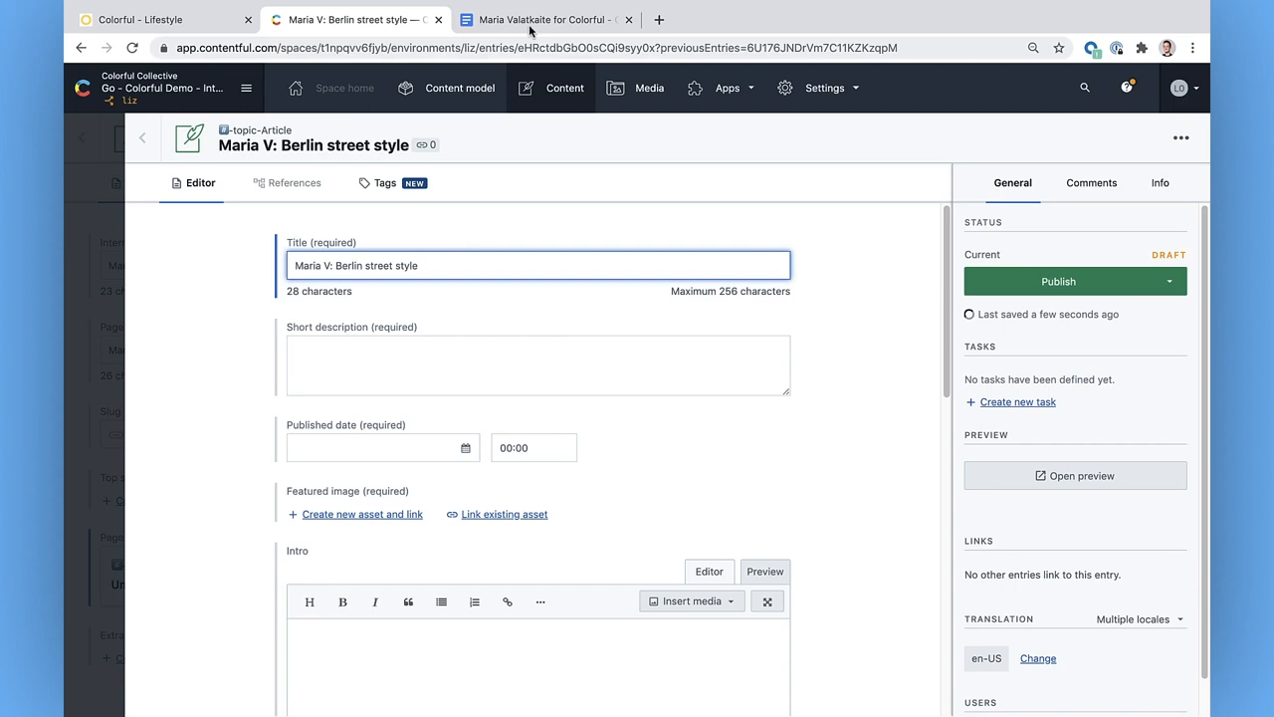
pyautogui.click(546, 19)
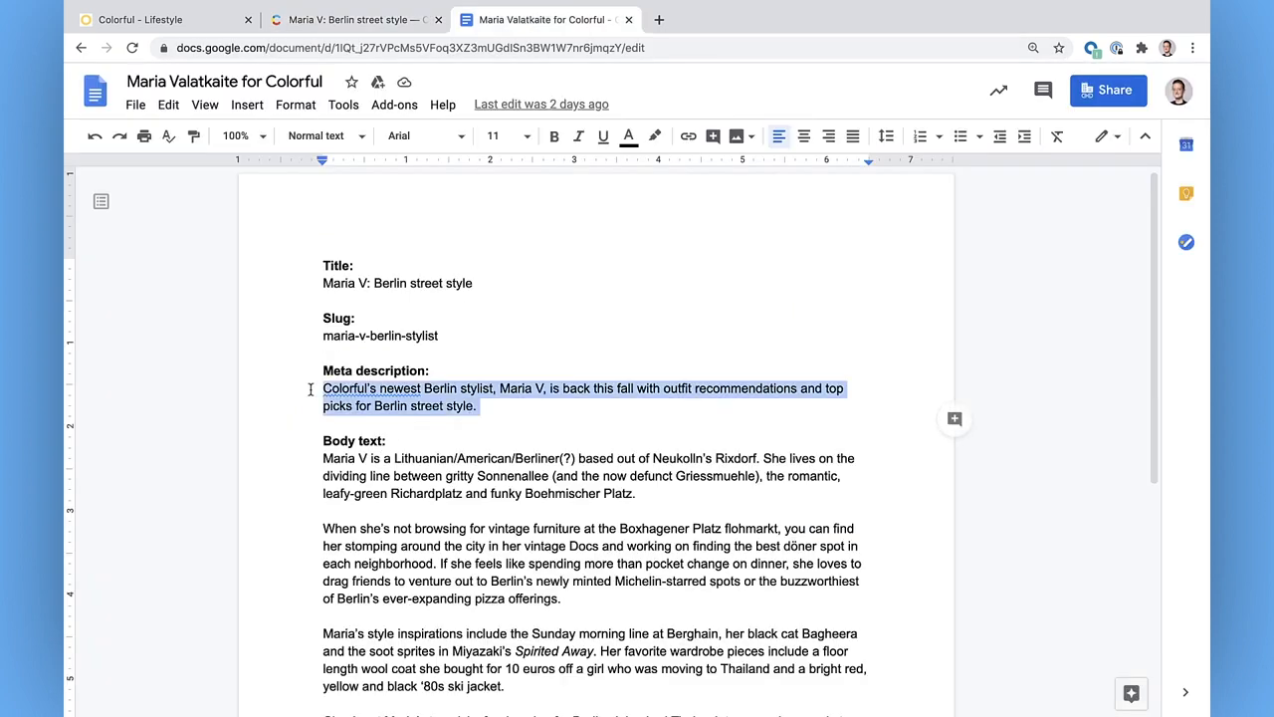
pyautogui.click(354, 19)
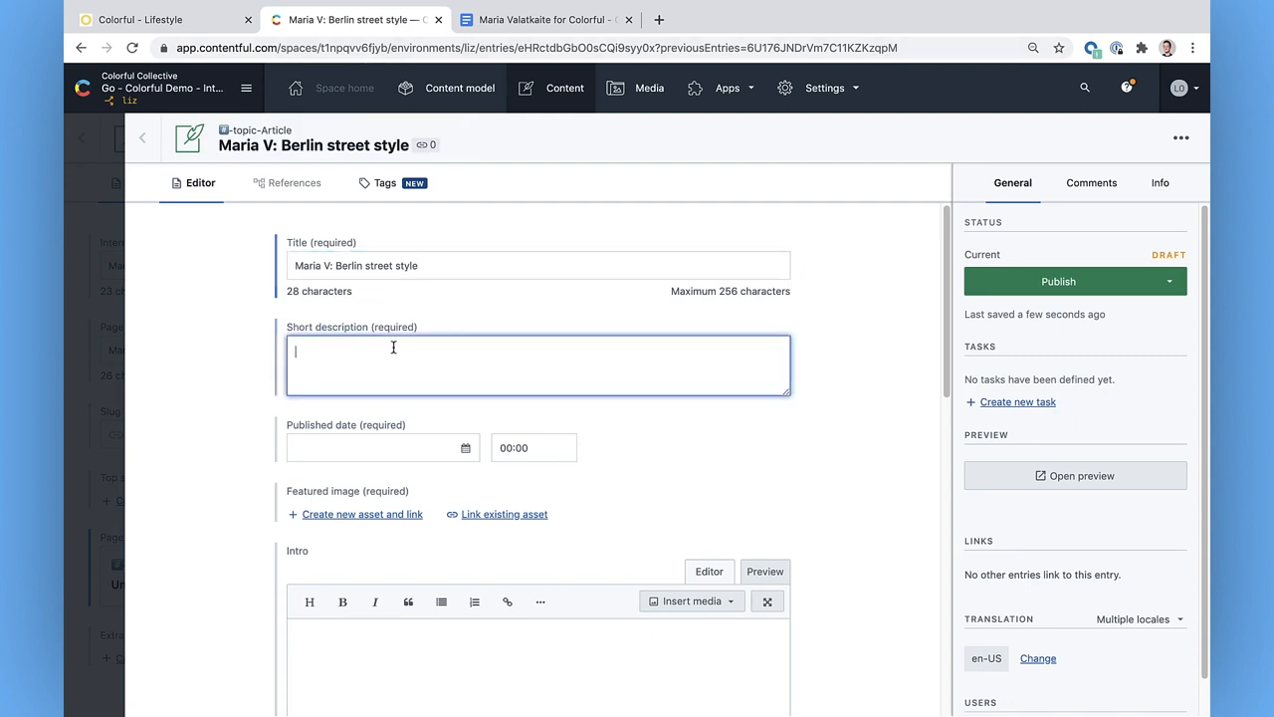
pyautogui.write("Colorful's newest Berlin stylist, Maria V, is back this fall with outfit recommendations and top picks for Berlin street style.")
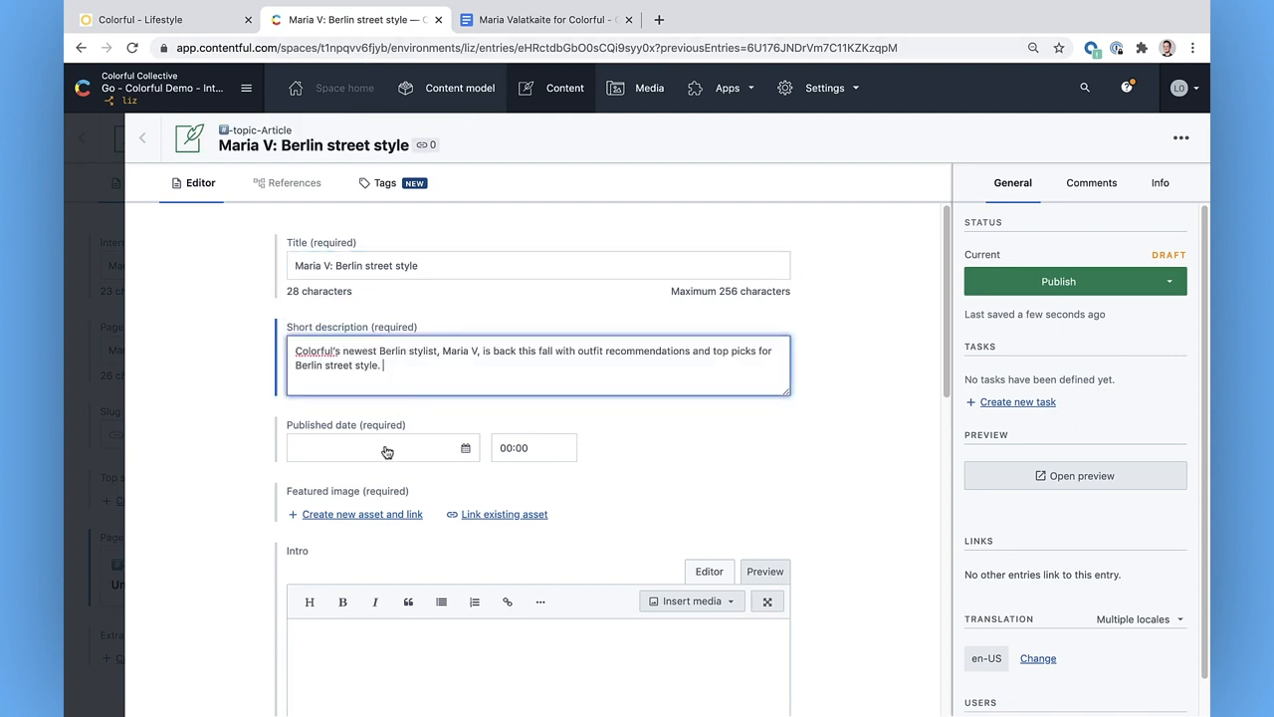
# Set the published date to 1 September 2020 at 15:00 and start entering 'Maria'.
pyautogui.click(382, 446)
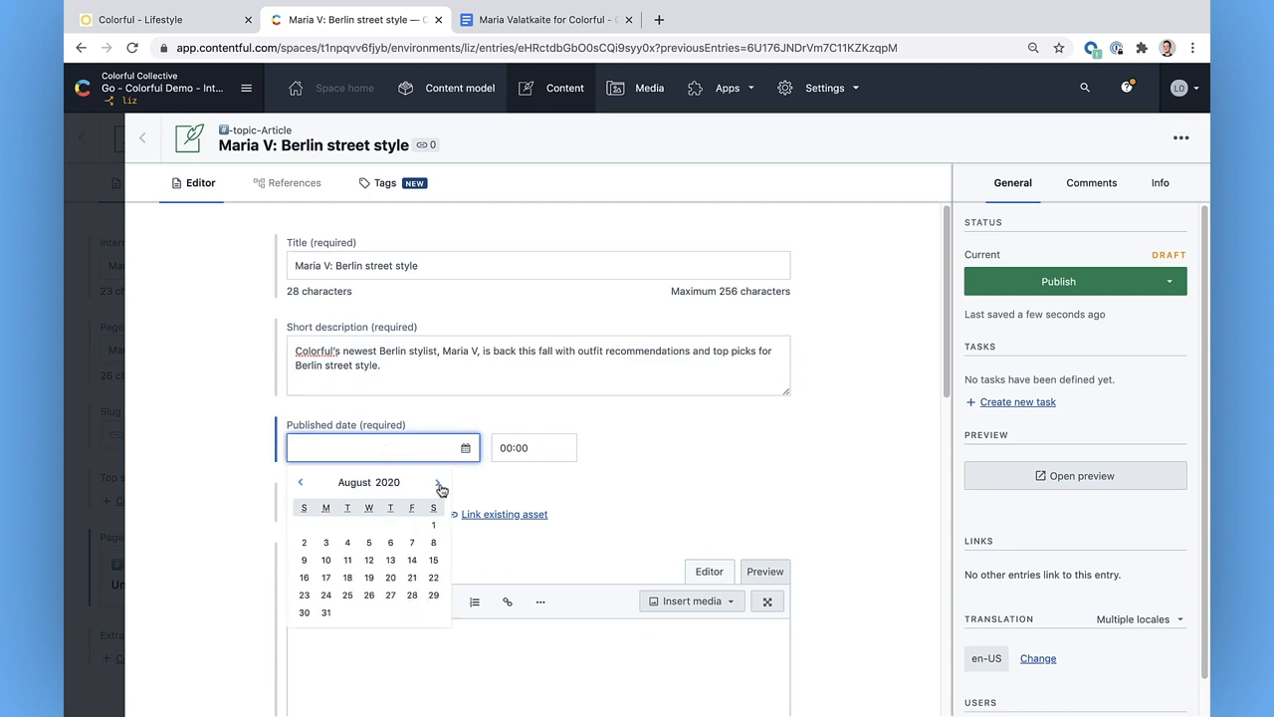
pyautogui.click(438, 482)
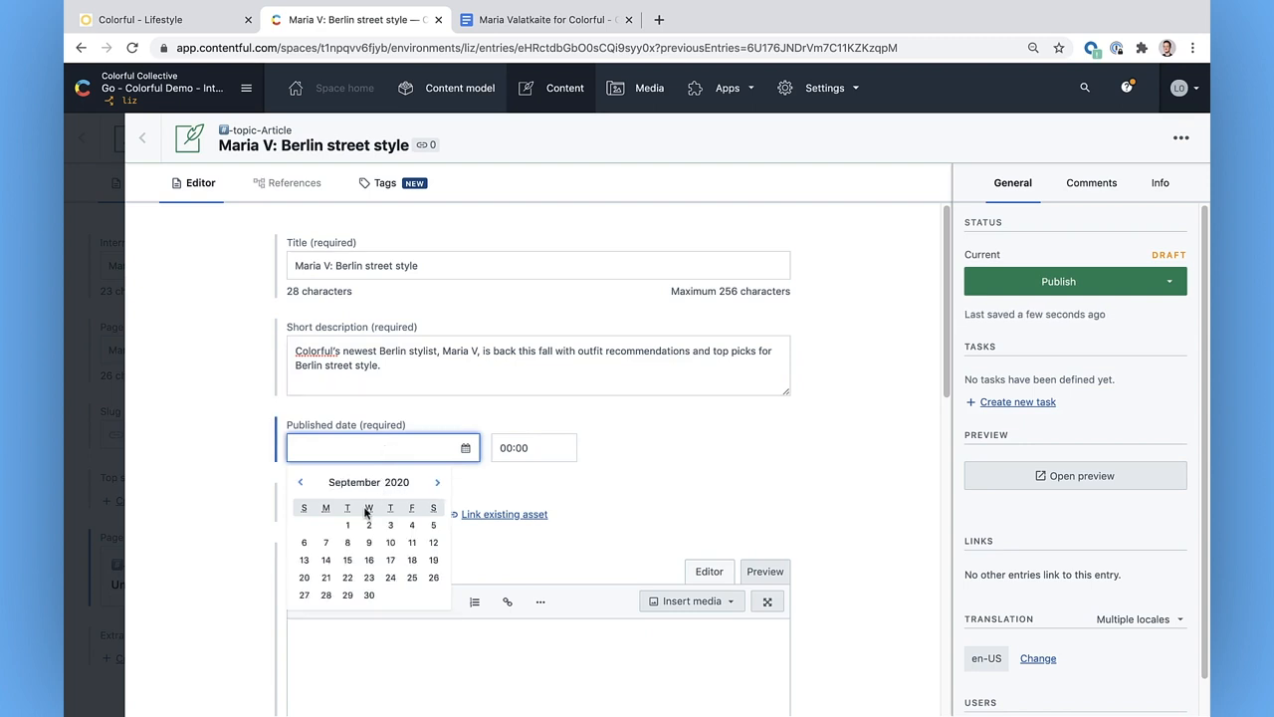
pyautogui.click(346, 525)
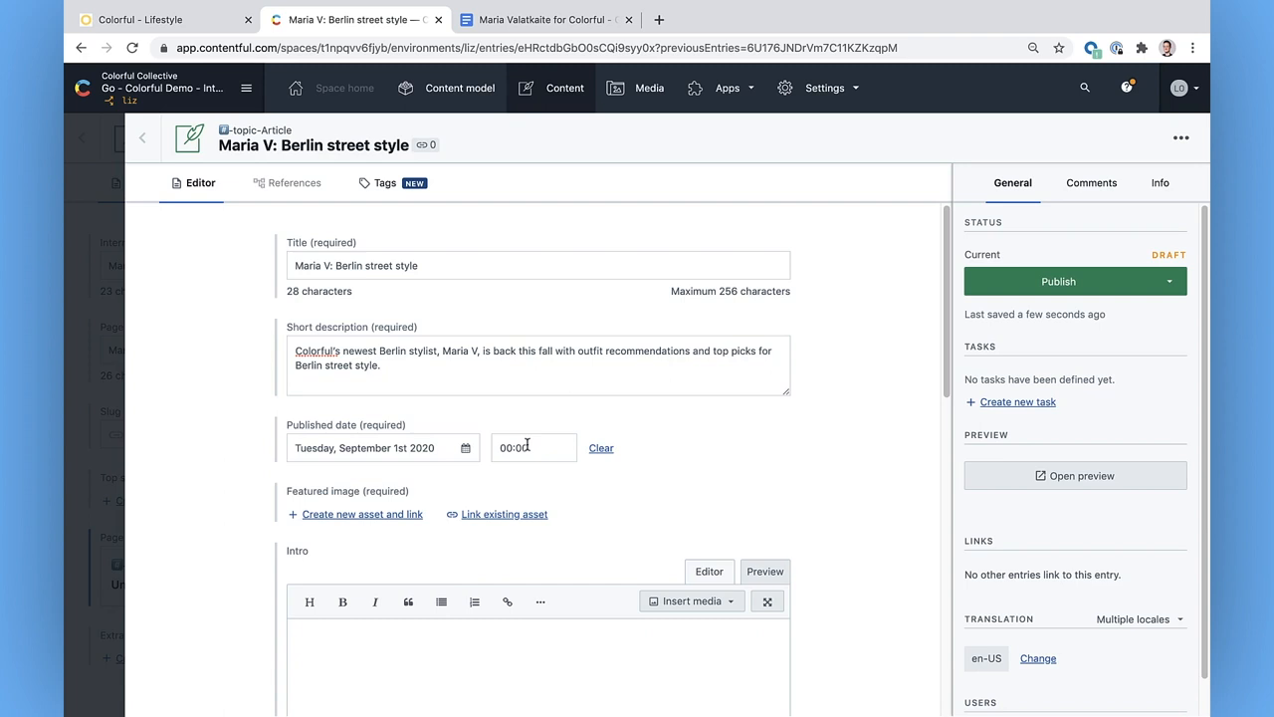
pyautogui.click(533, 446)
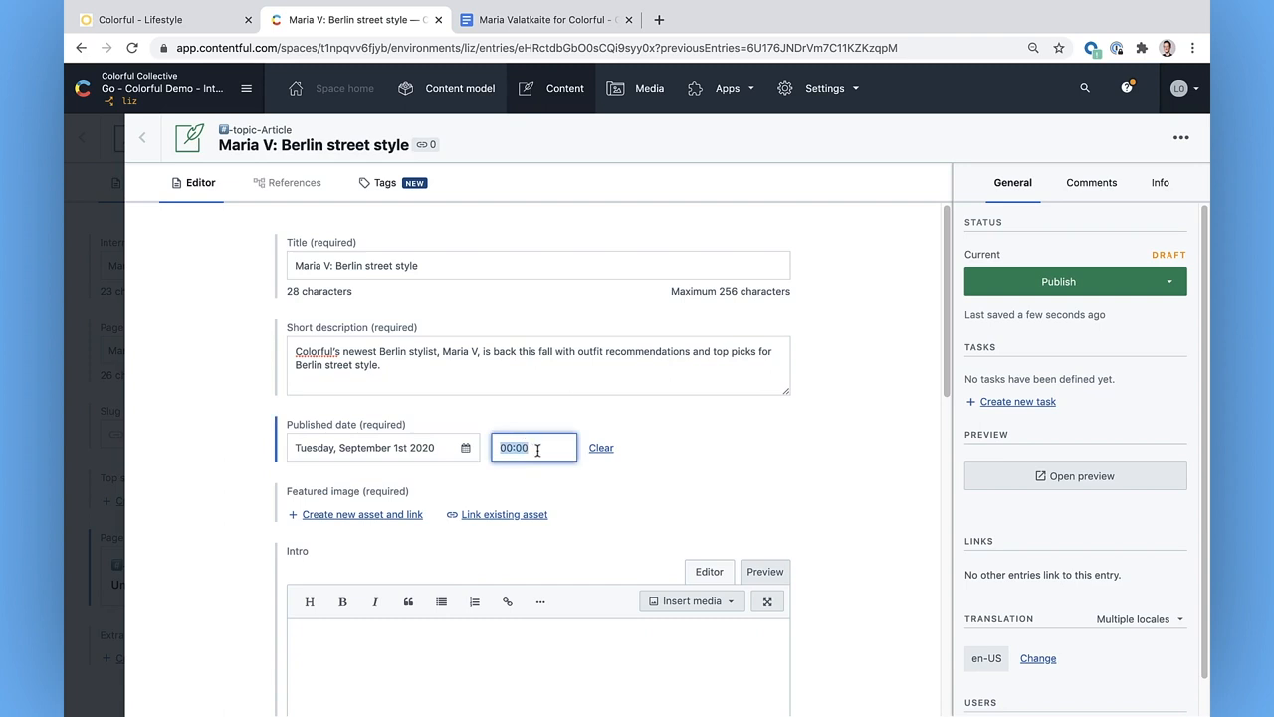
pyautogui.write('15')
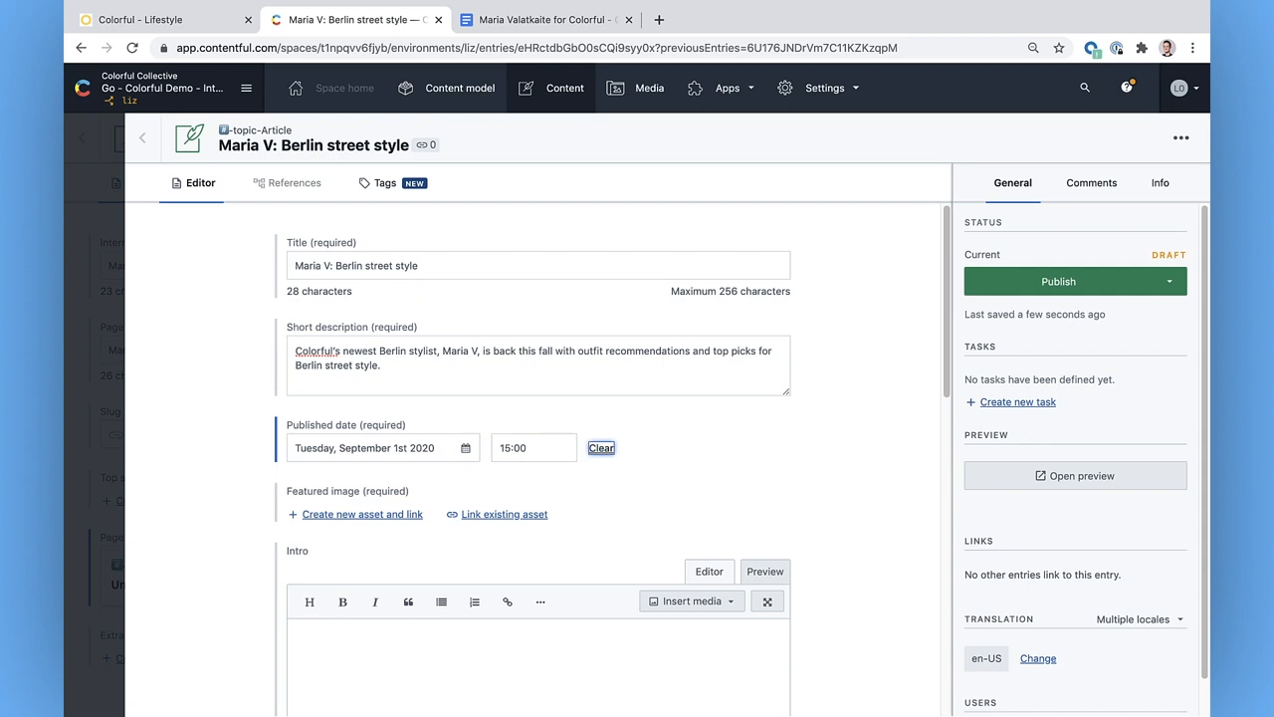
pyautogui.moveTo(414, 495)
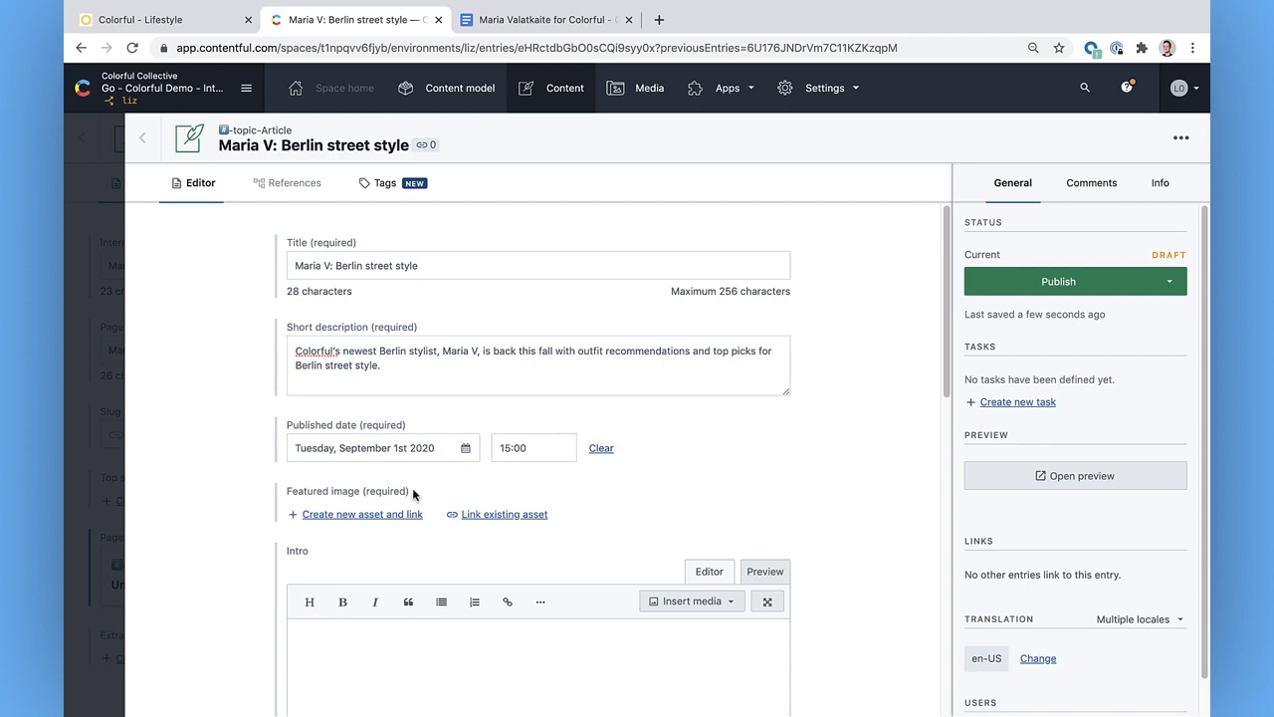
pyautogui.moveTo(488, 518)
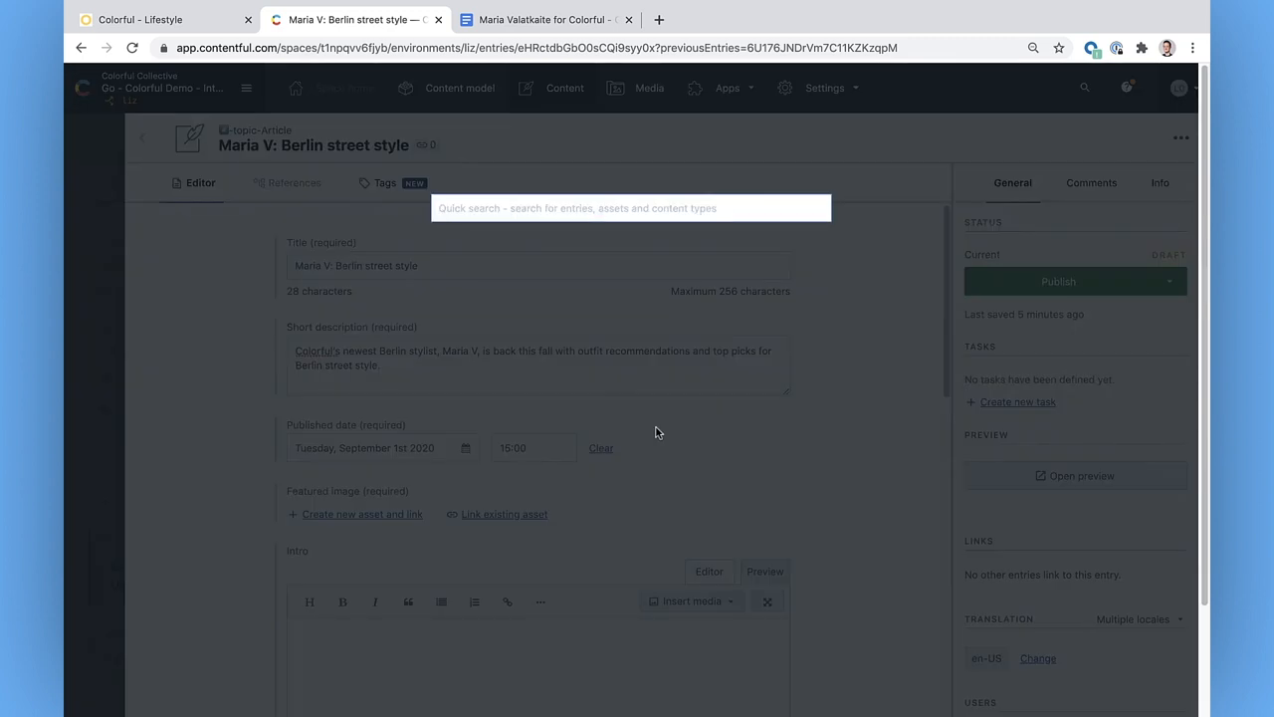
pyautogui.write('Maria')
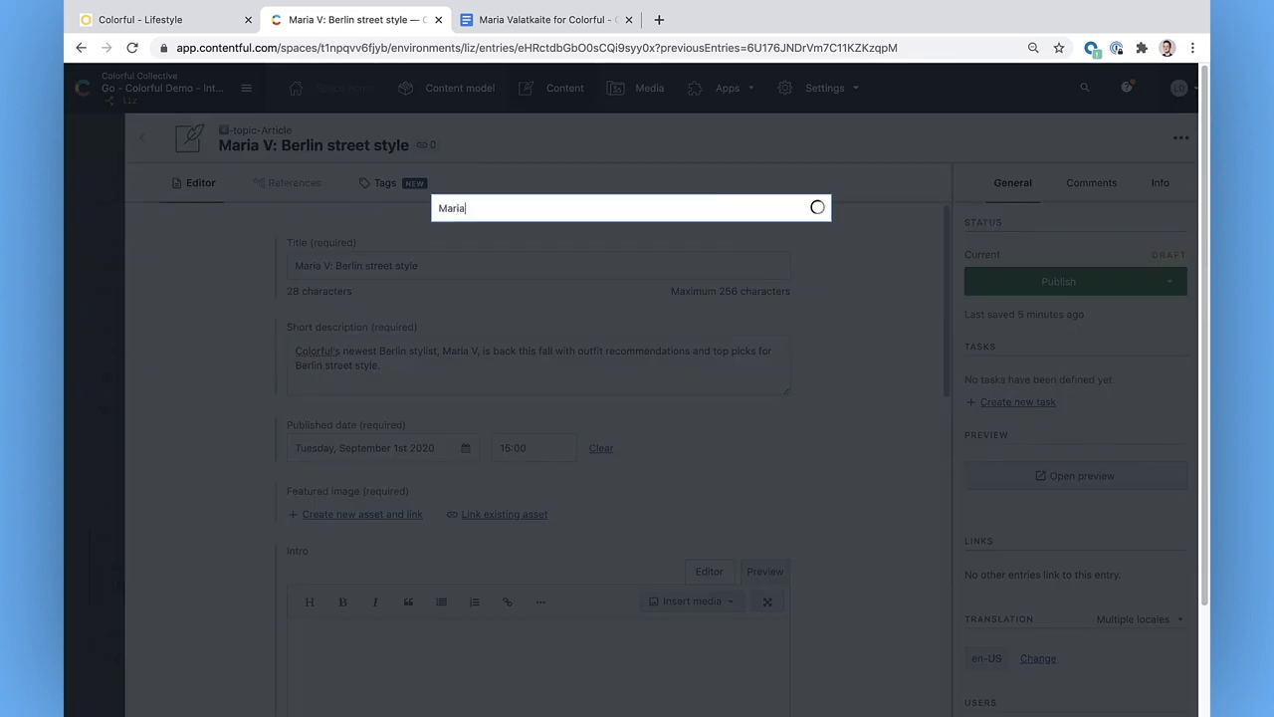
pyautogui.write('Maria')
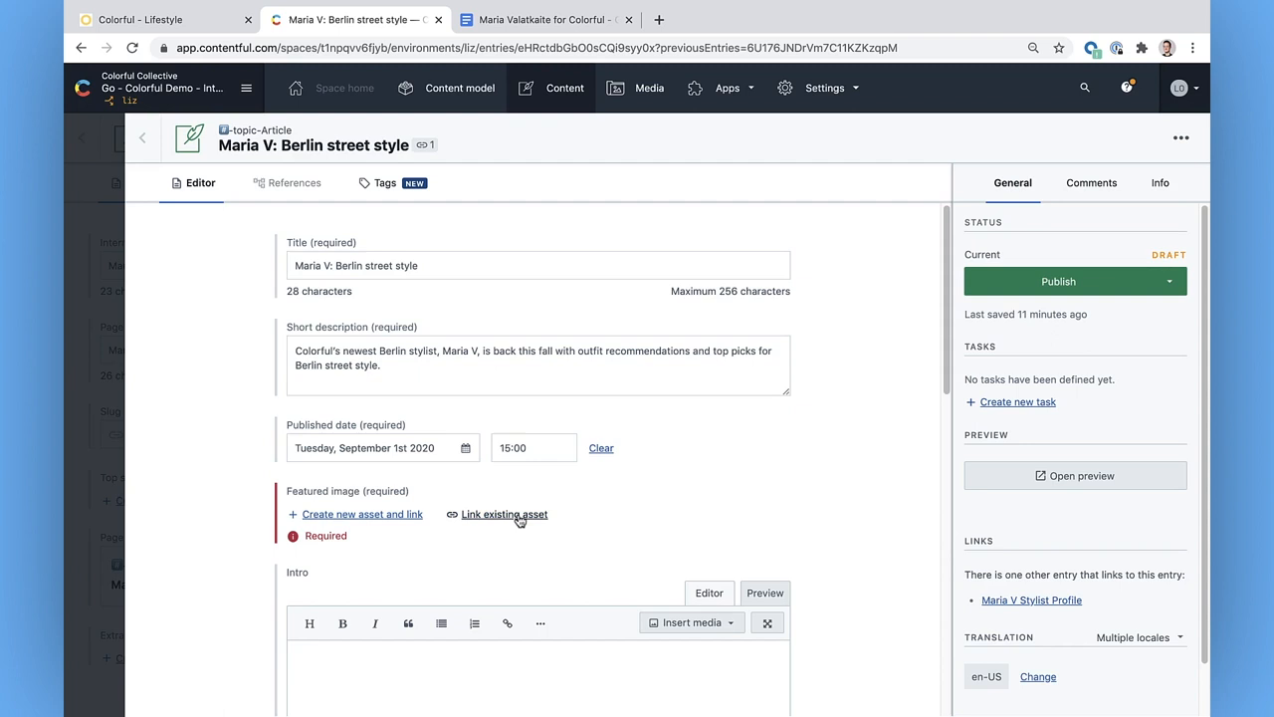
pyautogui.click(503, 513)
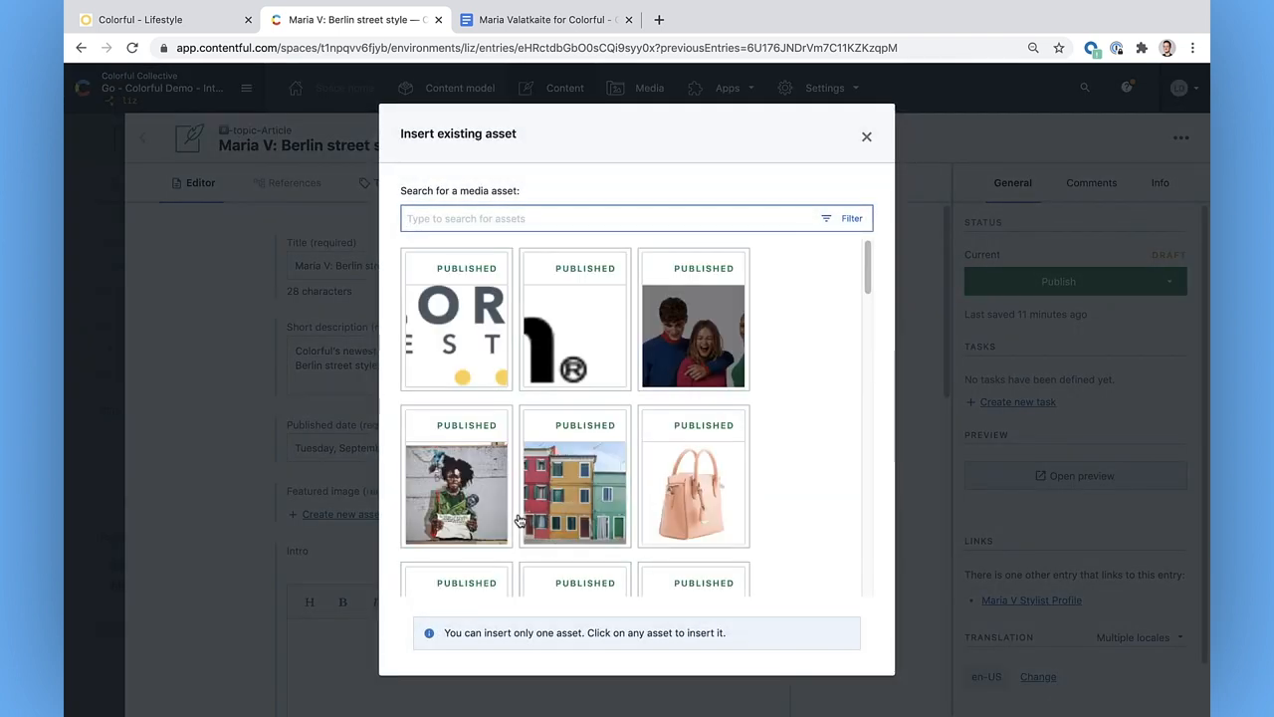
pyautogui.write('Maria Valatkaite')
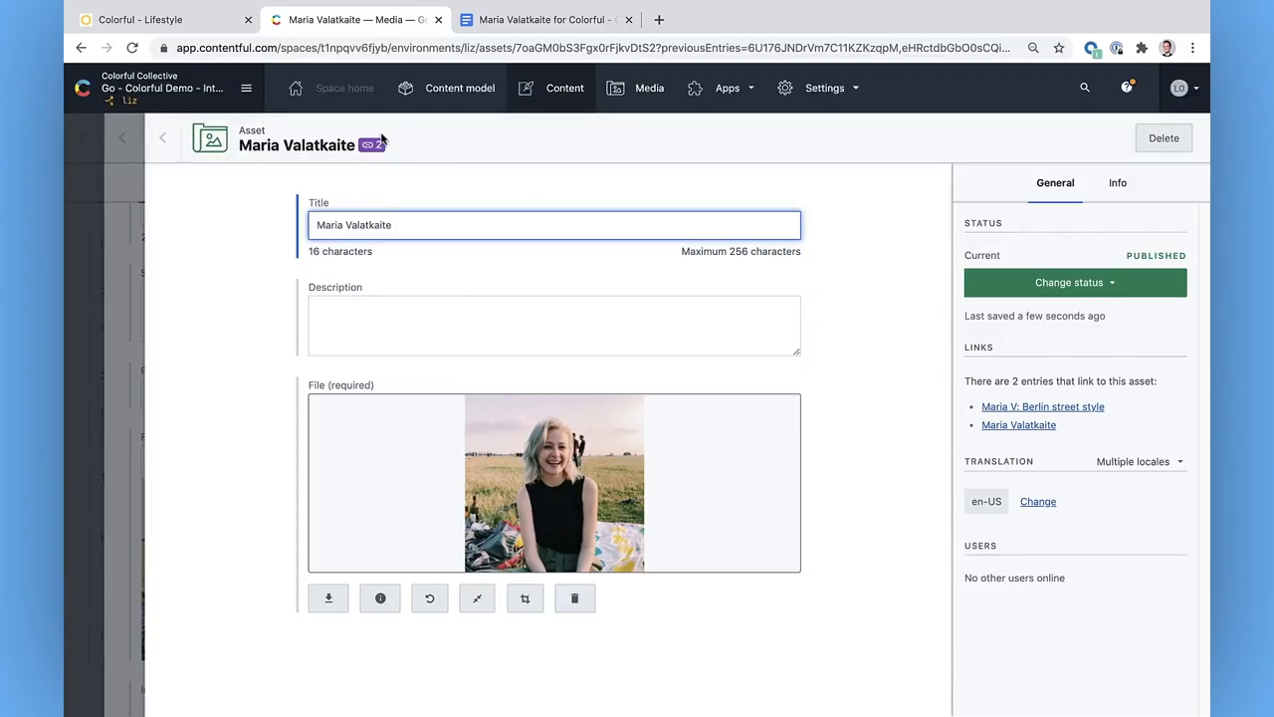
pyautogui.moveTo(370, 143)
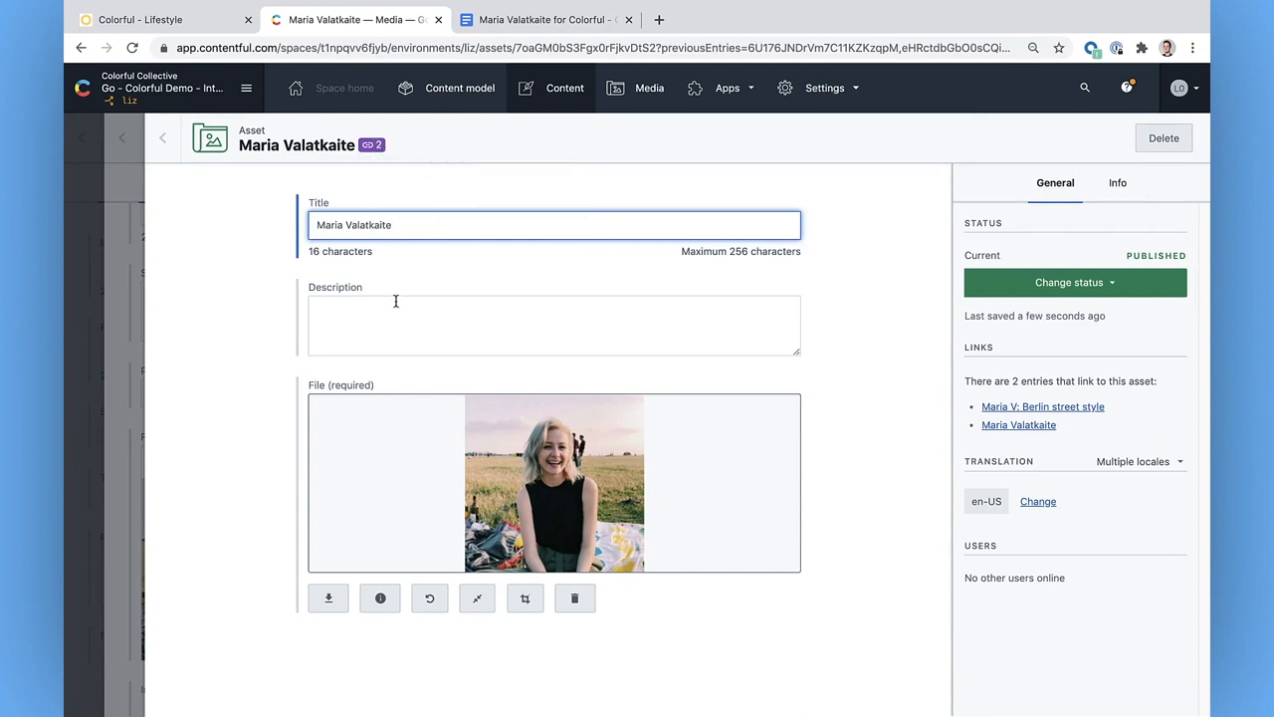
pyautogui.click(553, 327)
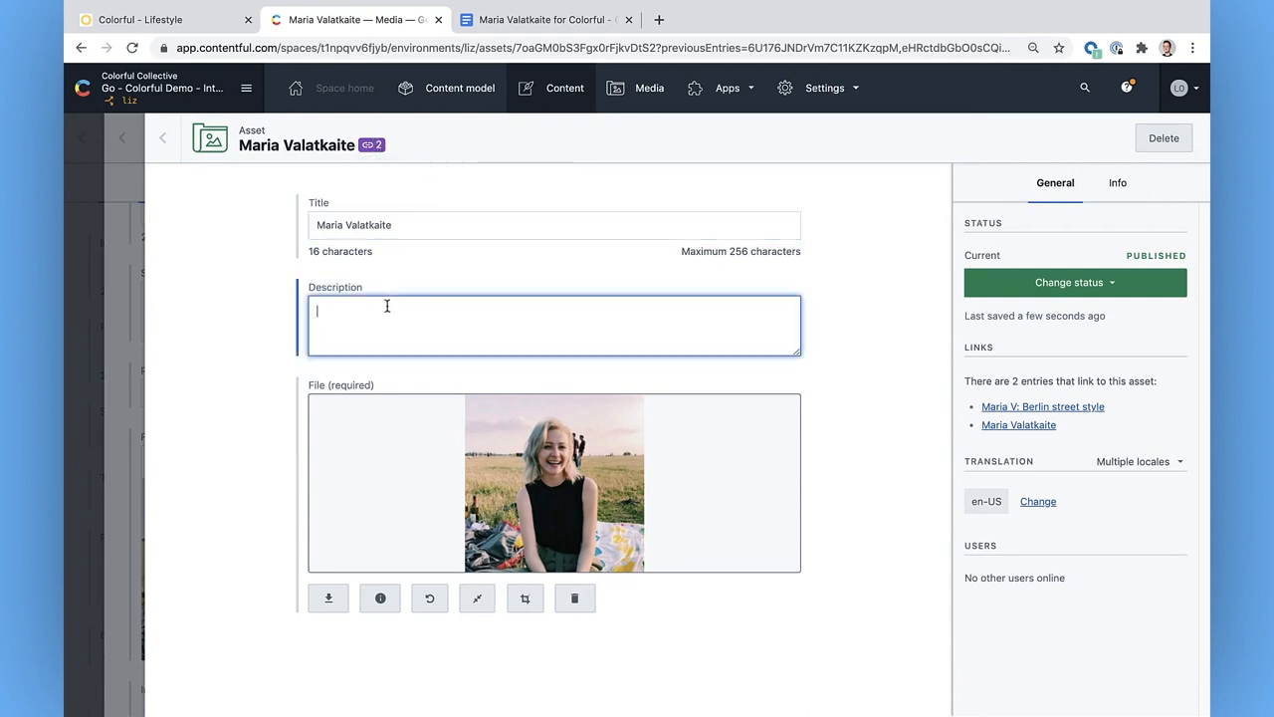
pyautogui.write('Maria V Berlin')
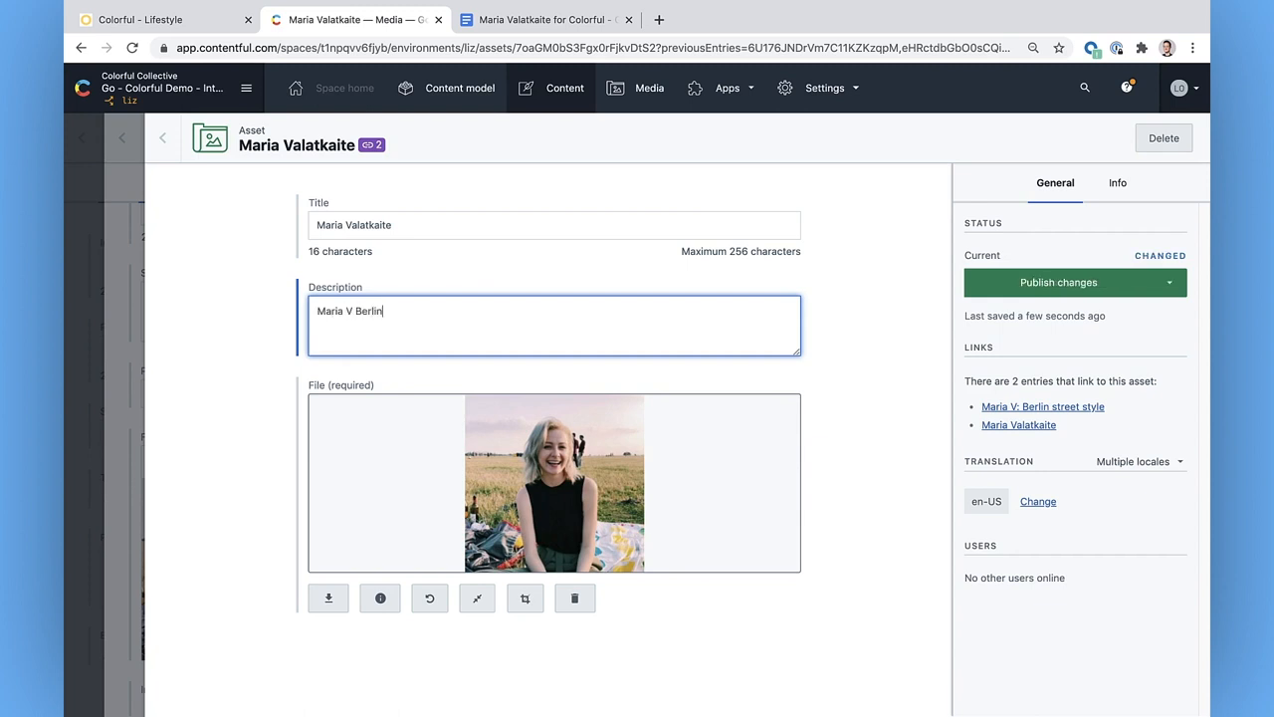
pyautogui.write('stylist p')
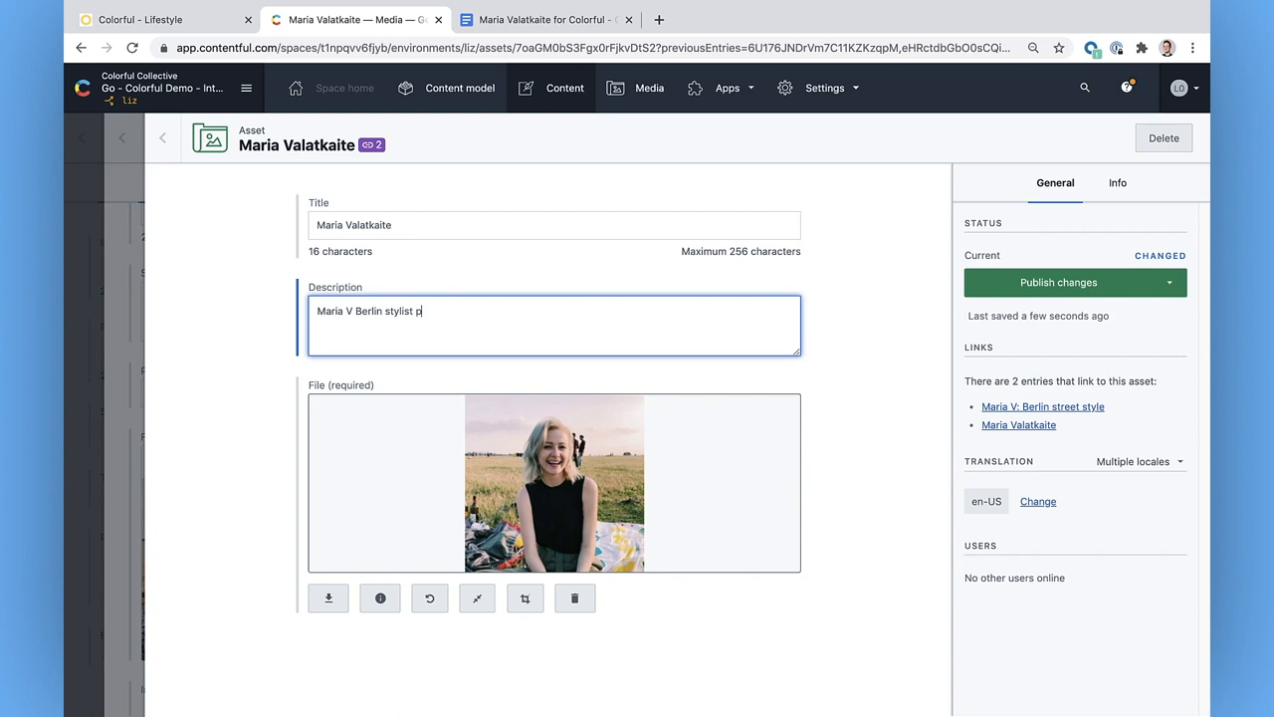
pyautogui.write('rofile phot')
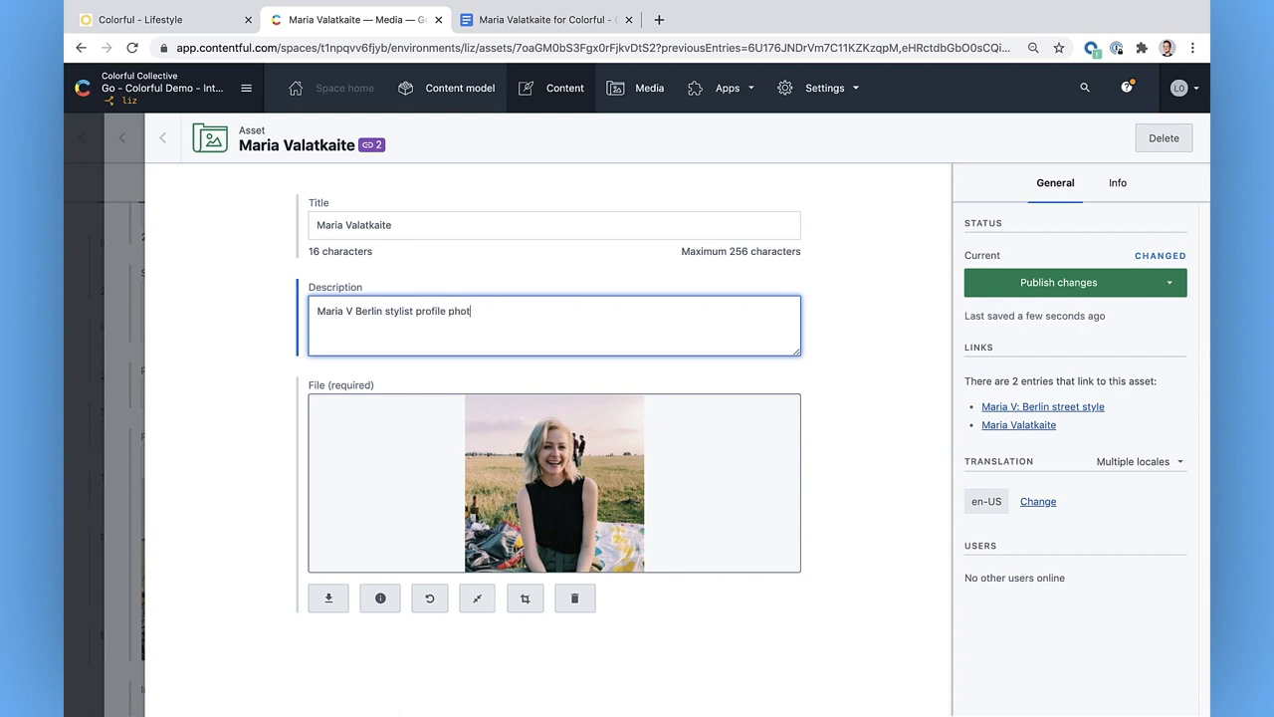
pyautogui.write('o')
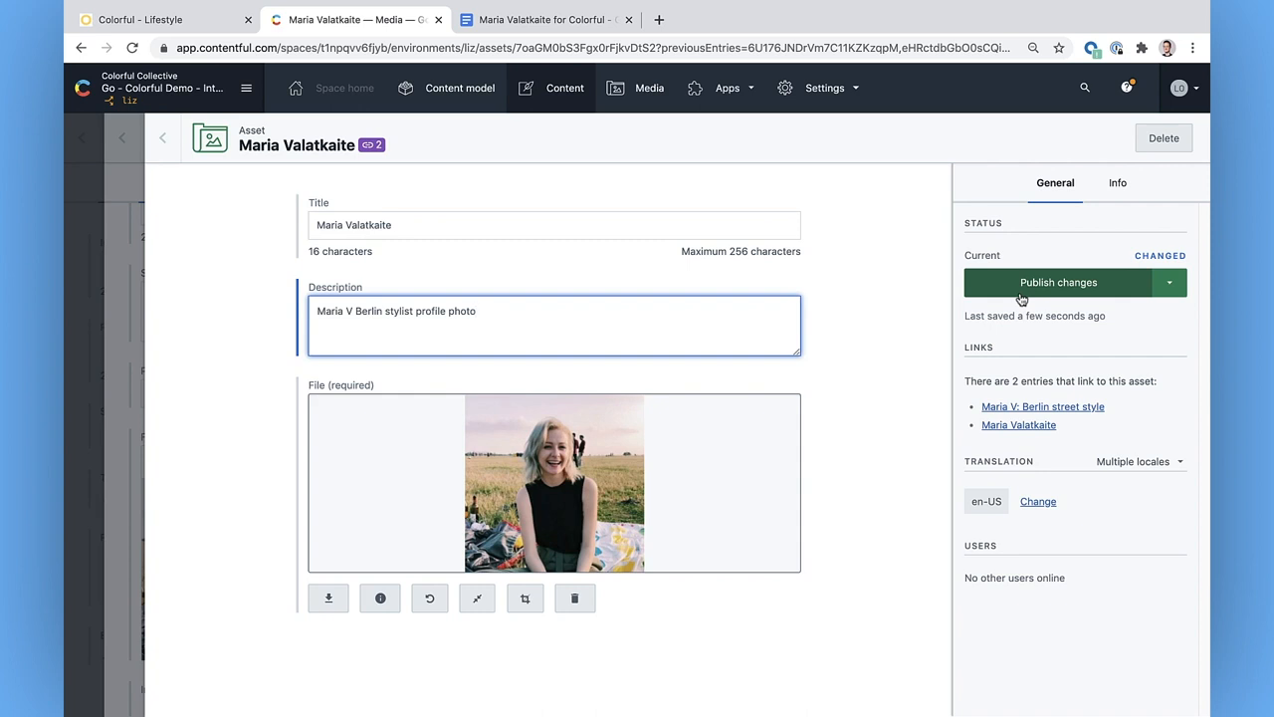
pyautogui.click(1059, 283)
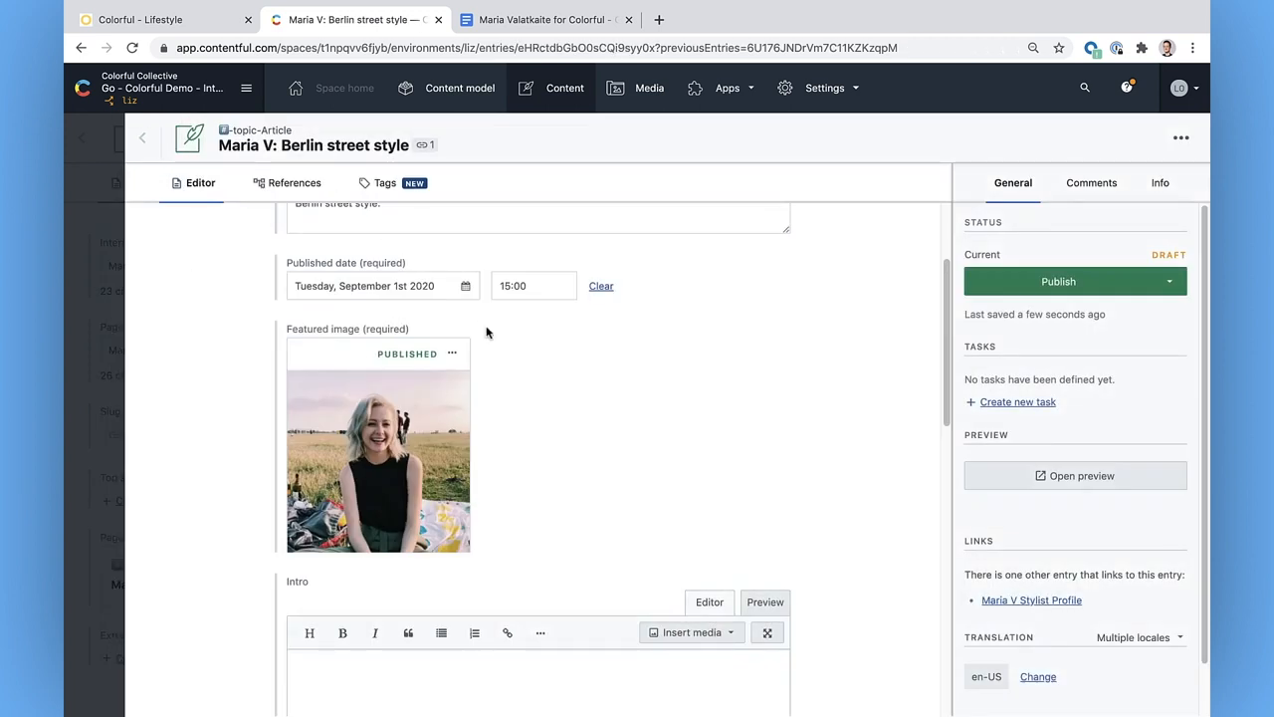
pyautogui.scroll(-3)
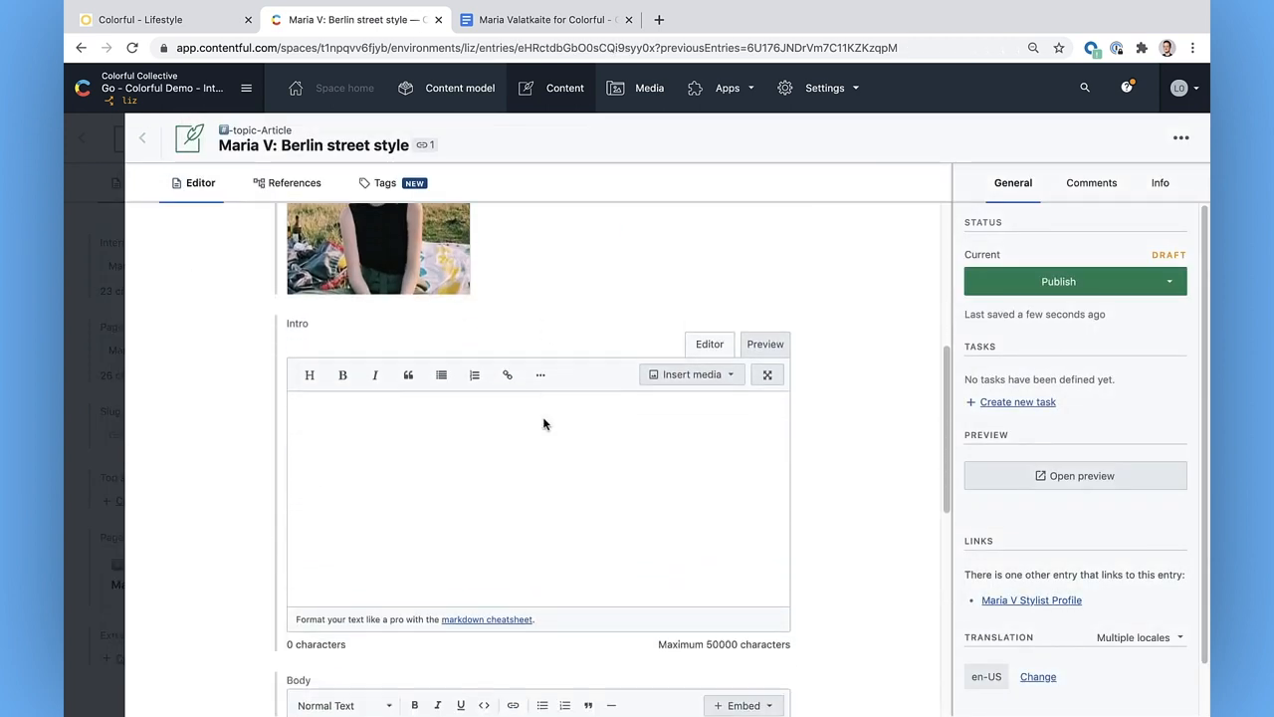
pyautogui.scroll(-3)
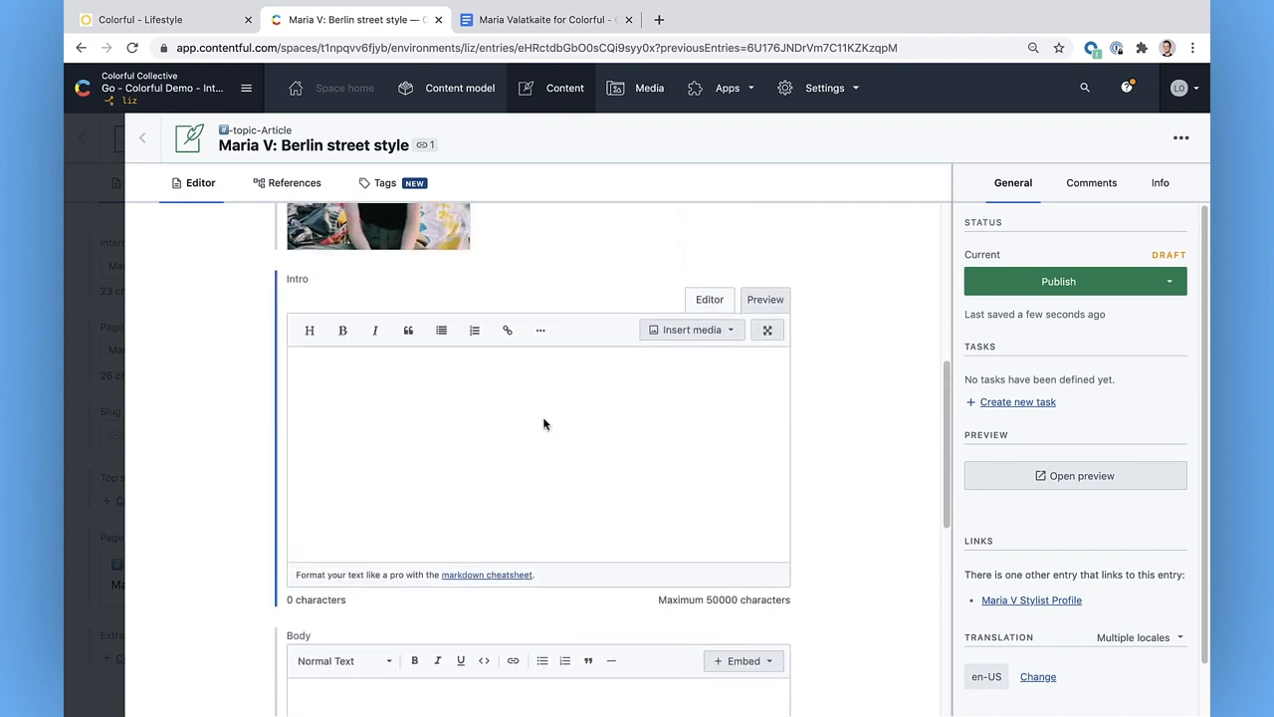
pyautogui.click(546, 20)
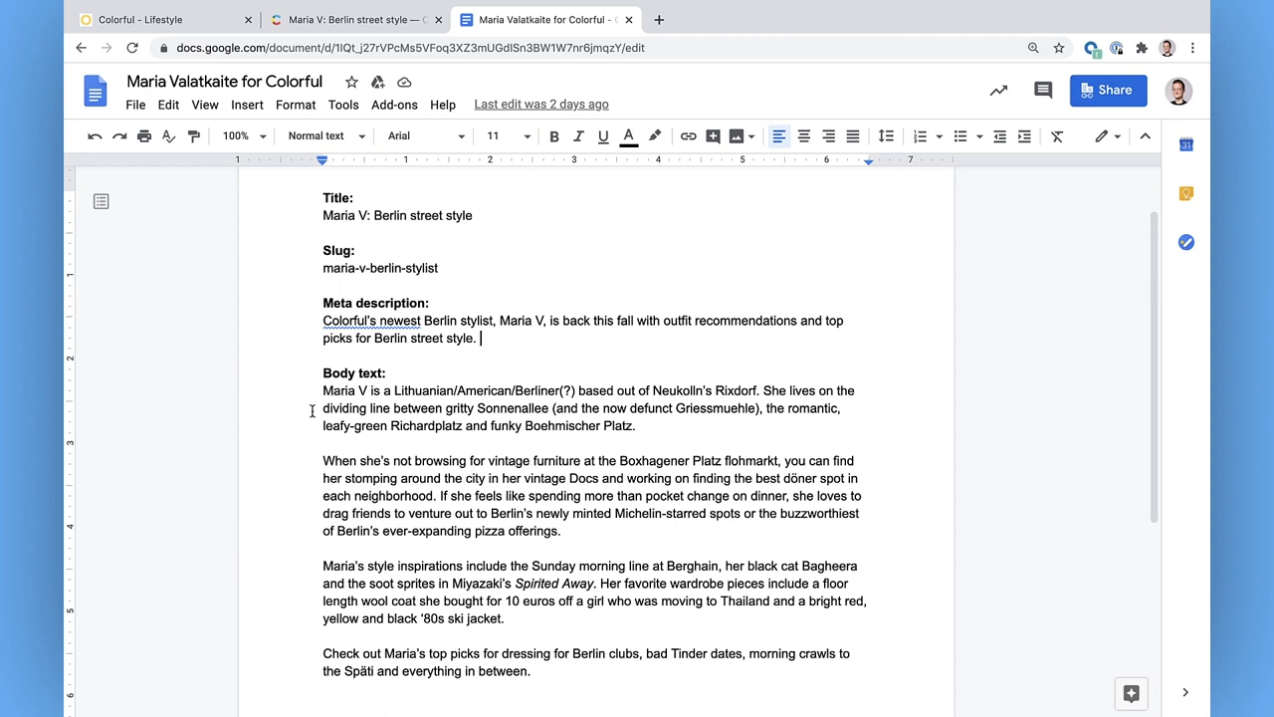
pyautogui.moveTo(322, 390); pyautogui.dragTo(635, 426)
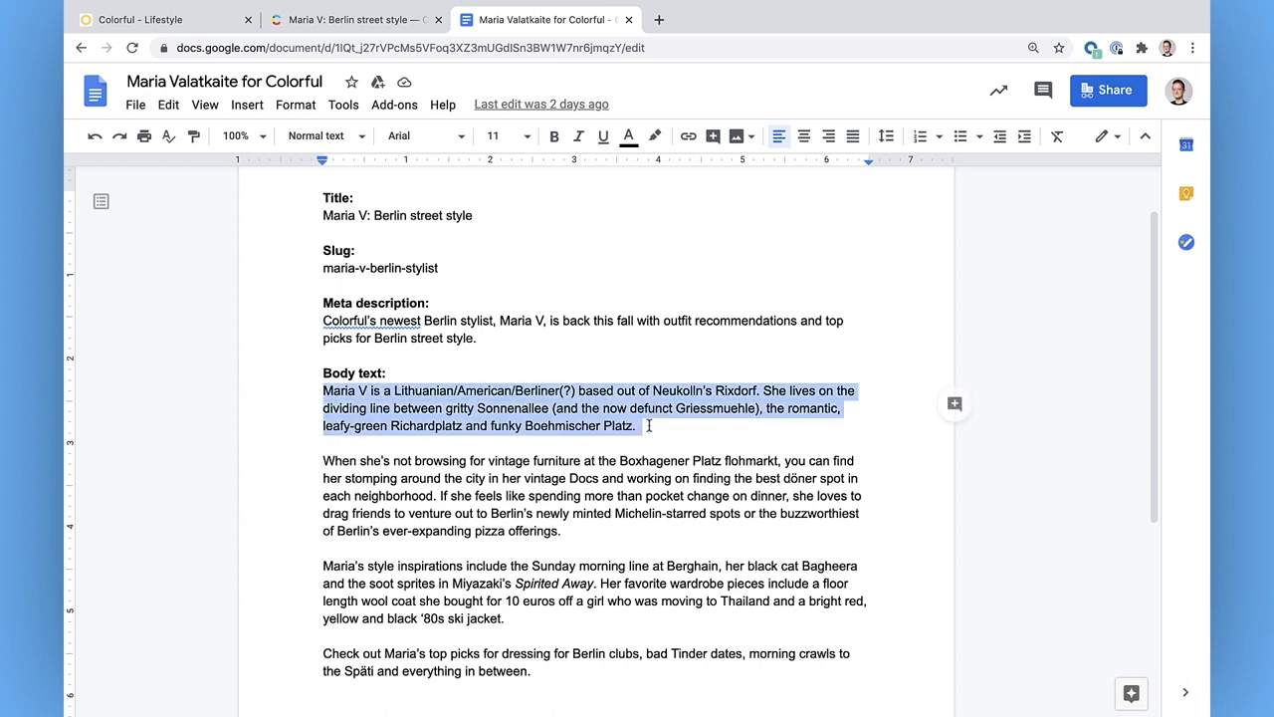
pyautogui.click(354, 20)
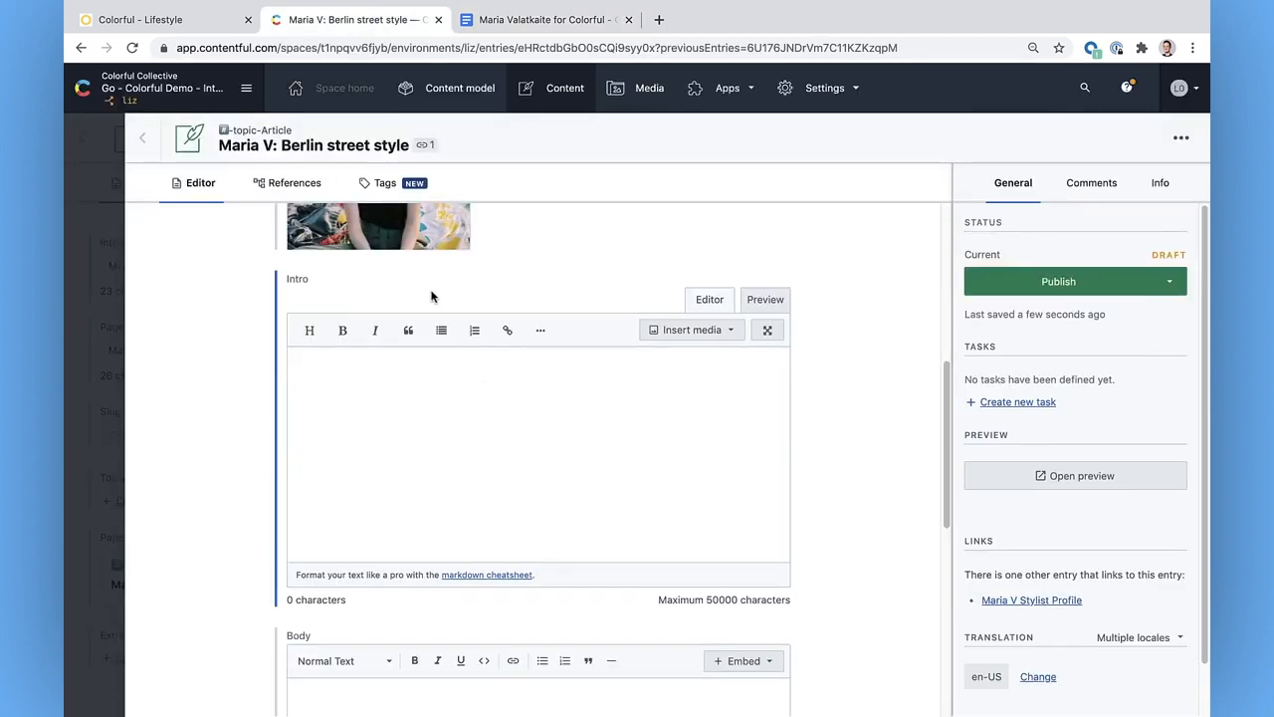
pyautogui.click(545, 20)
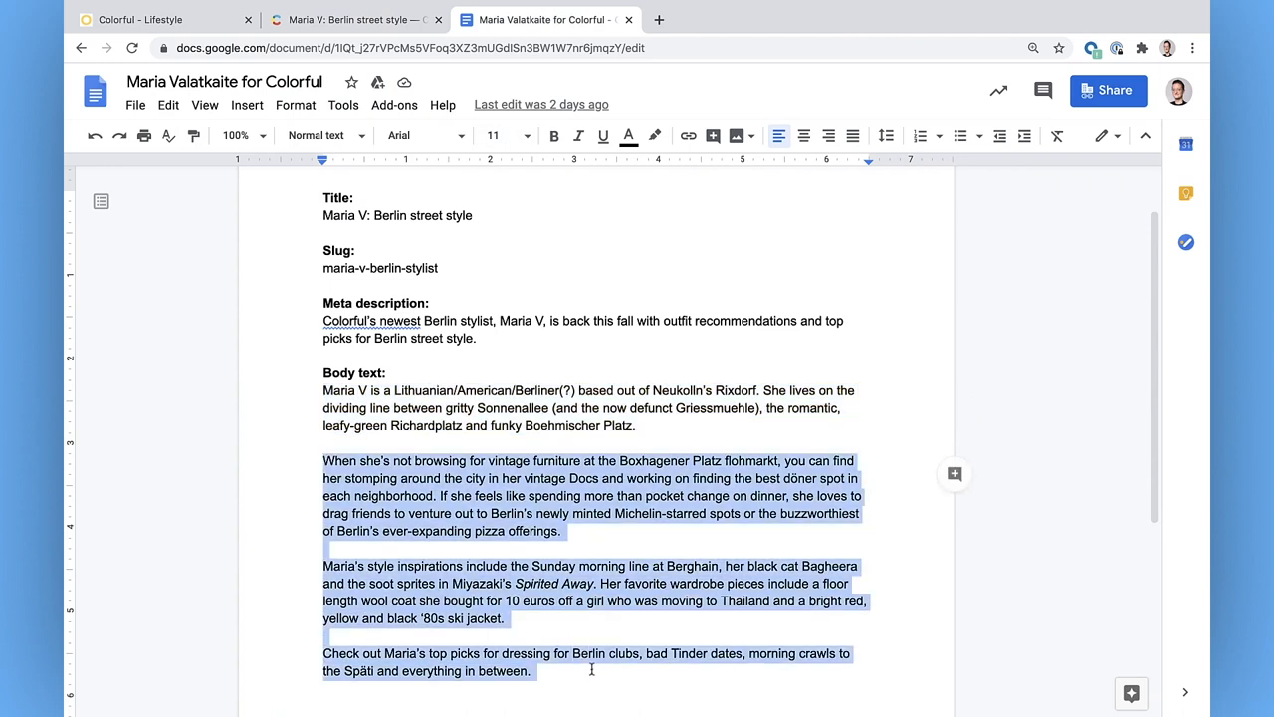
pyautogui.click(354, 20)
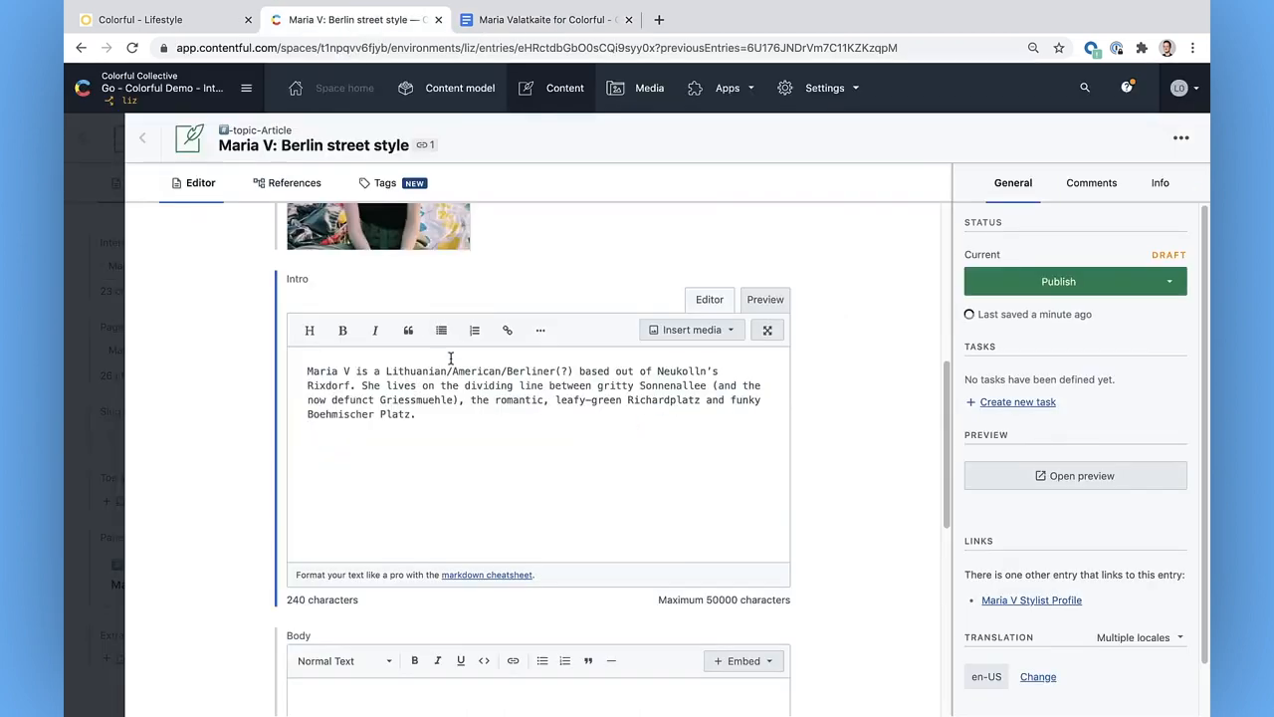
# Write 'Inspiration for a never-sleep Berlin style' and format the line as a Heading.
pyautogui.scroll(-3)
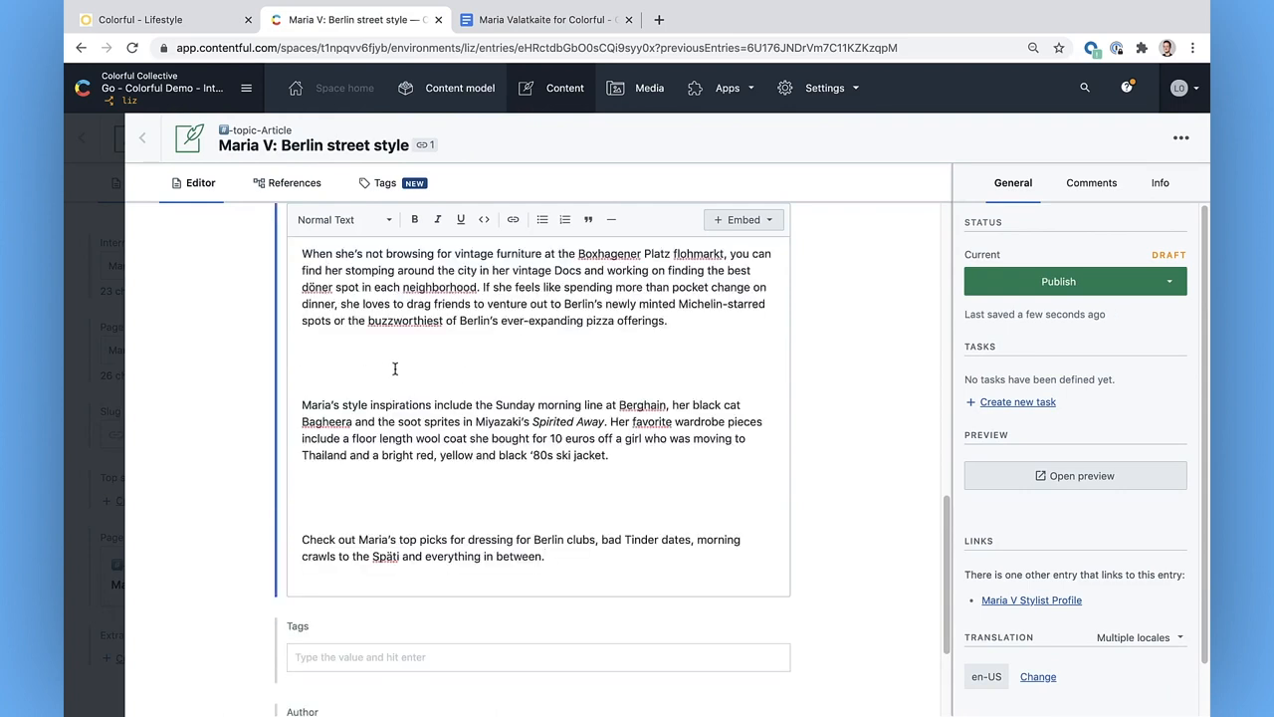
pyautogui.write('Inspiration for a never-')
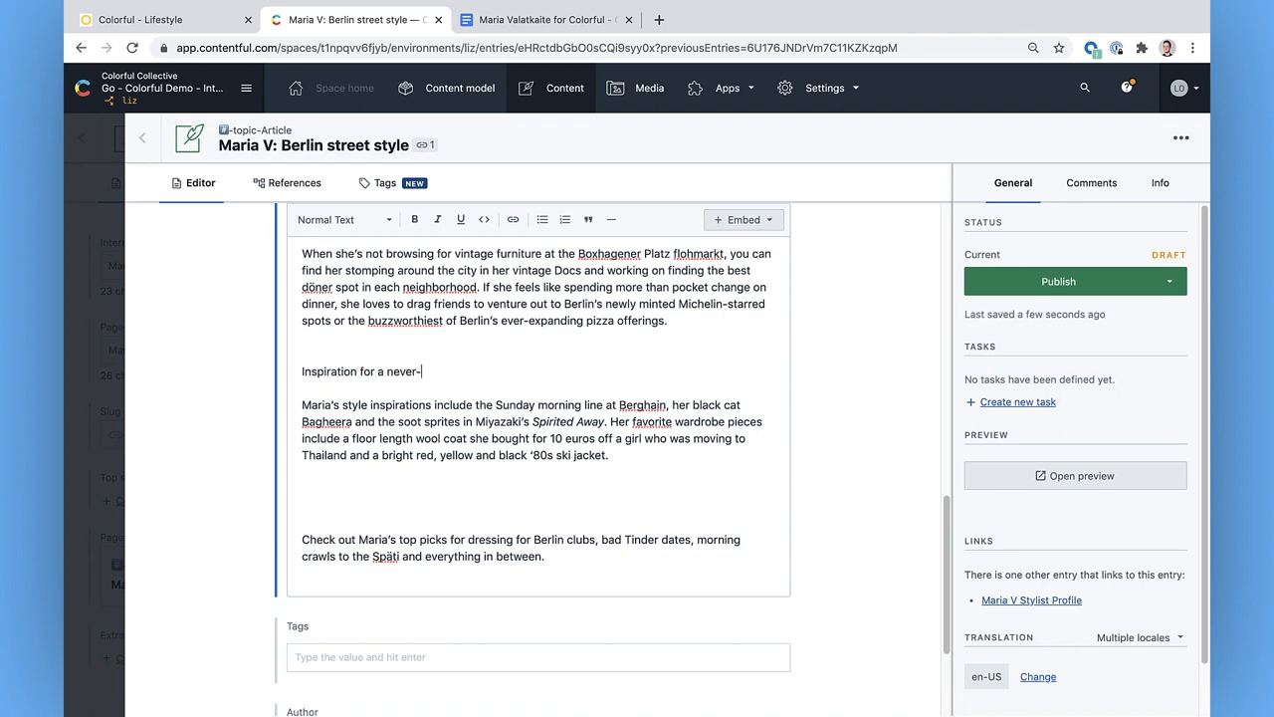
pyautogui.write('sleep Berlin')
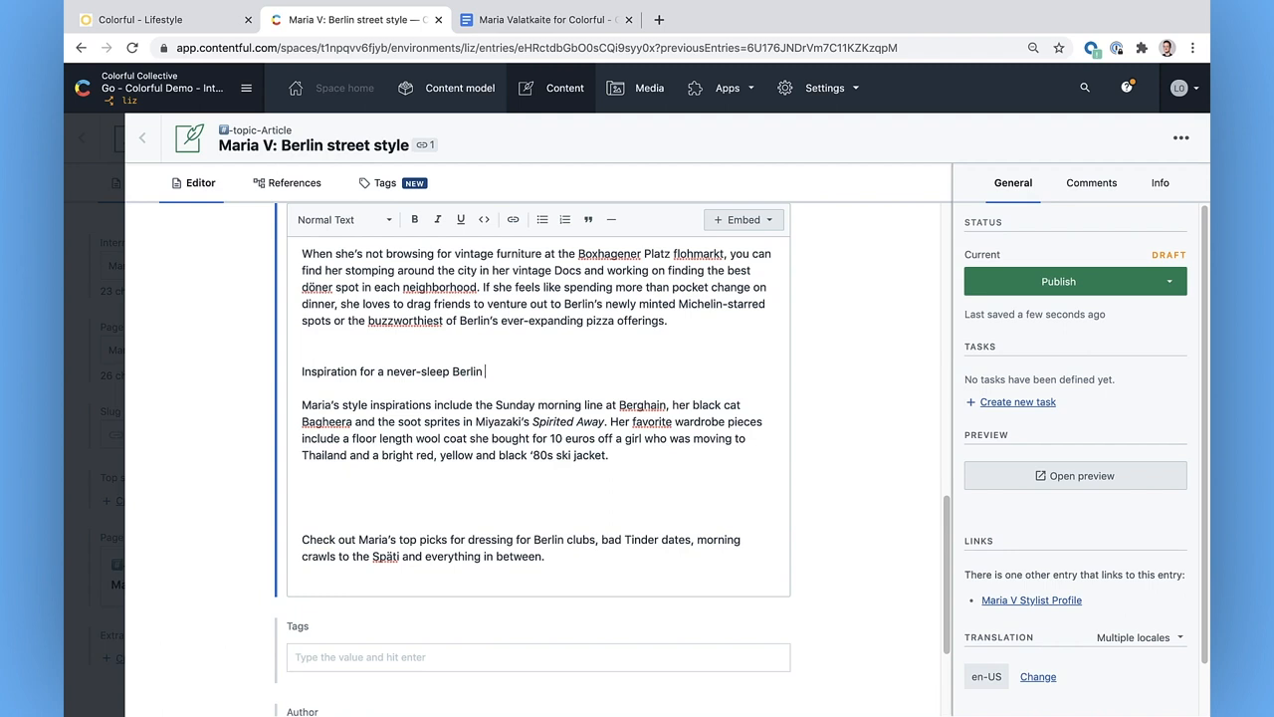
pyautogui.write('style')
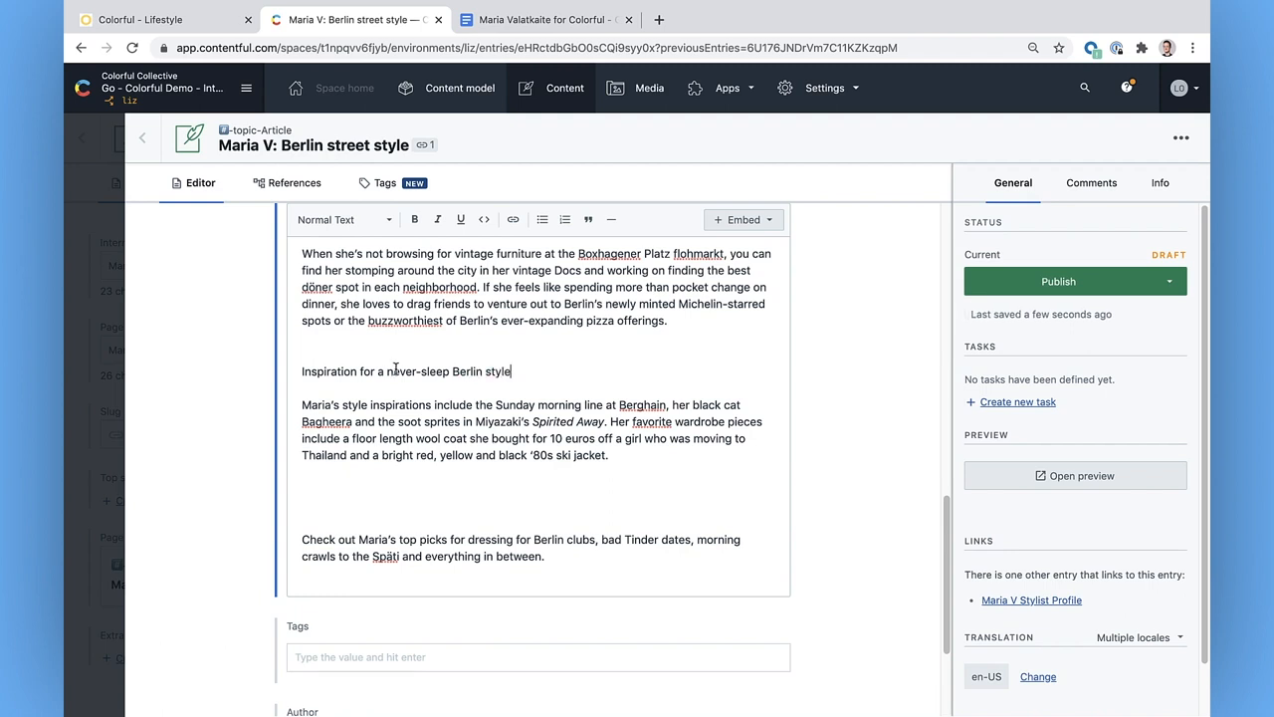
pyautogui.tripleClick(406, 370)
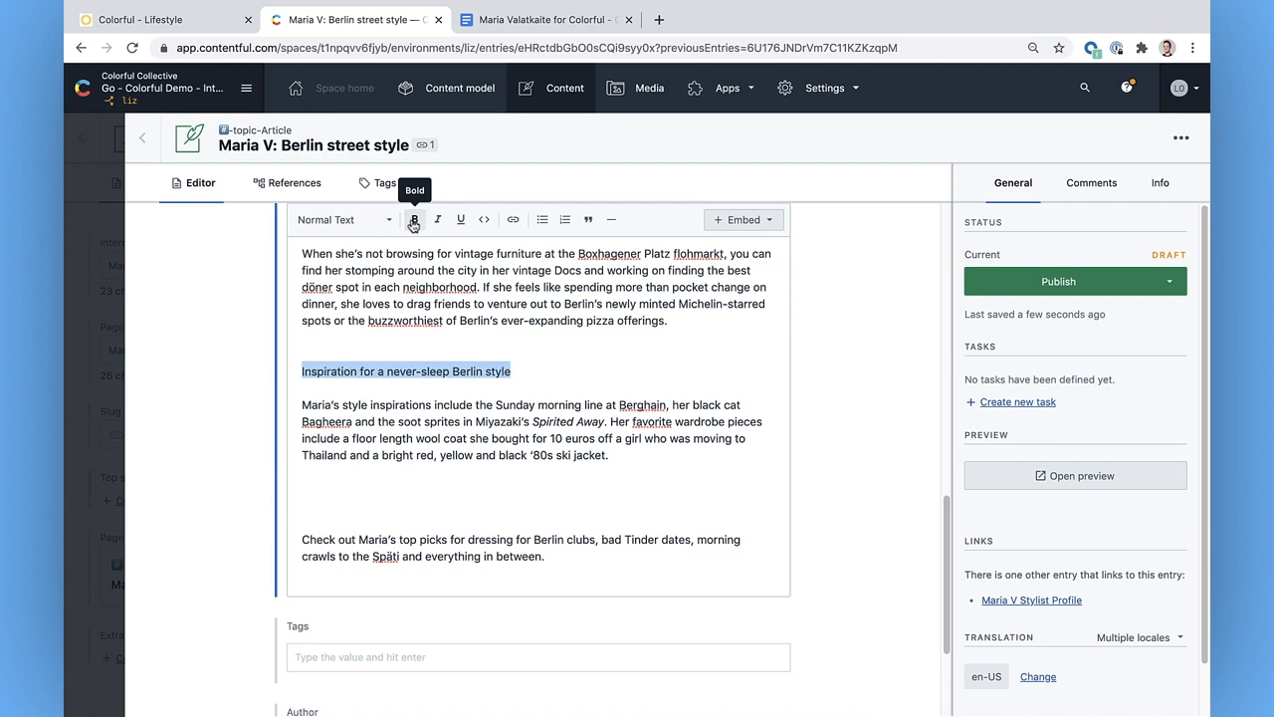
pyautogui.click(343, 219)
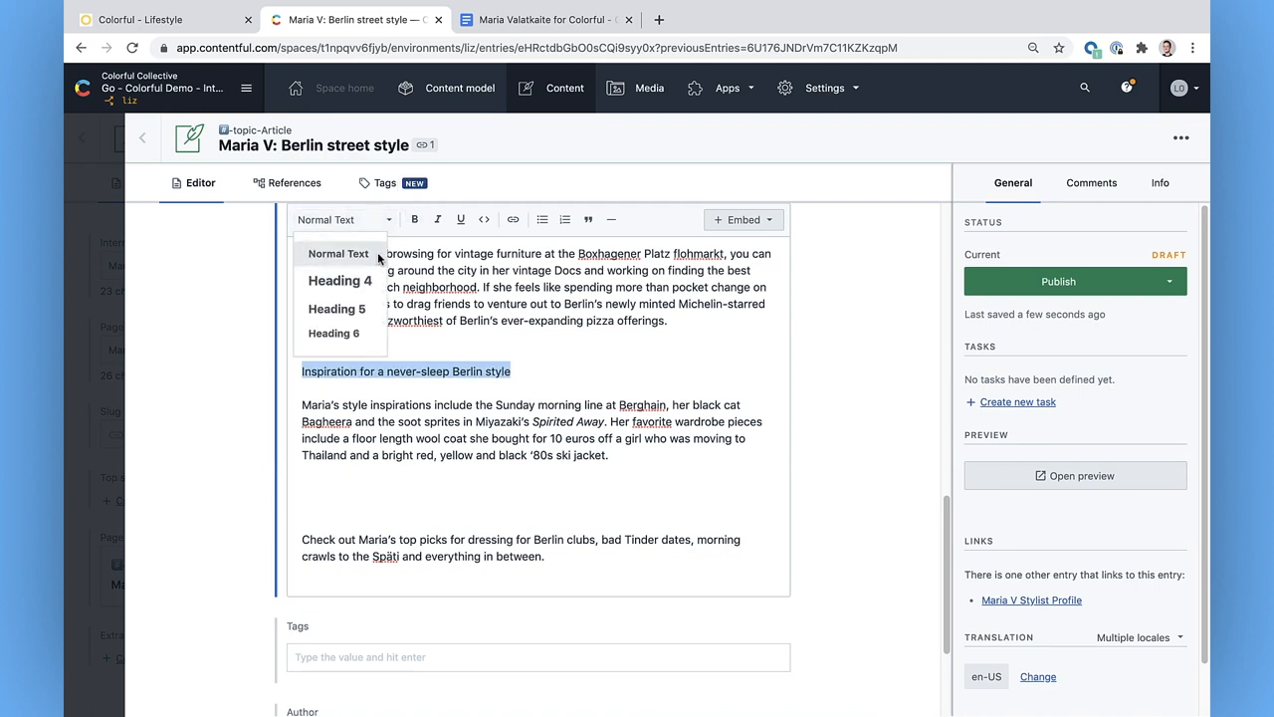
pyautogui.click(338, 279)
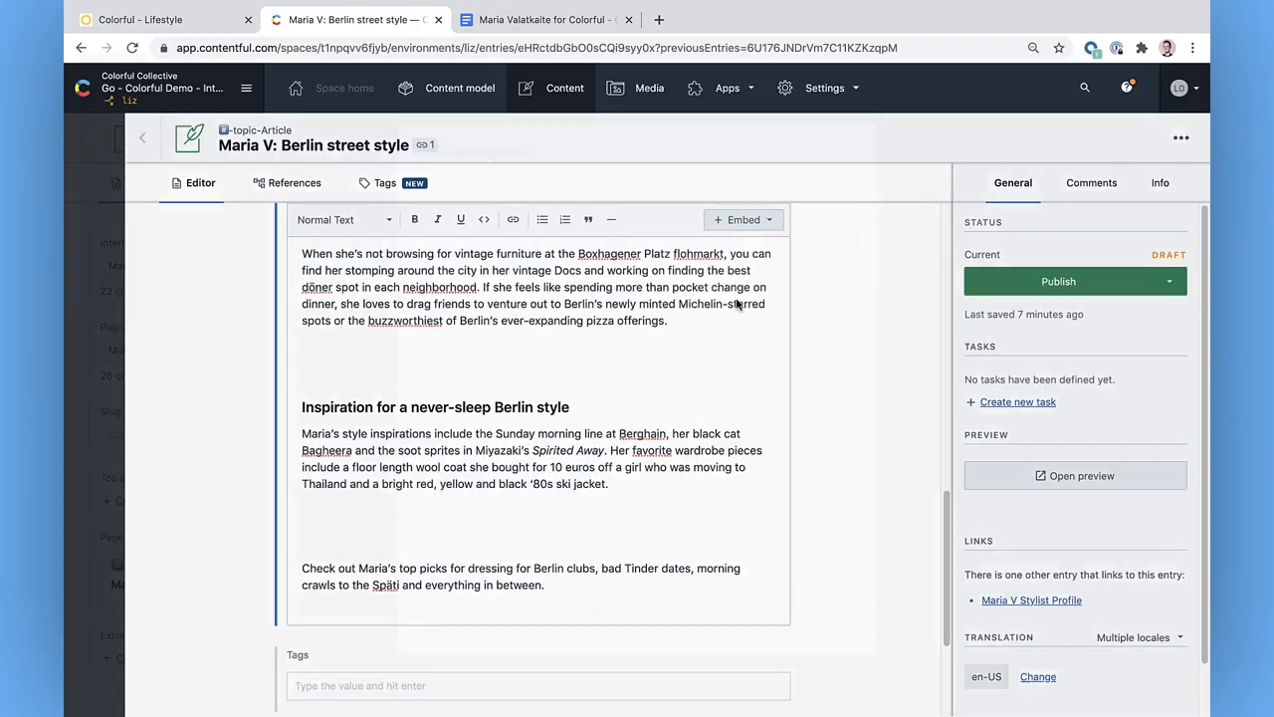
# Create a new media asset and upload 'Image from iOS (3).jpg' from My Device's Recents.
pyautogui.click(741, 219)
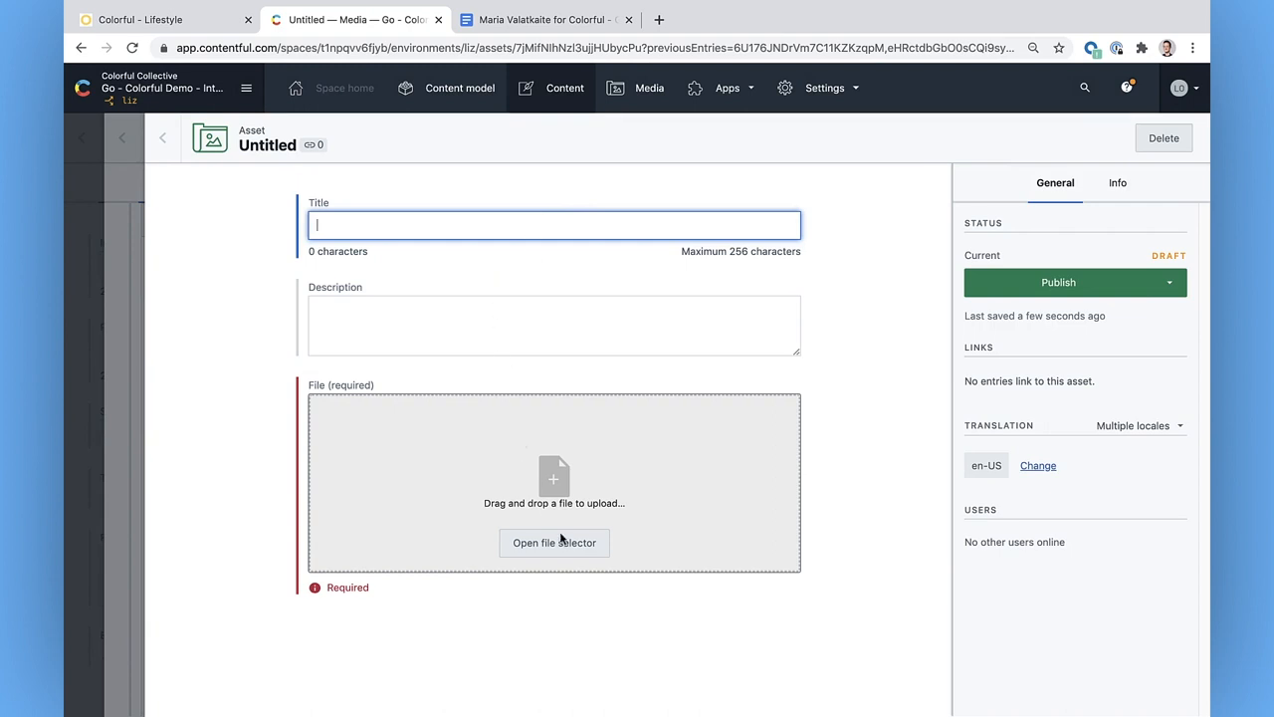
pyautogui.click(553, 542)
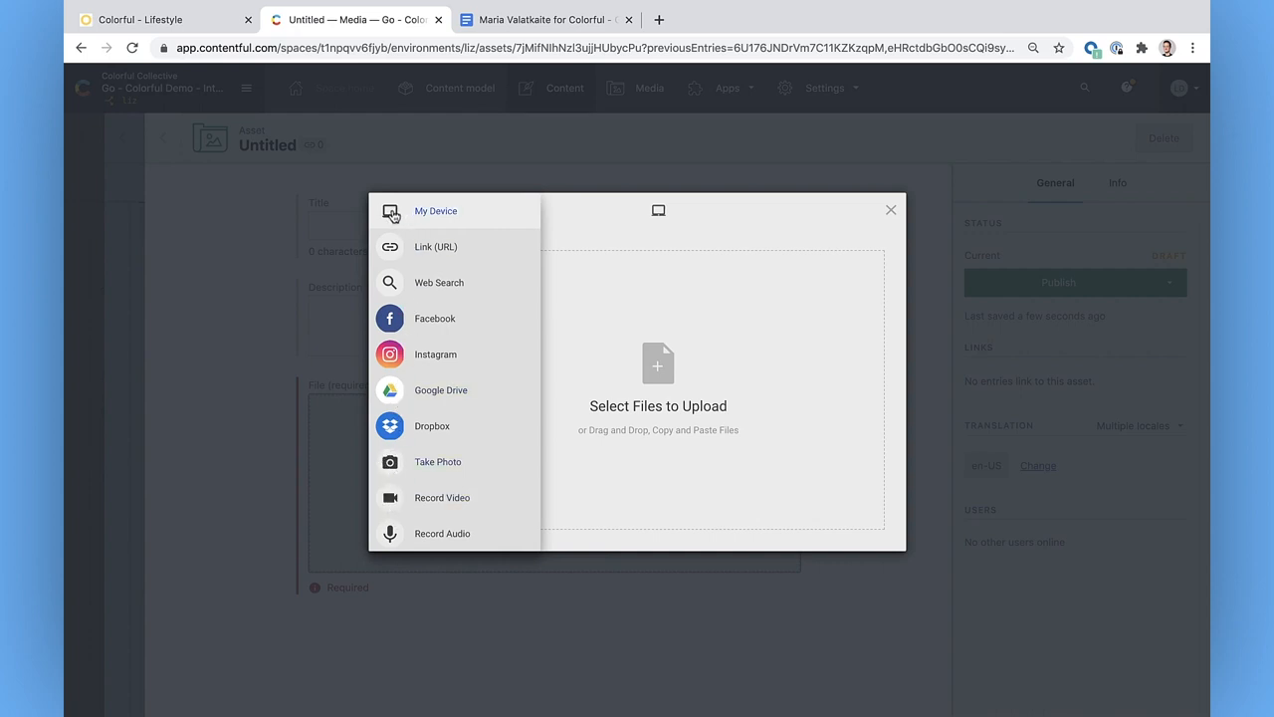
pyautogui.click(434, 211)
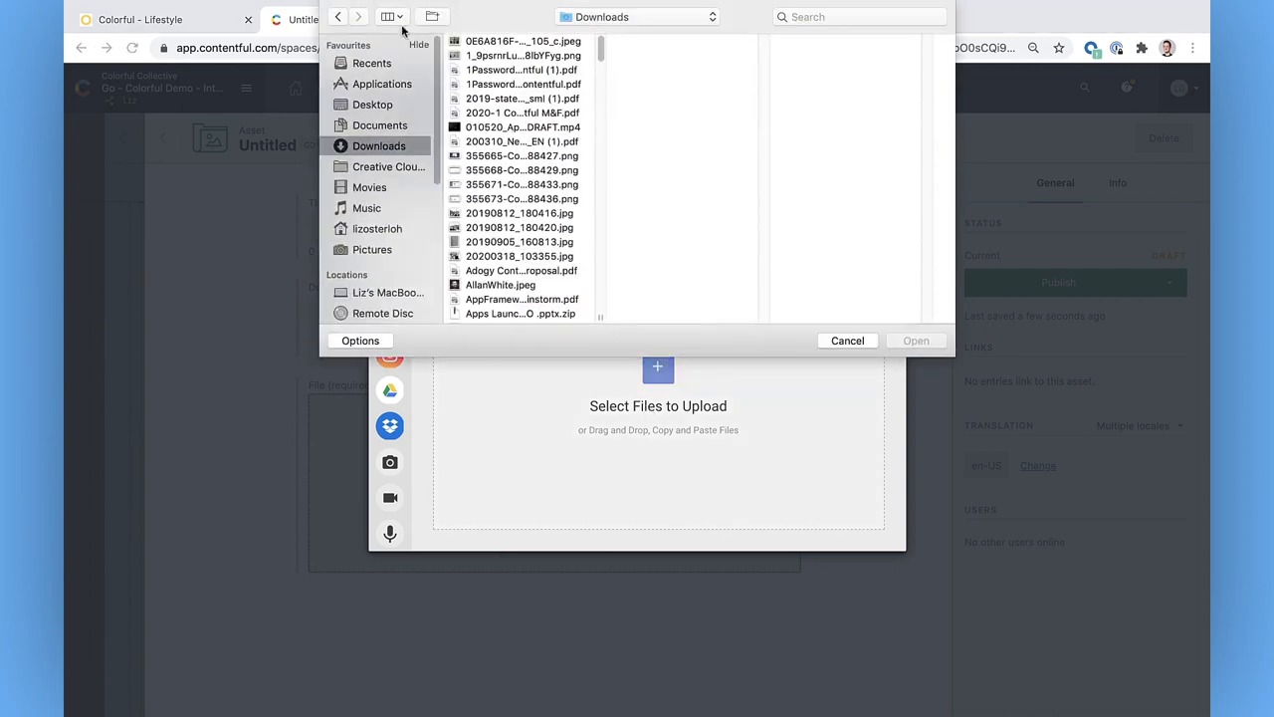
pyautogui.click(371, 62)
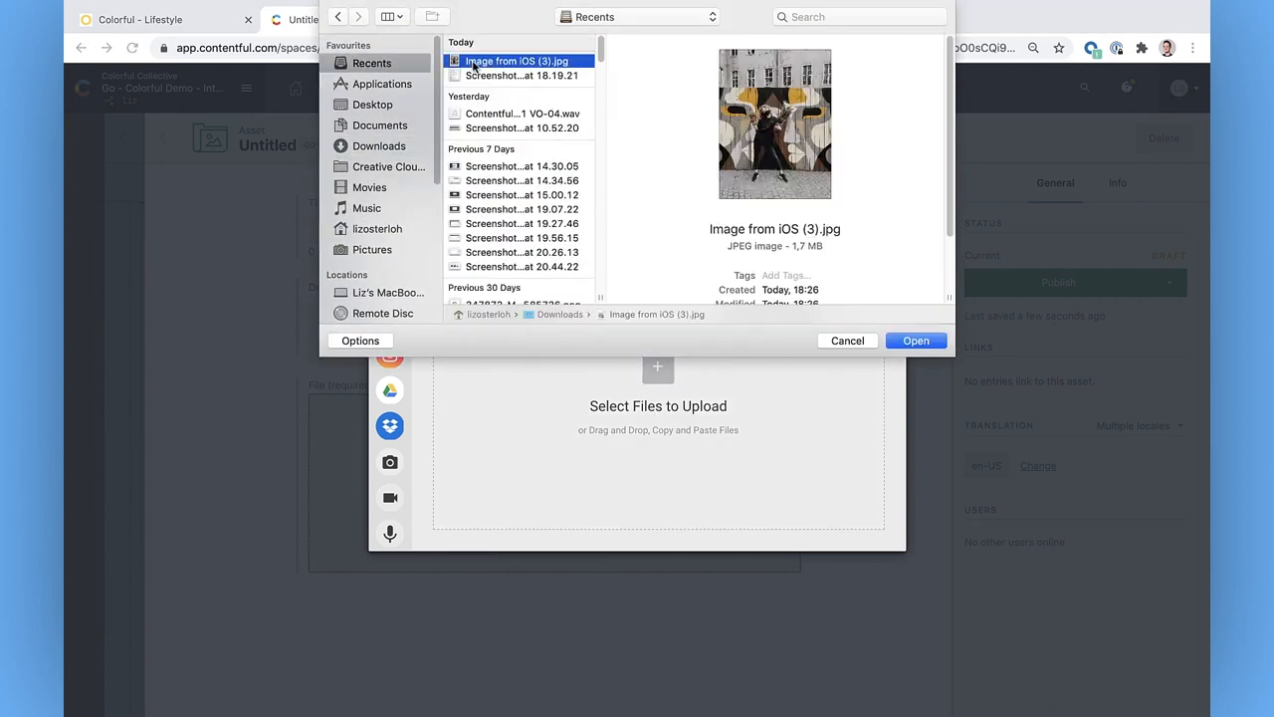
pyautogui.click(916, 341)
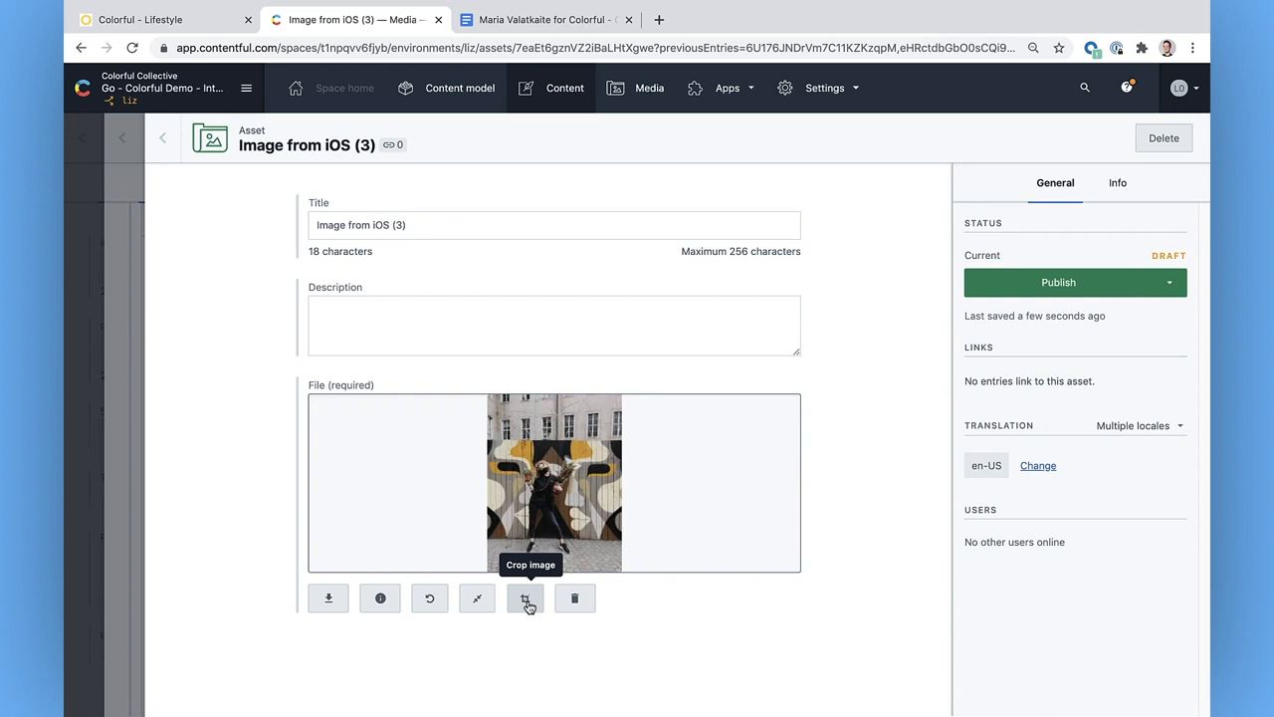
pyautogui.click(526, 597)
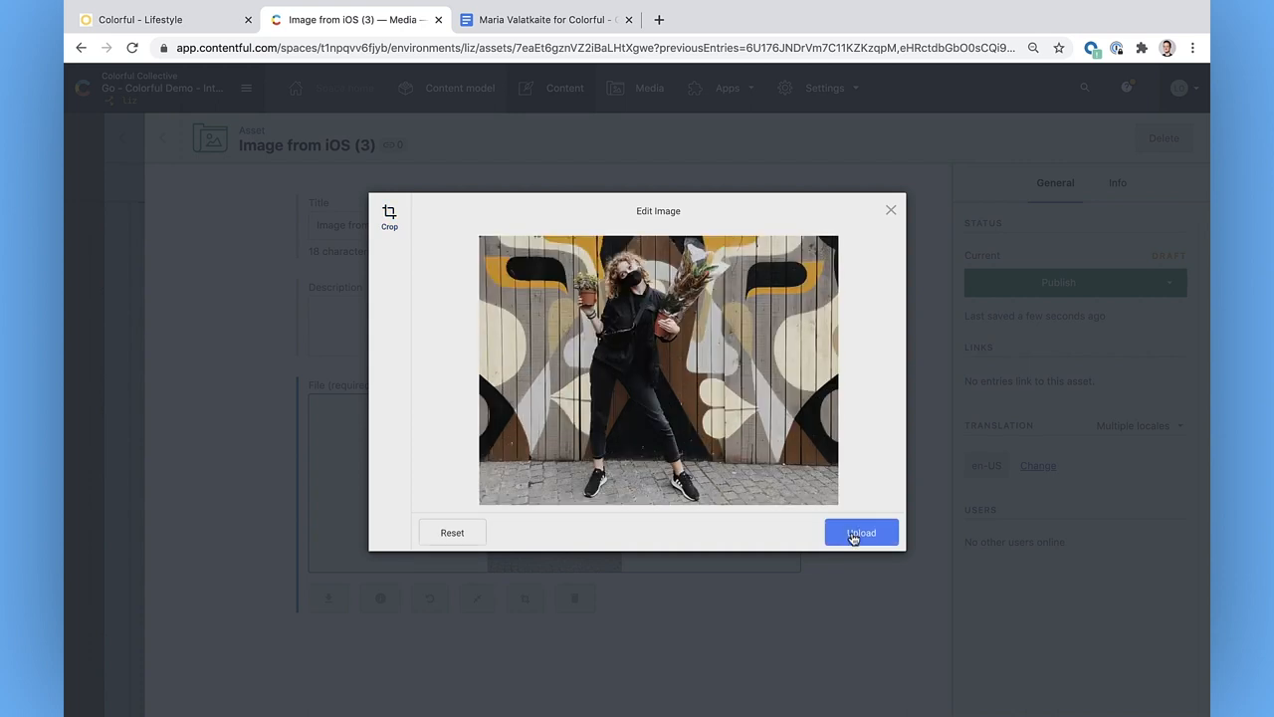
pyautogui.click(860, 531)
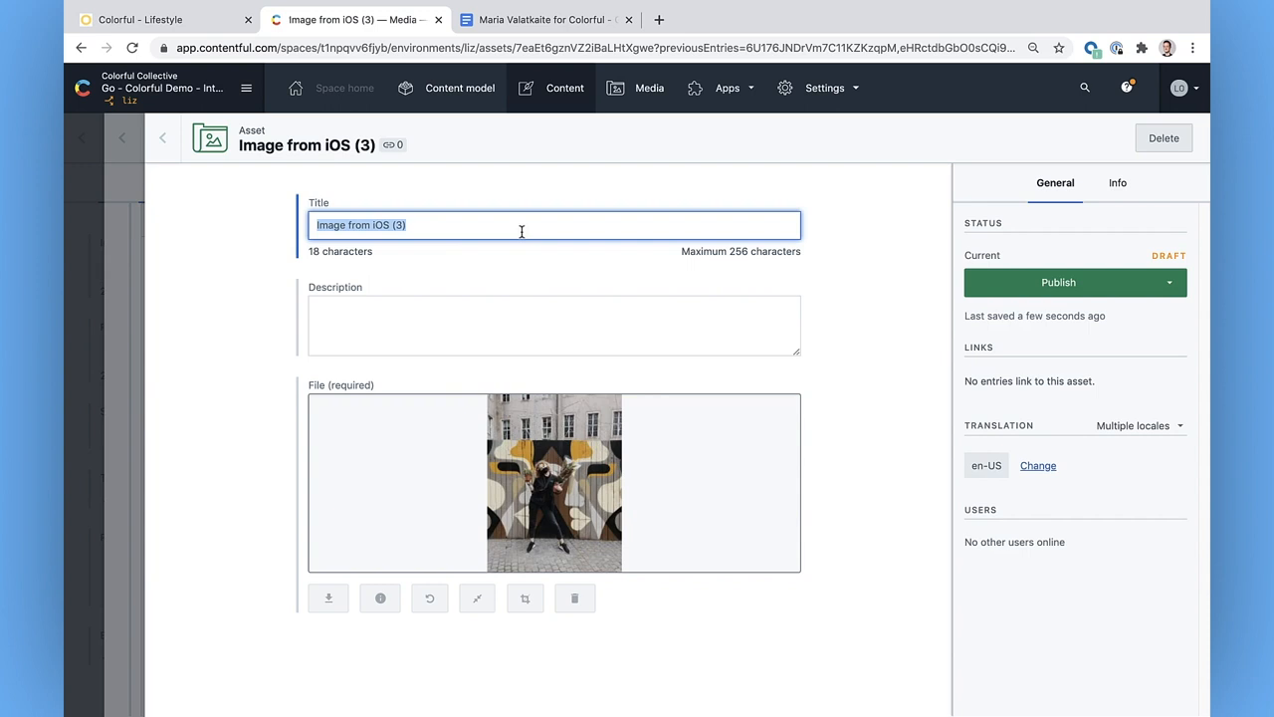
pyautogui.write('Maria V wearing black')
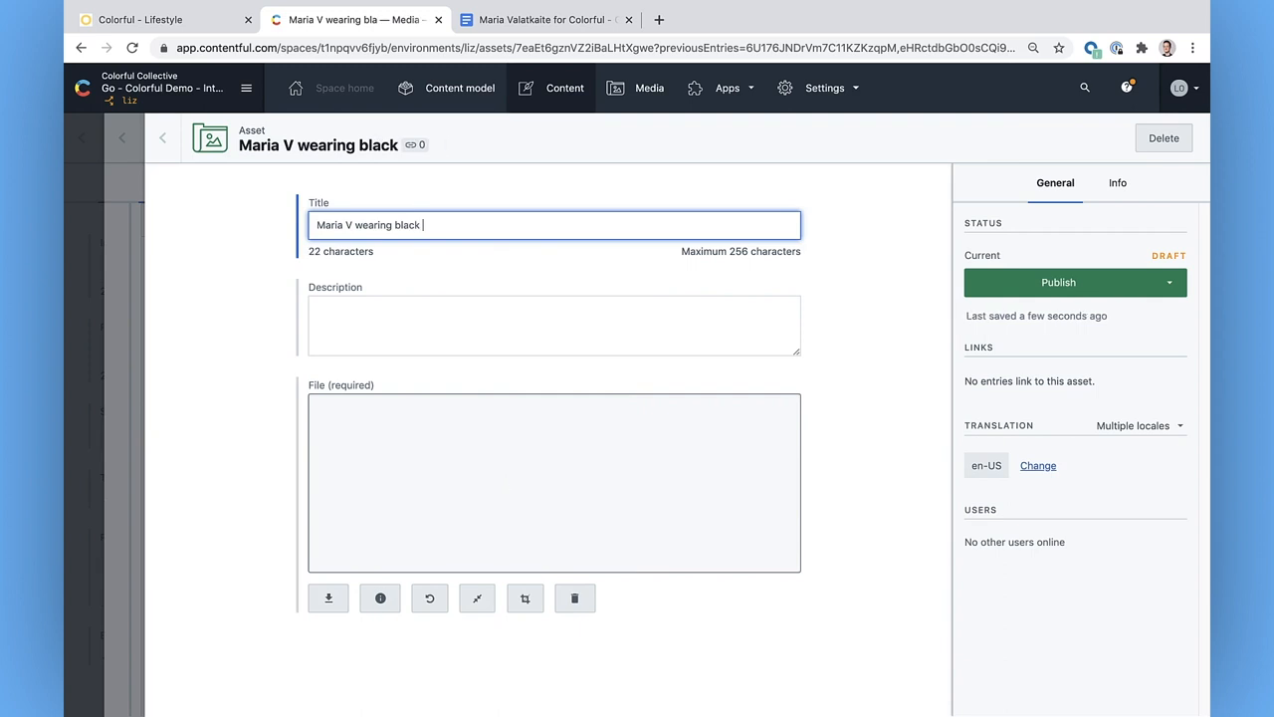
pyautogui.write('mask with plant')
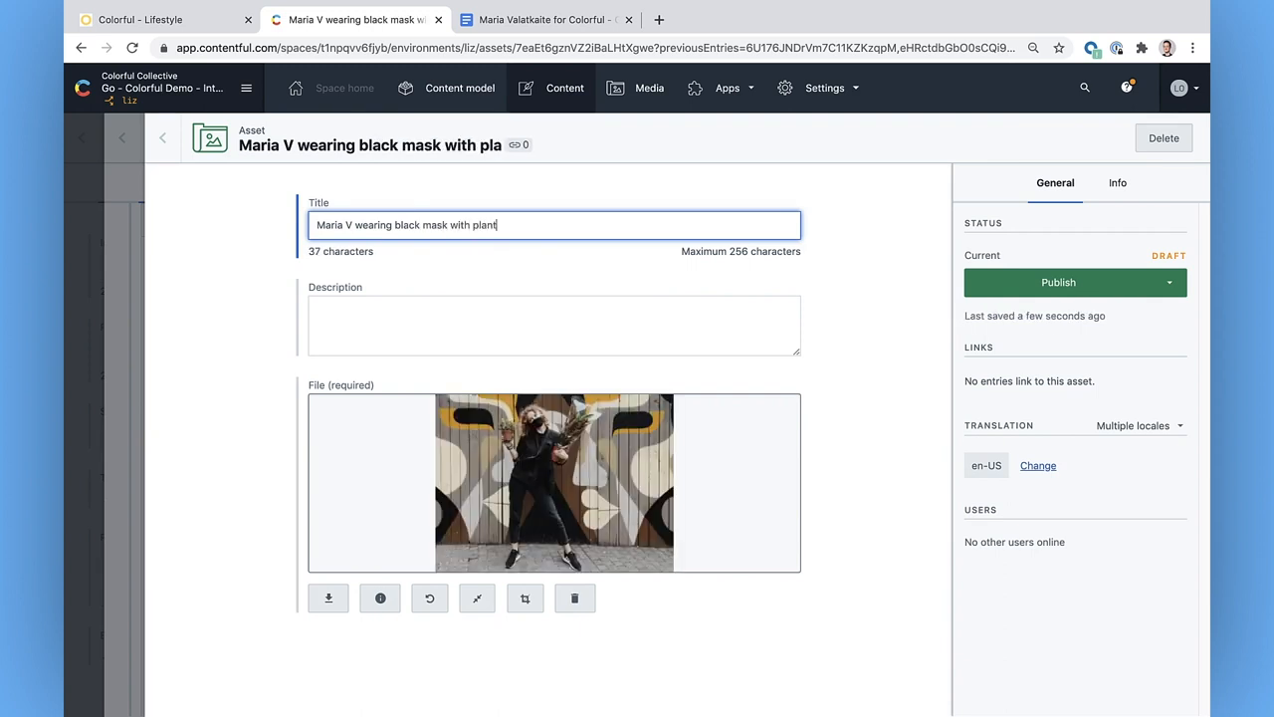
pyautogui.write('Maria V black outfit 09-')
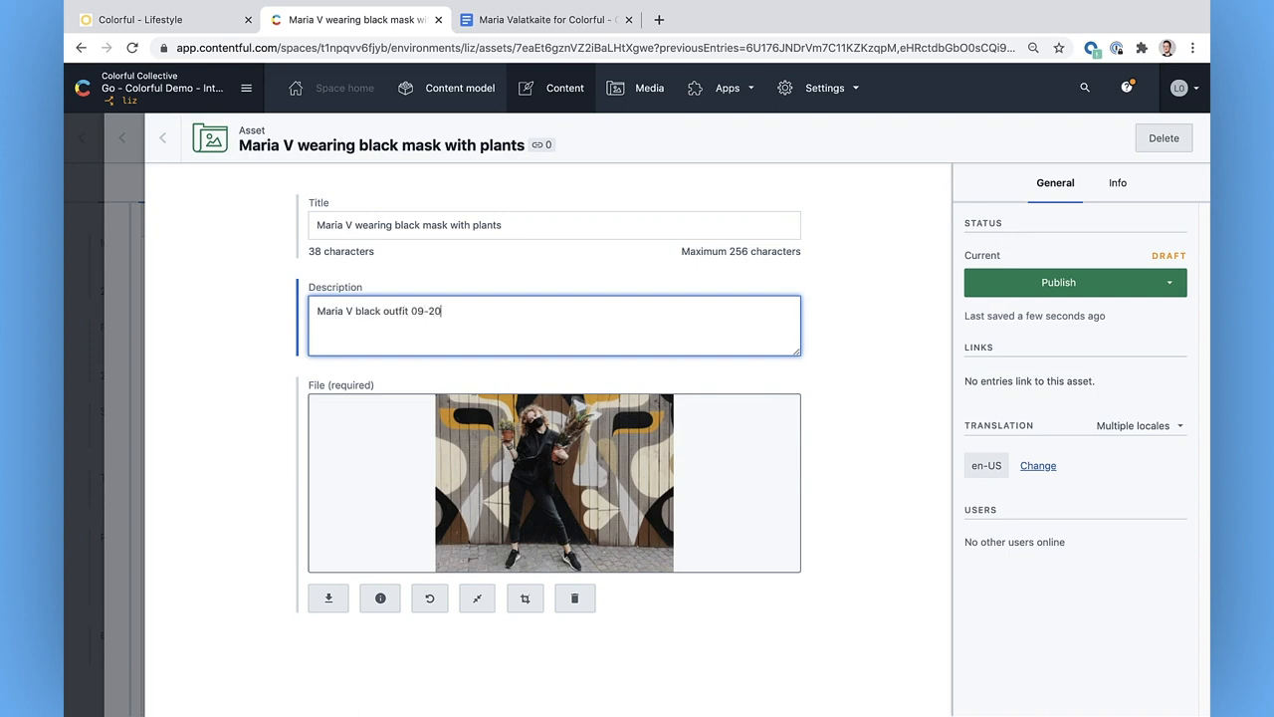
pyautogui.write('20')
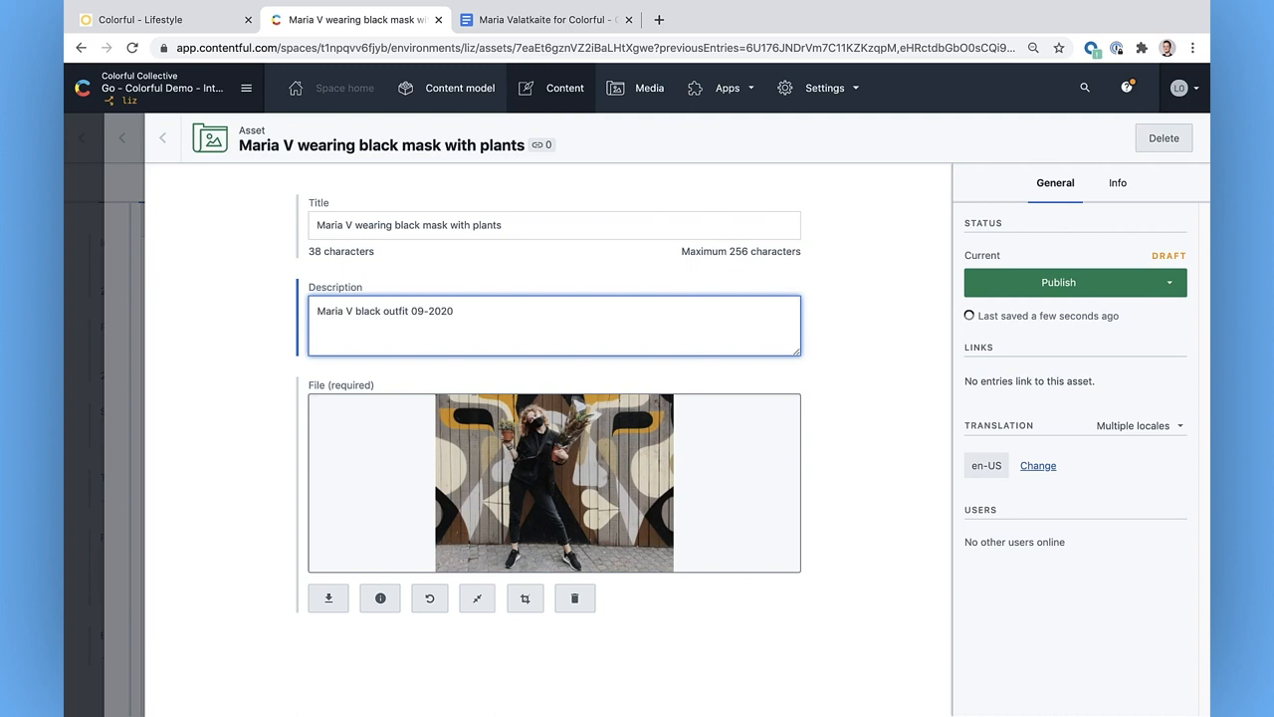
pyautogui.moveTo(1059, 283)
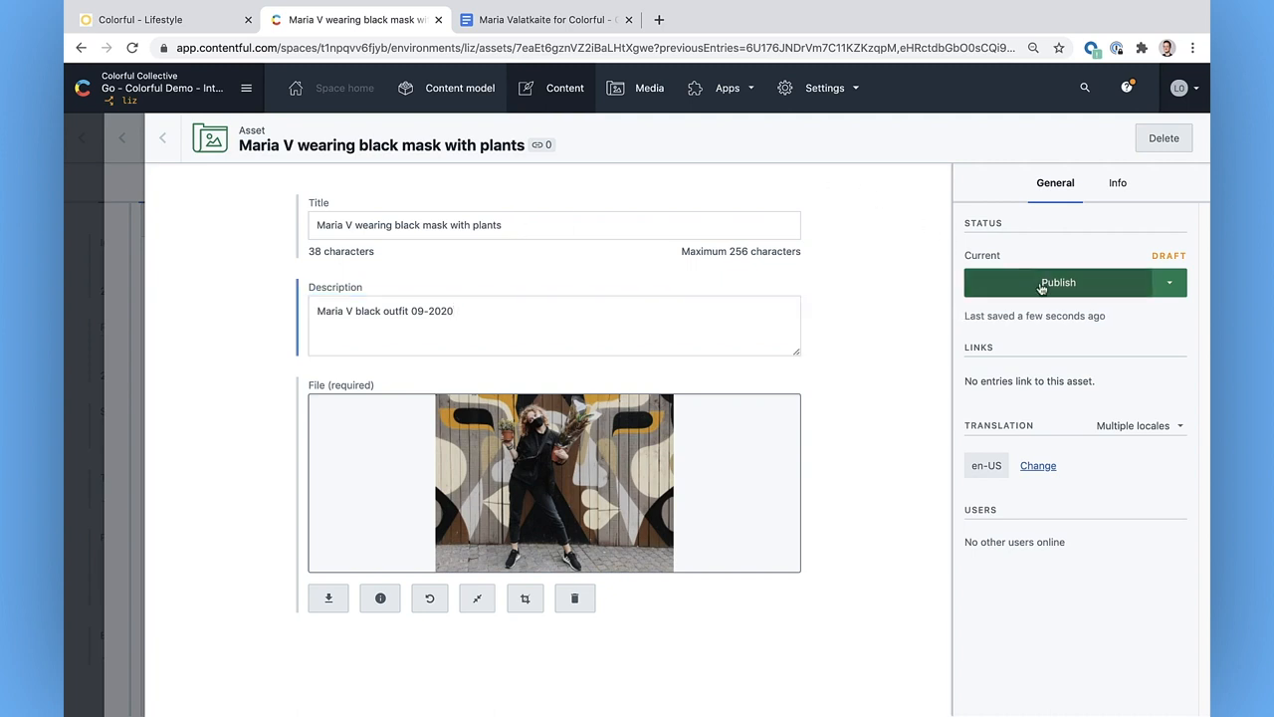
# Publish the photo asset and return to the Berlin street style article.
pyautogui.click(1059, 282)
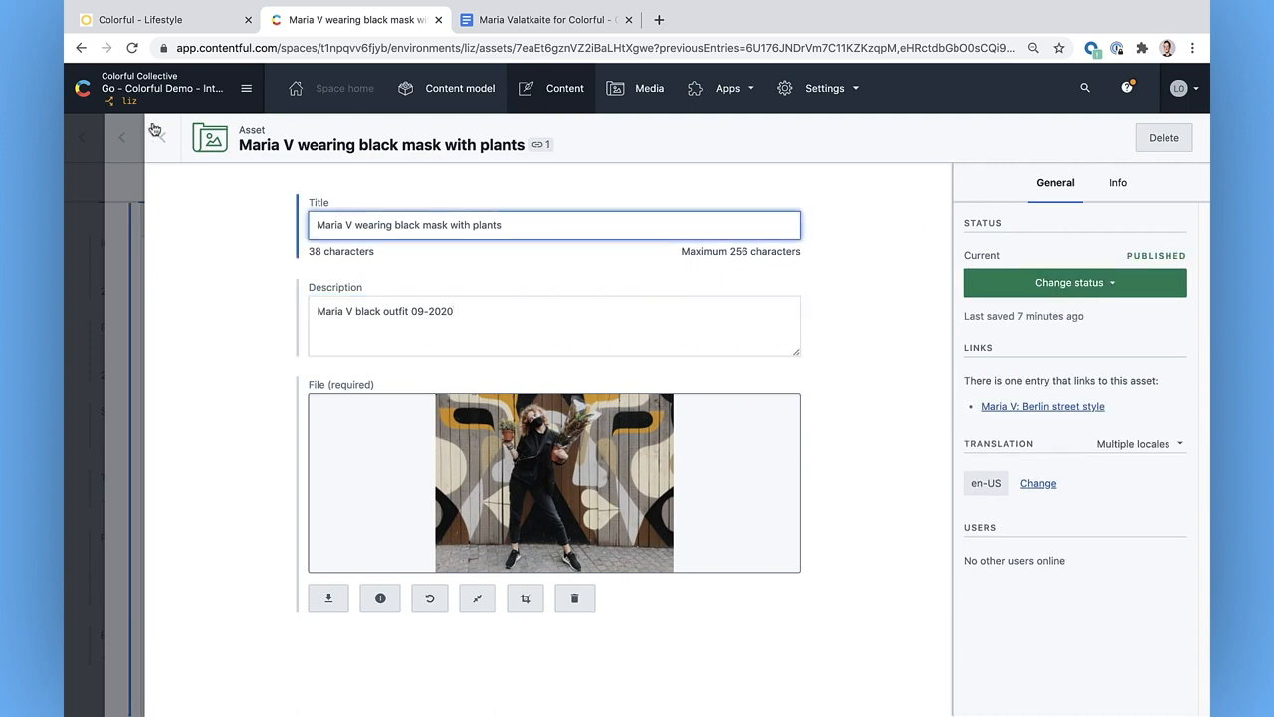
pyautogui.click(1043, 406)
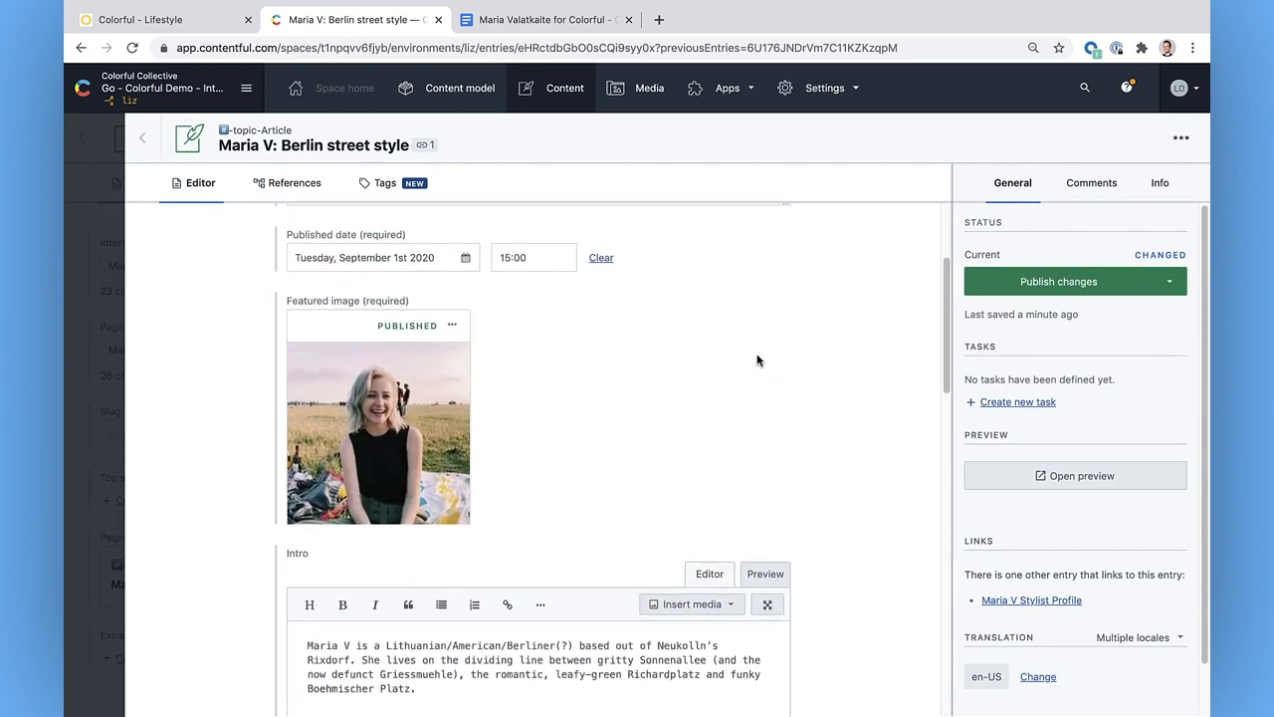
pyautogui.scroll(-3)
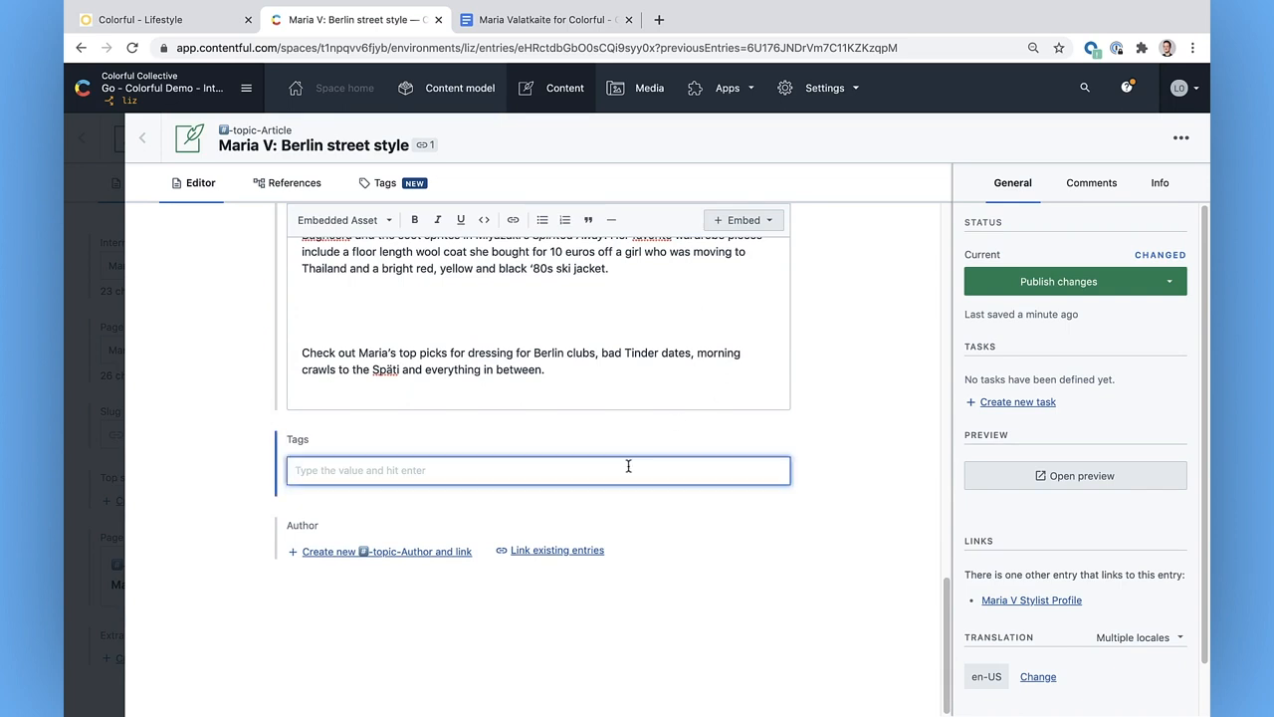
# Add the tags Berlin, Street style, Fashion and Stylist and publish the article's changes.
pyautogui.write('Ber')
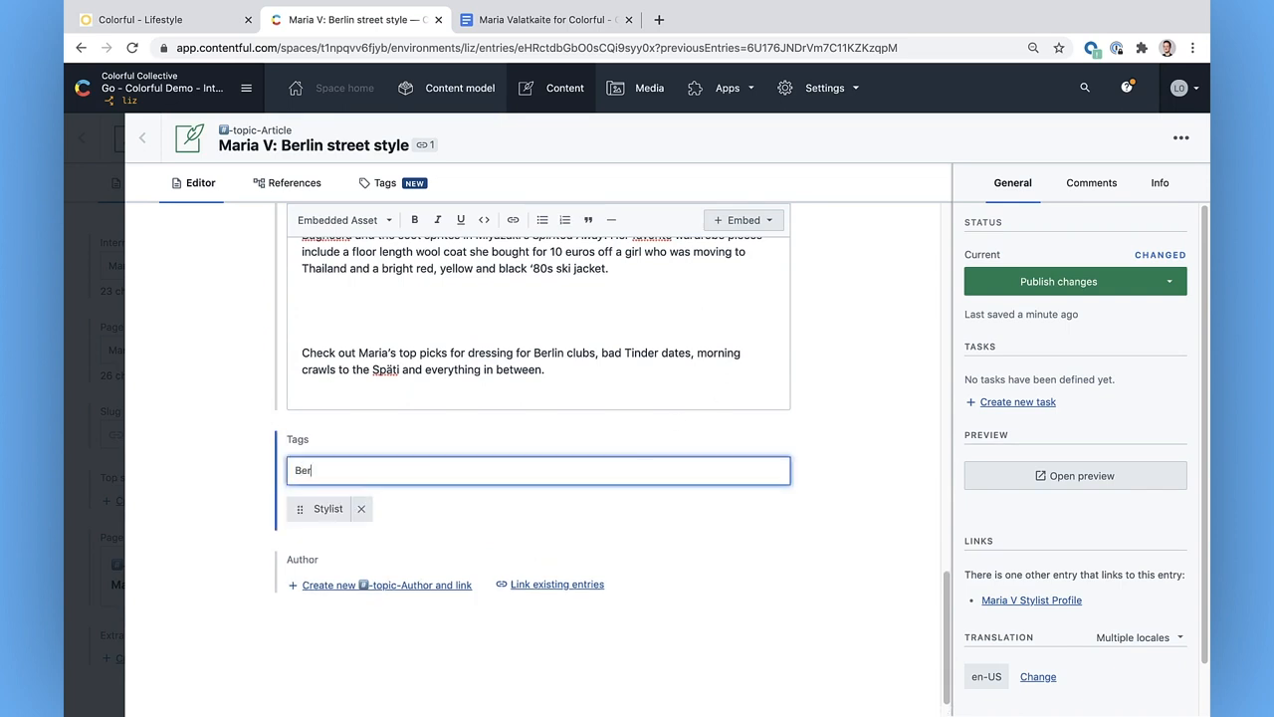
pyautogui.write('Street')
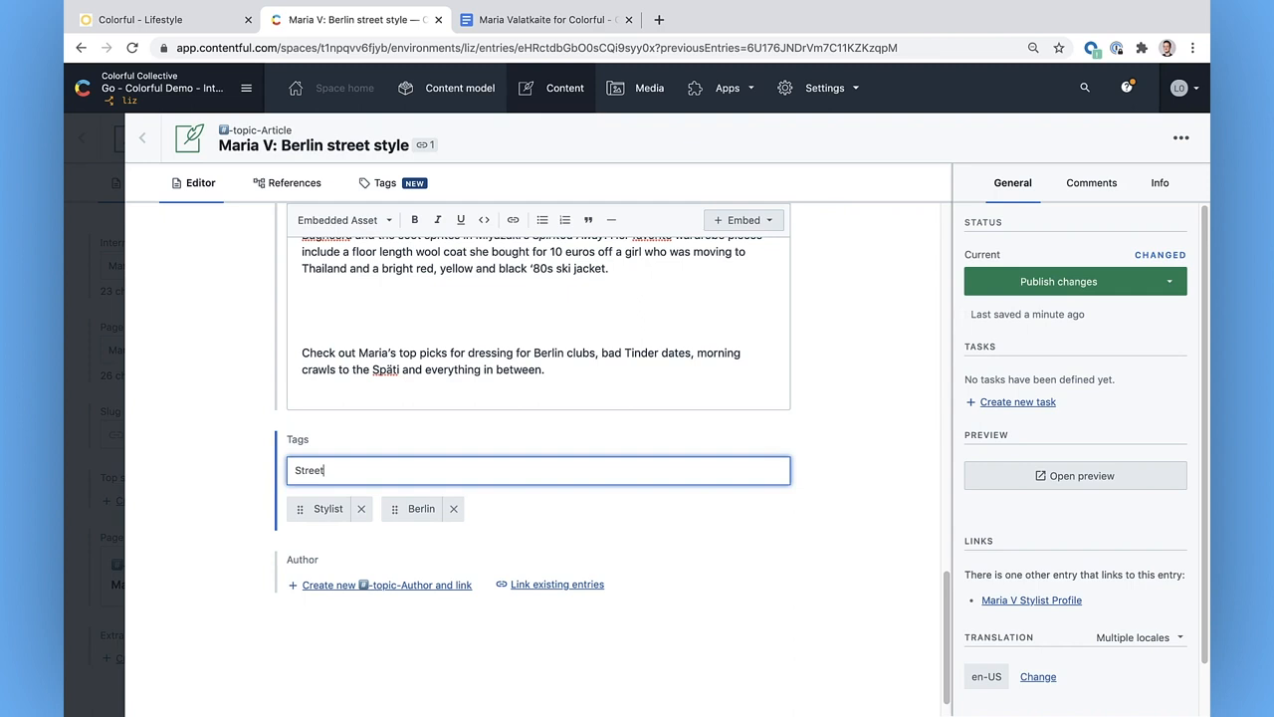
pyautogui.write('Fa')
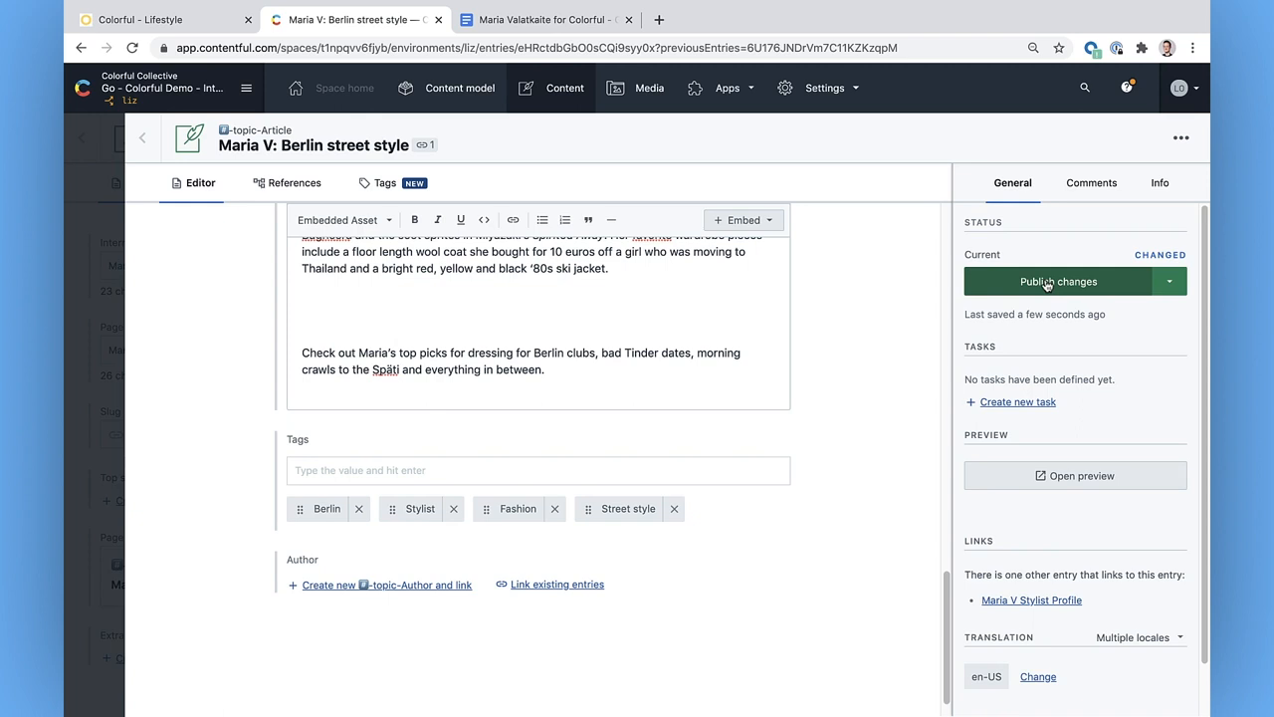
pyautogui.click(1057, 281)
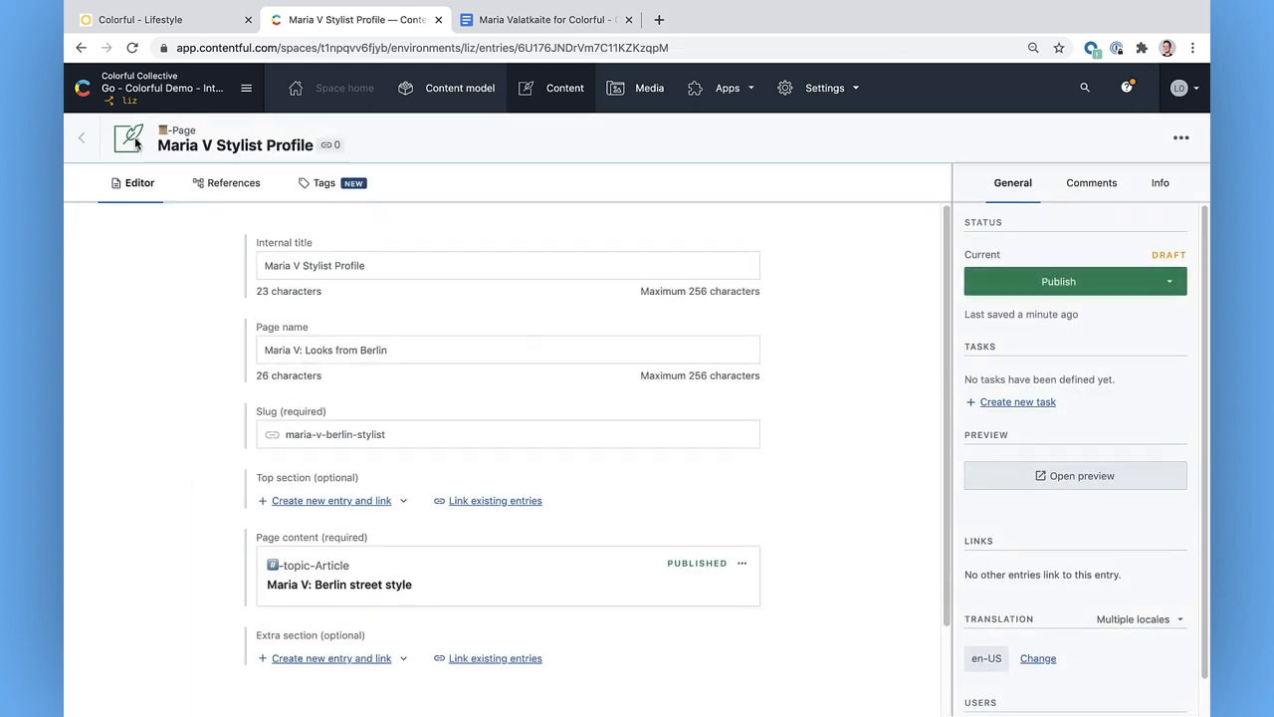
pyautogui.moveTo(781, 326)
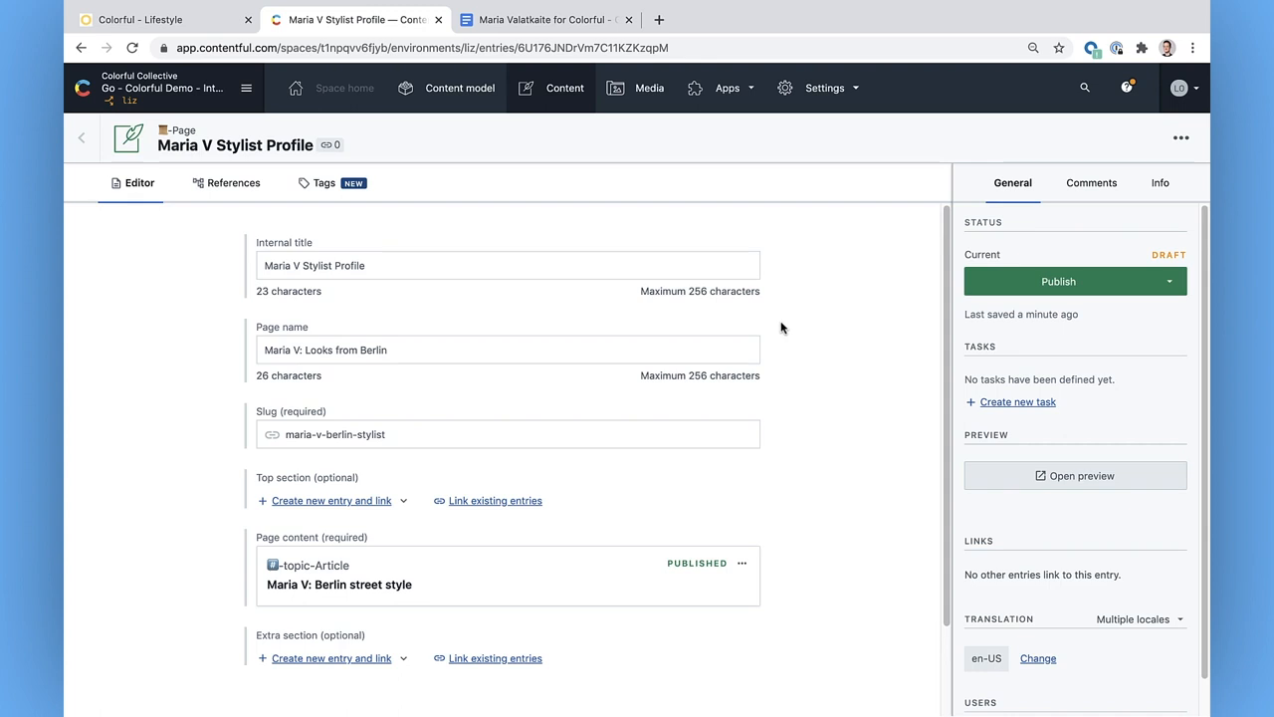
pyautogui.moveTo(390, 641)
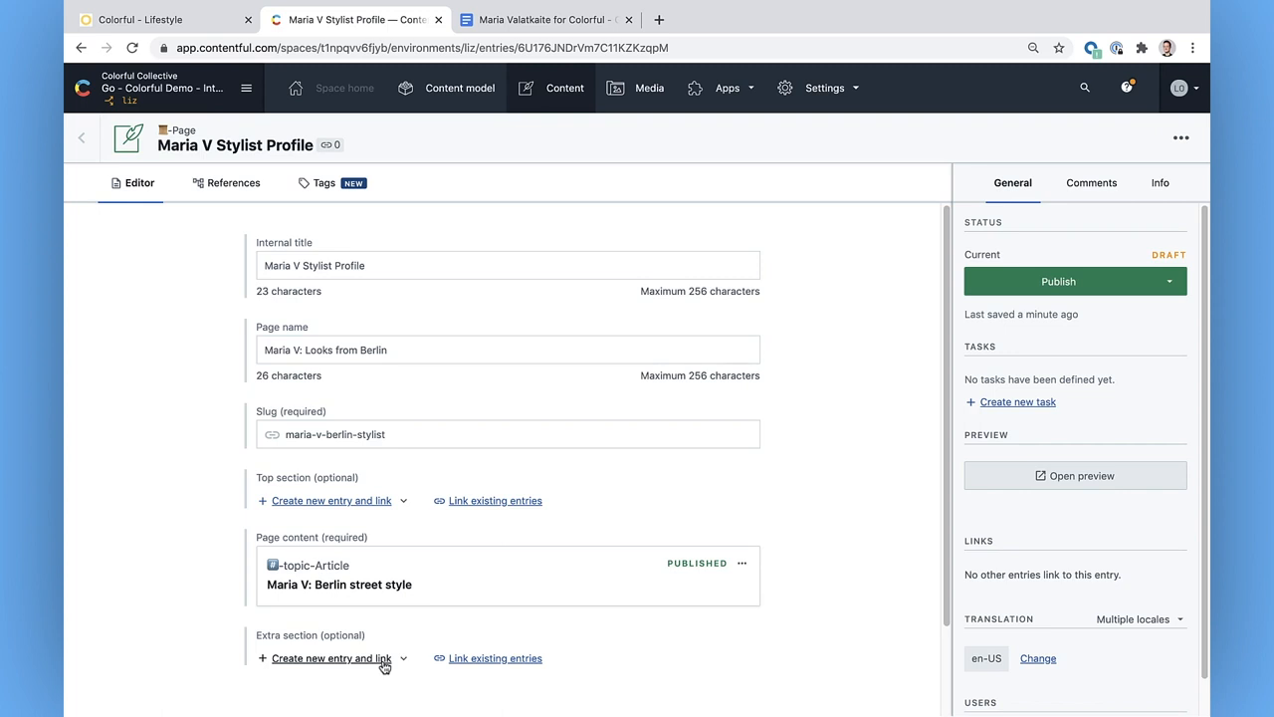
pyautogui.moveTo(428, 645)
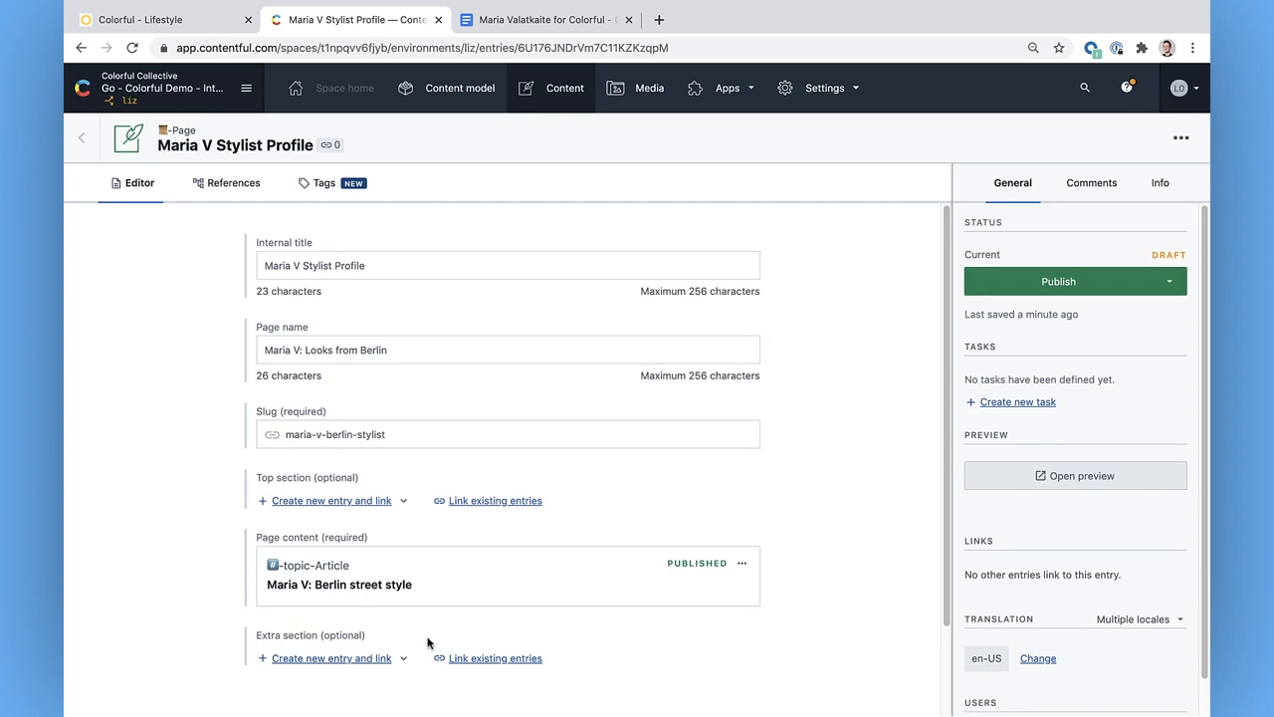
pyautogui.moveTo(493, 657)
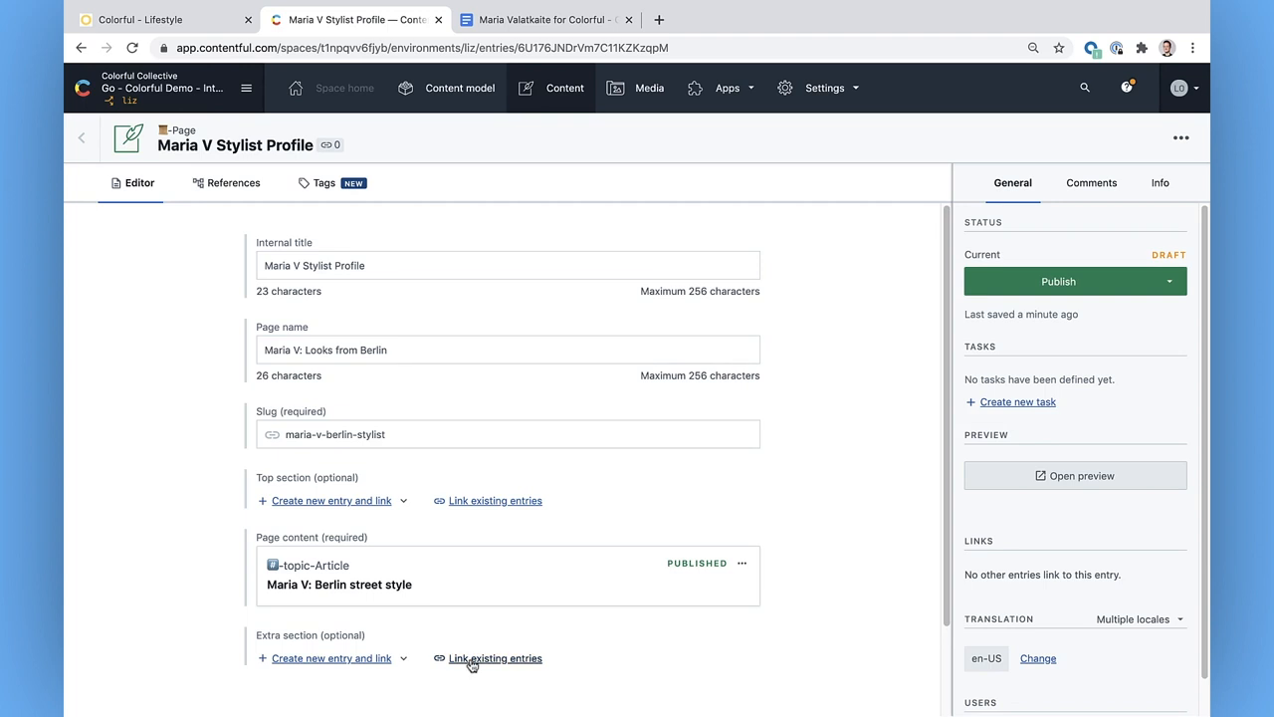
# Insert the existing 'Card collection: Berlin street style' entry into the page's extra section.
pyautogui.click(494, 656)
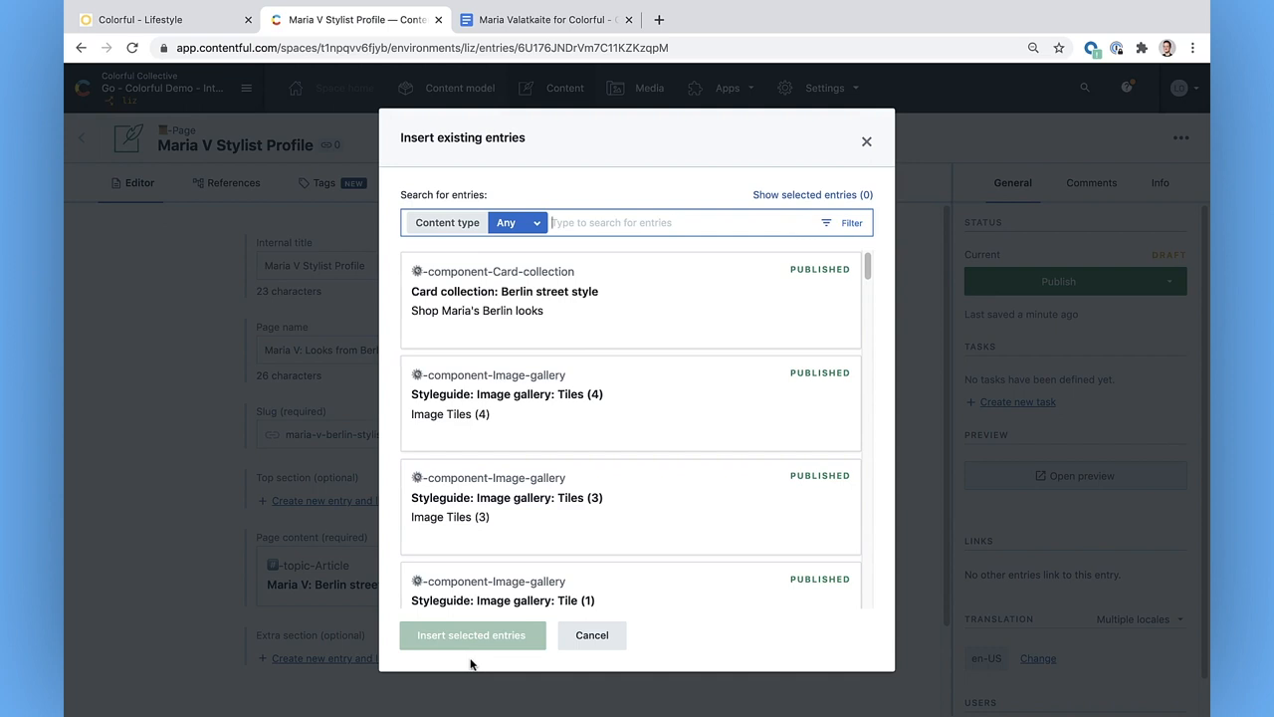
pyautogui.moveTo(684, 293)
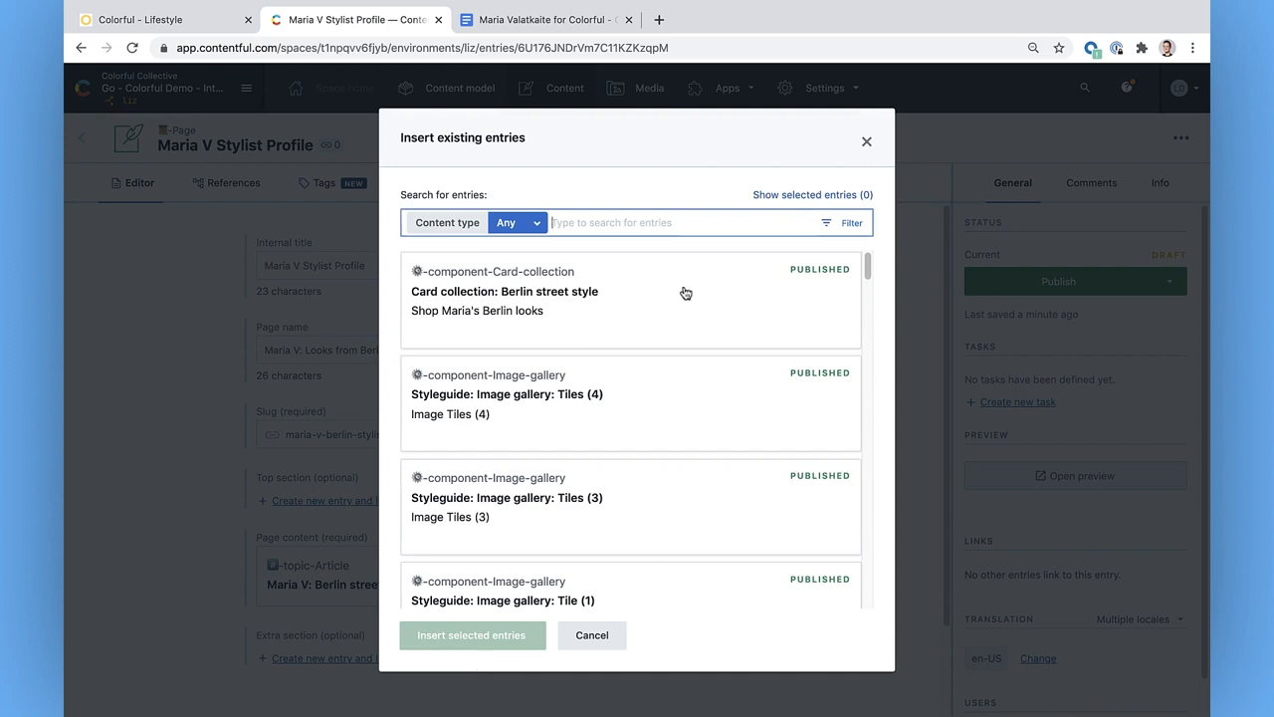
pyautogui.click(631, 291)
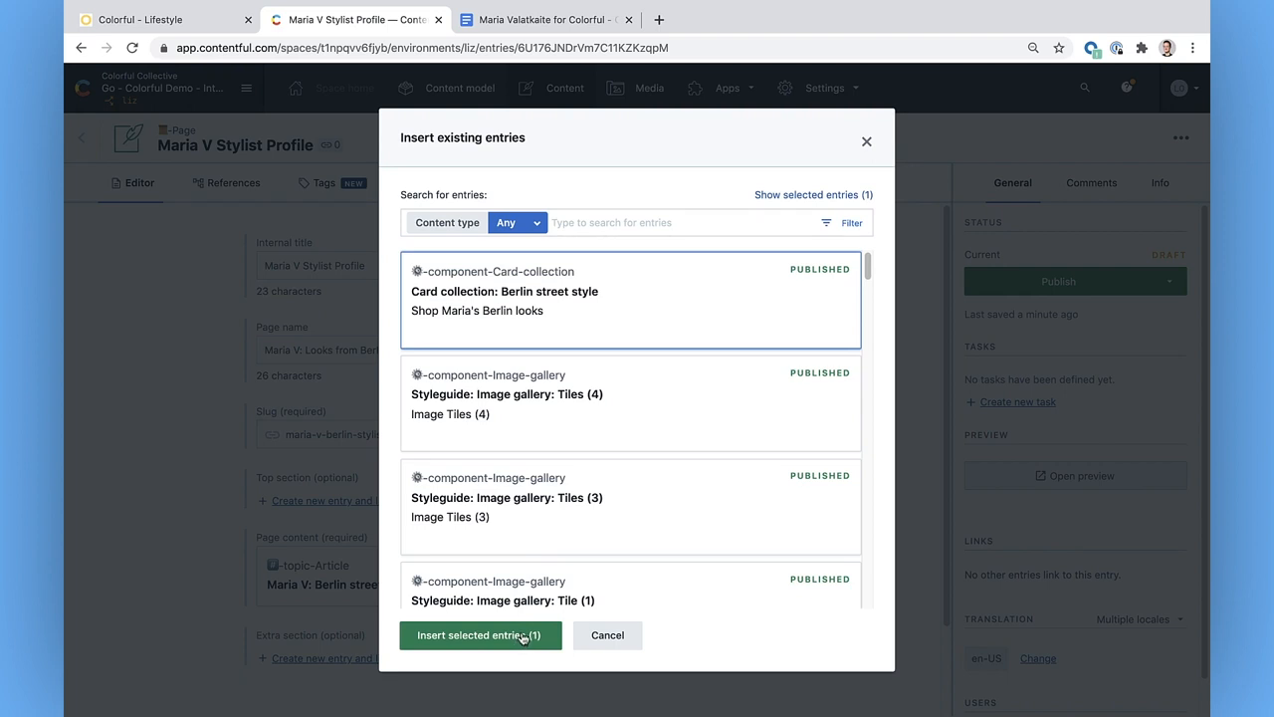
pyautogui.click(480, 635)
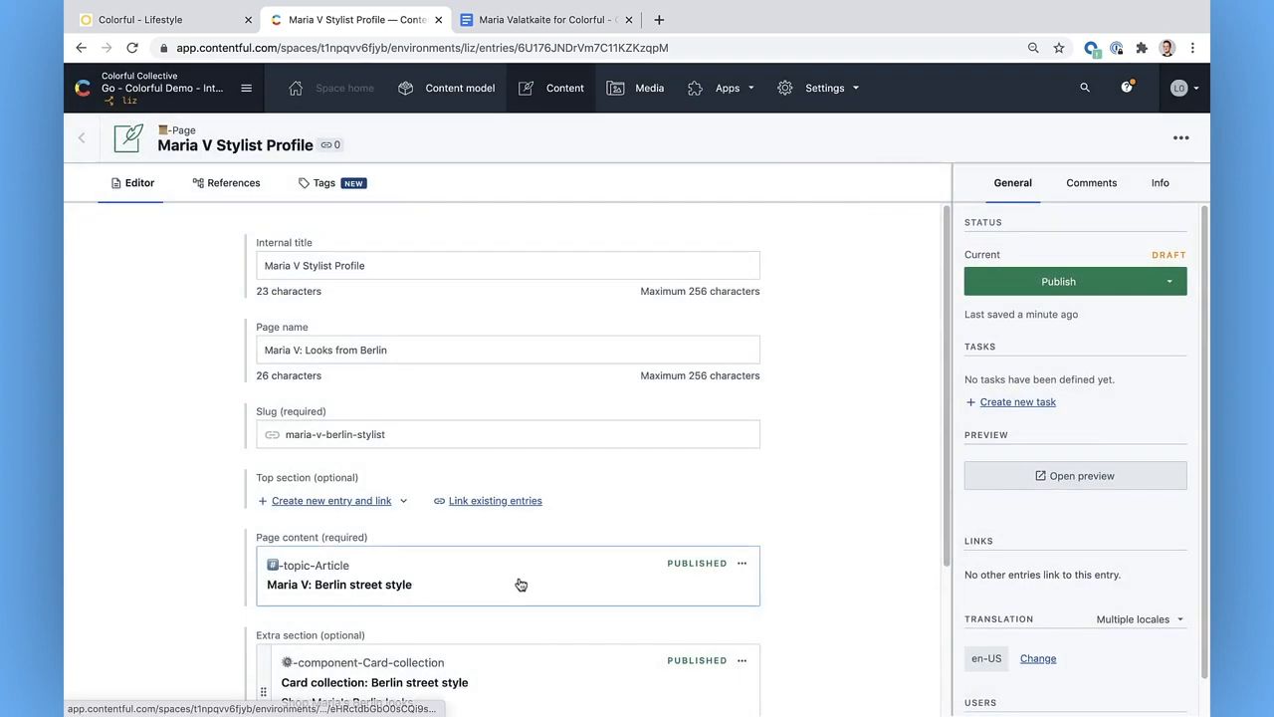
# Open the website preview of the Maria V Stylist Profile page from the sidebar.
pyautogui.scroll(-3)
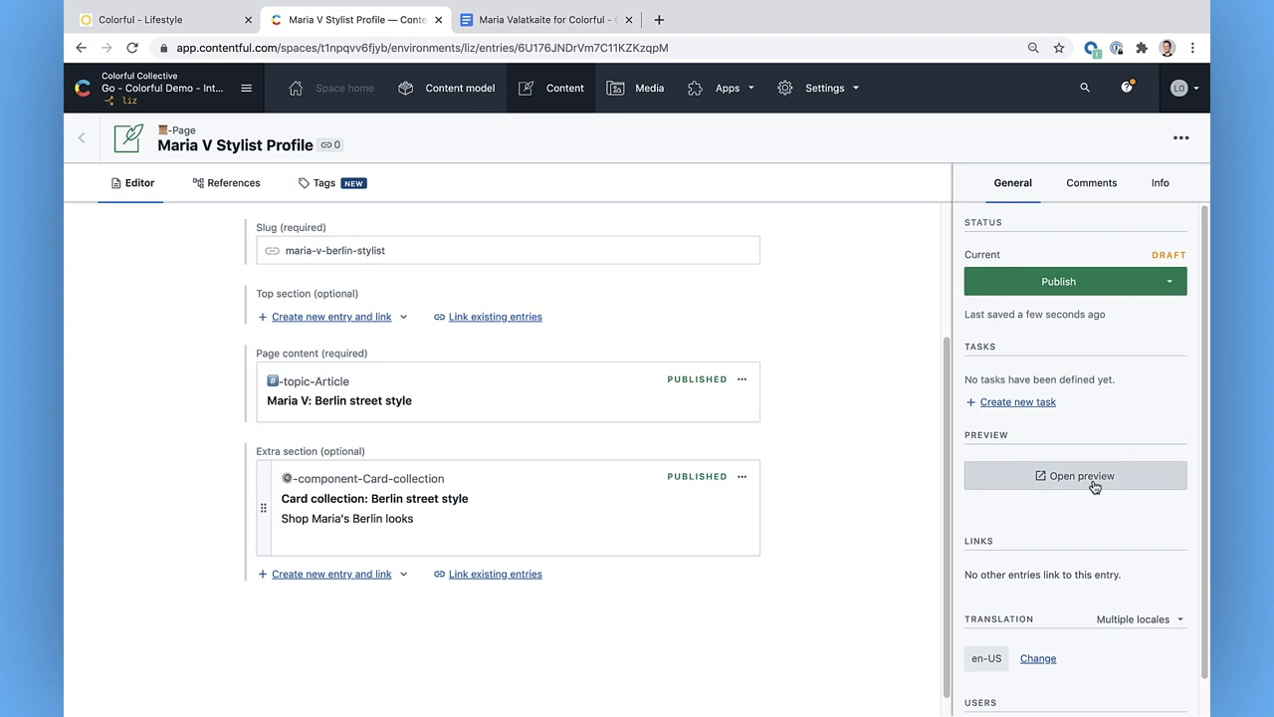
pyautogui.click(1075, 473)
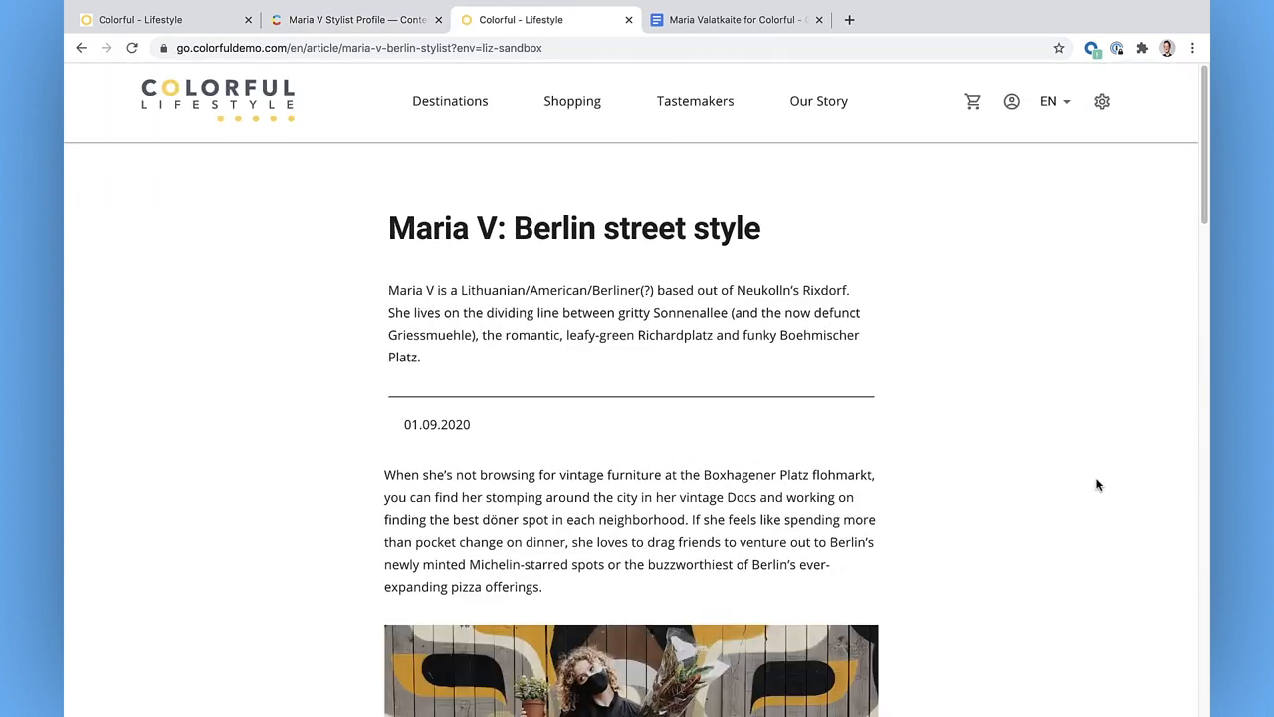
pyautogui.scroll(-3)
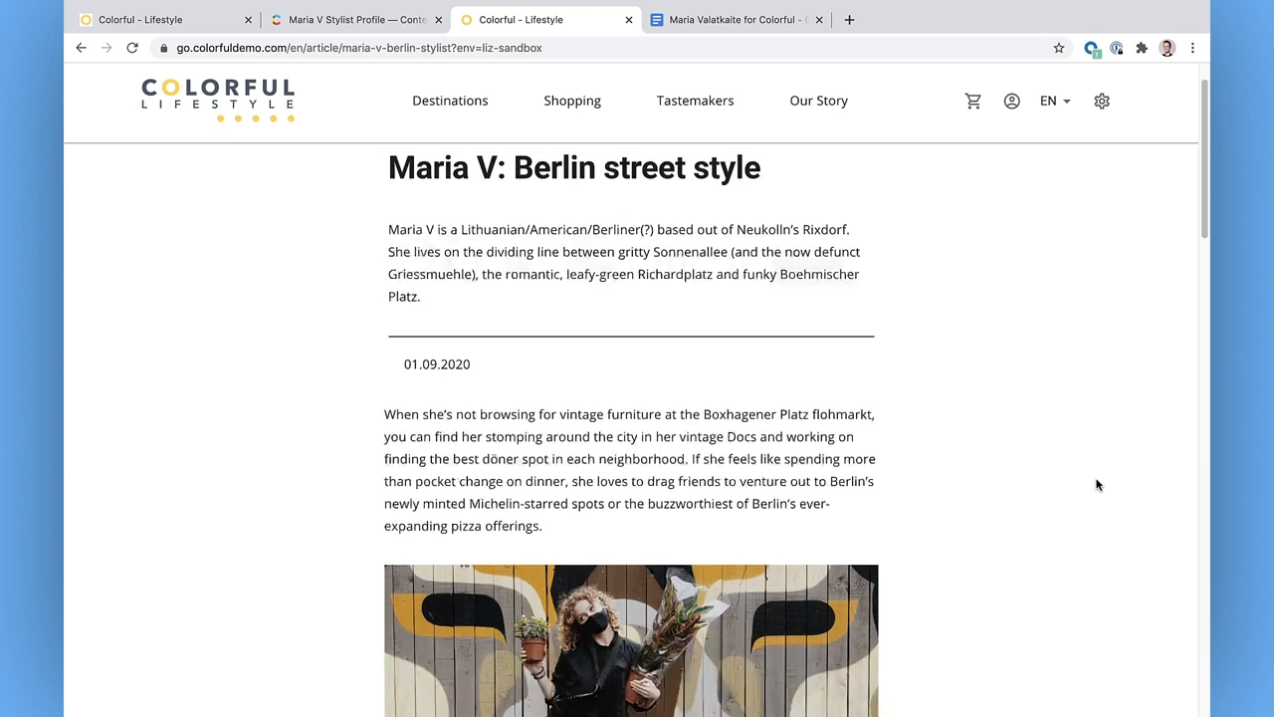
pyautogui.scroll(-3)
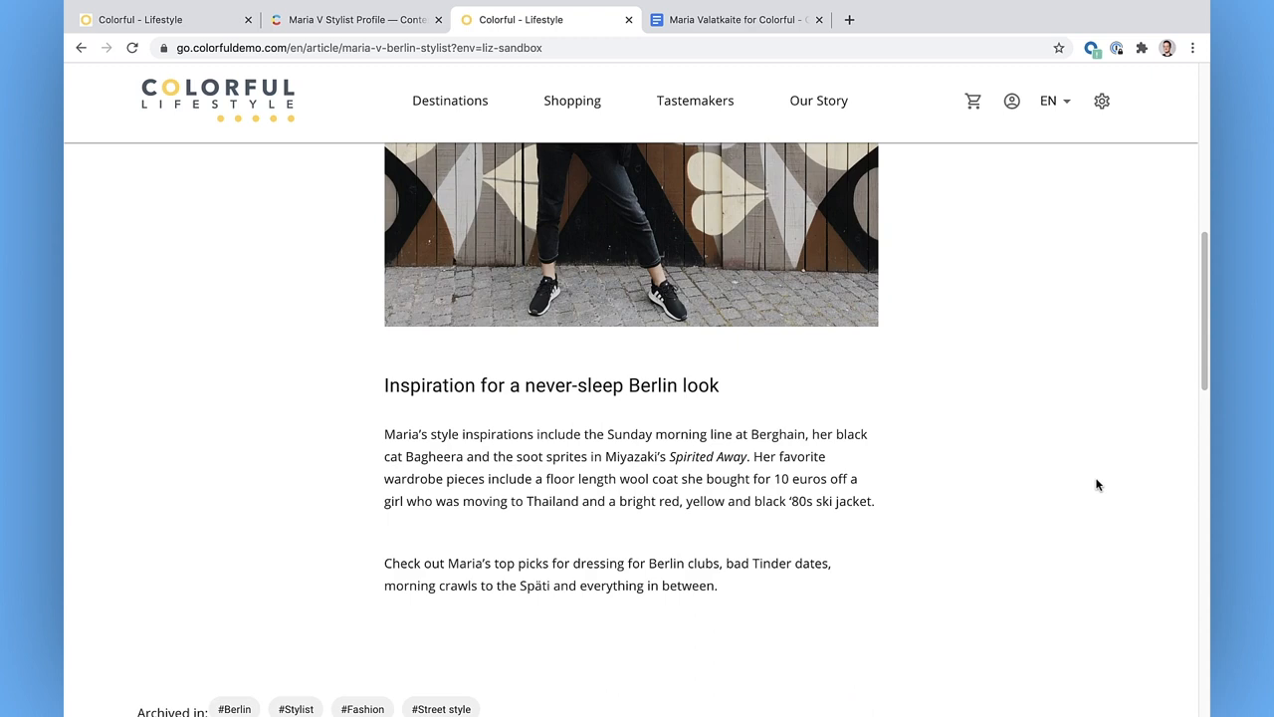
pyautogui.scroll(-3)
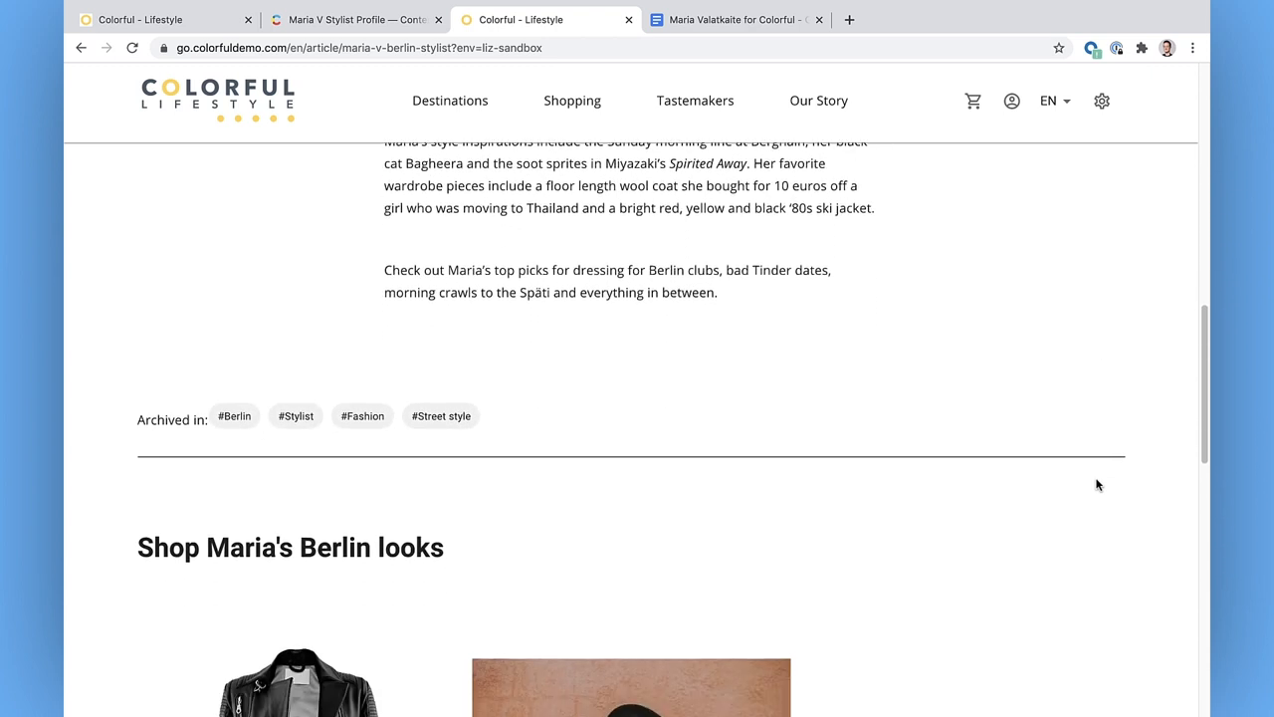
pyautogui.scroll(-3)
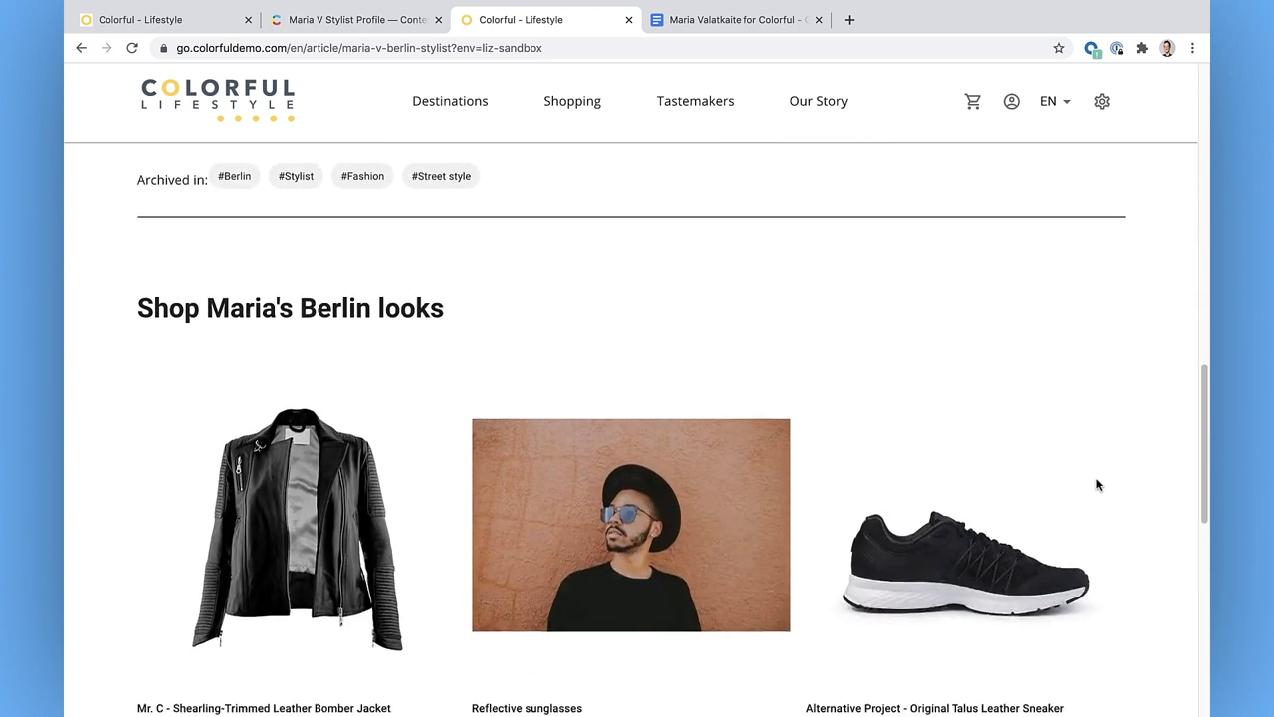
pyautogui.scroll(-3)
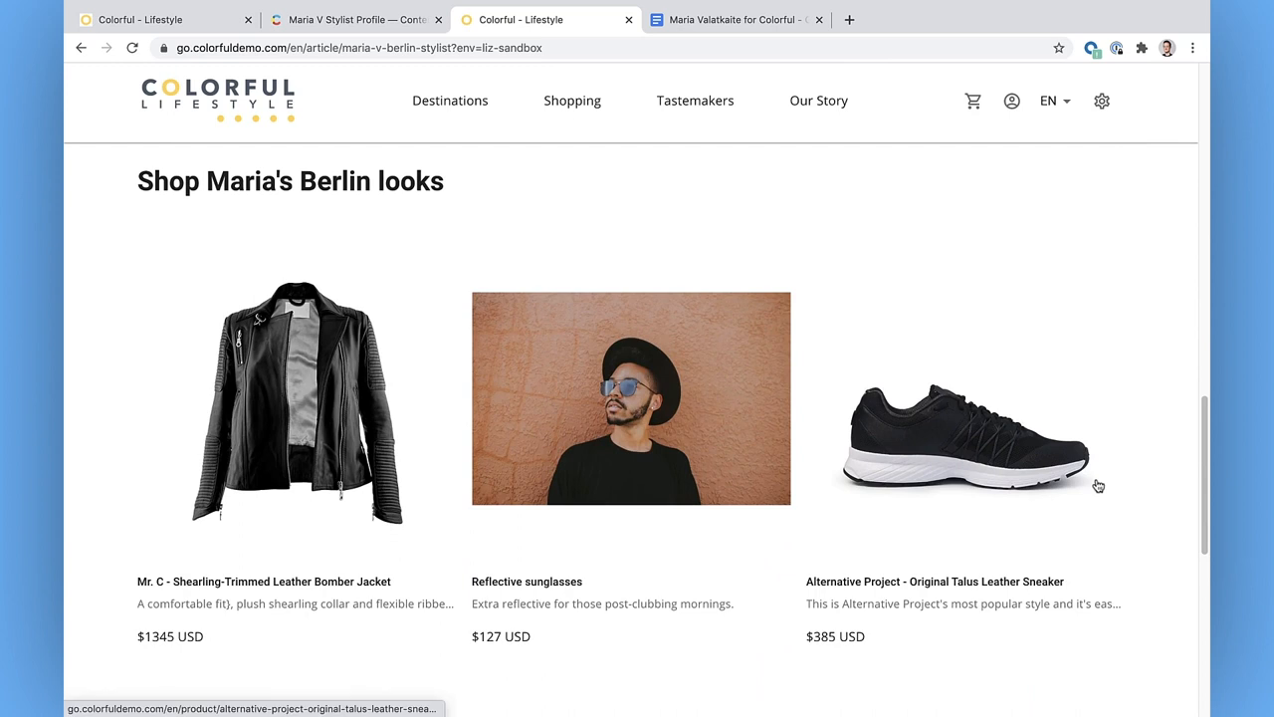
pyautogui.click(354, 20)
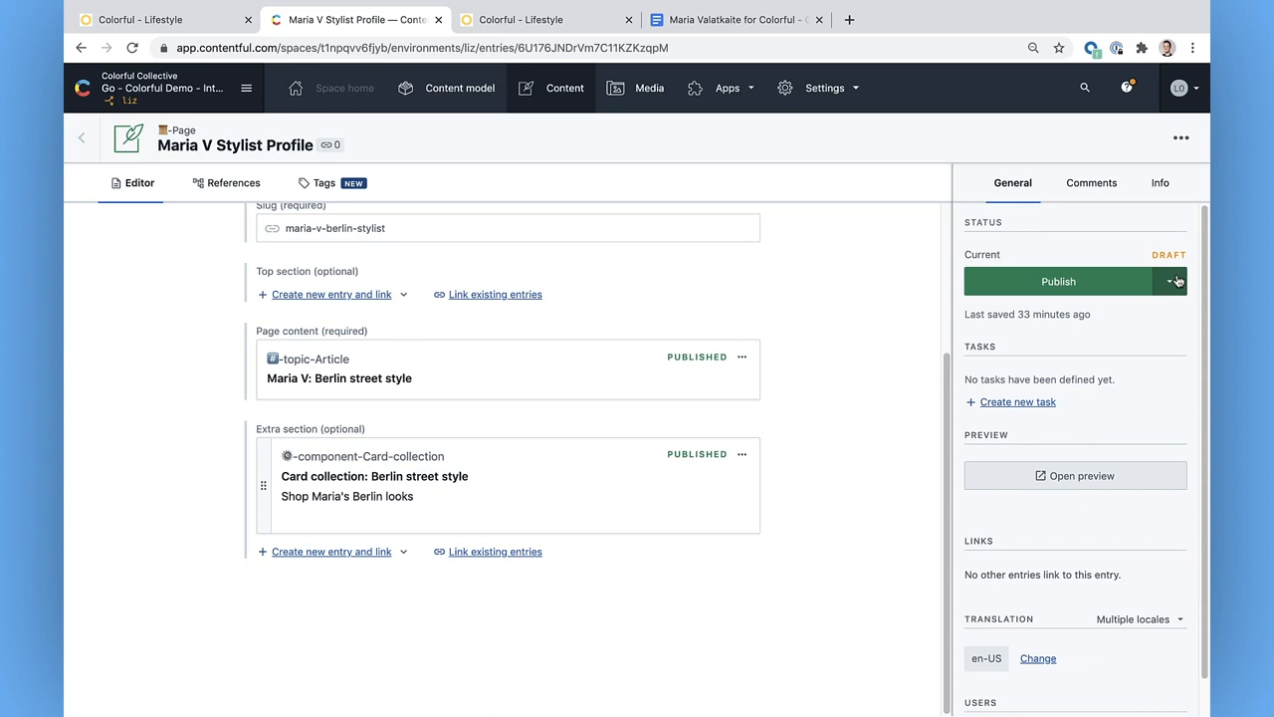
pyautogui.moveTo(1144, 372)
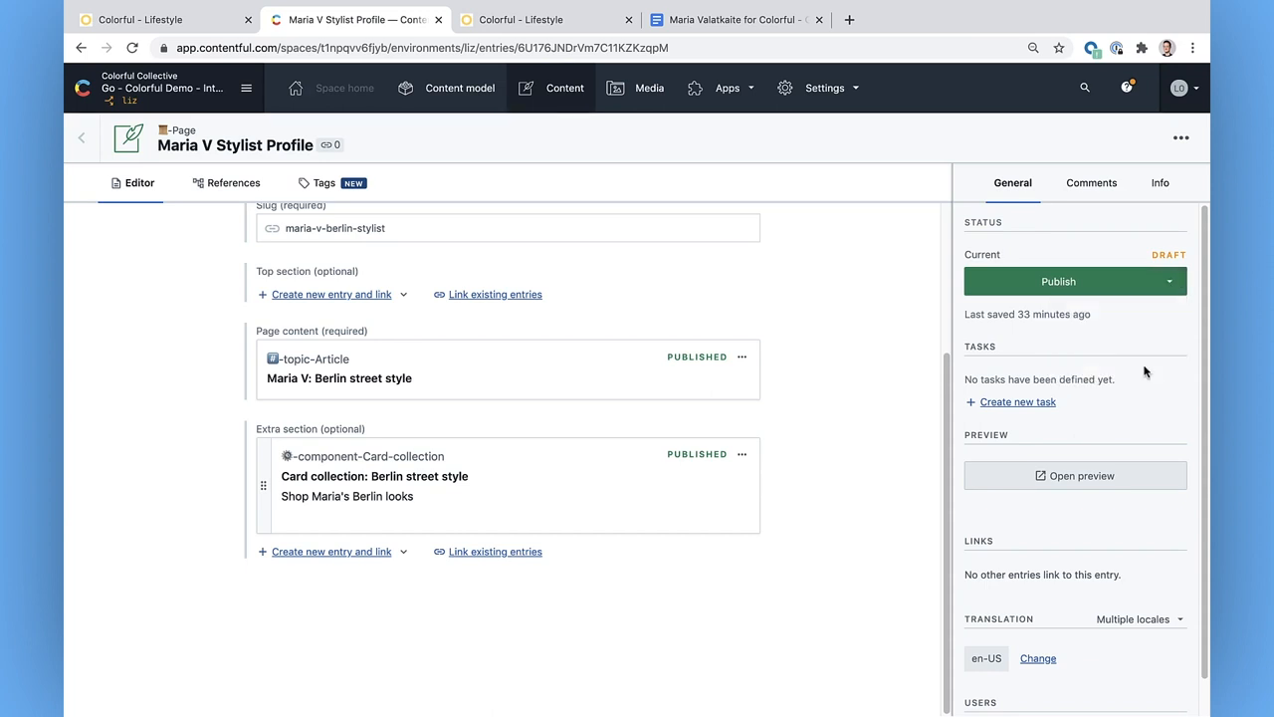
# Try a schedule for 1 September 2020 unpublishing, then cancel it without saving.
pyautogui.click(1169, 281)
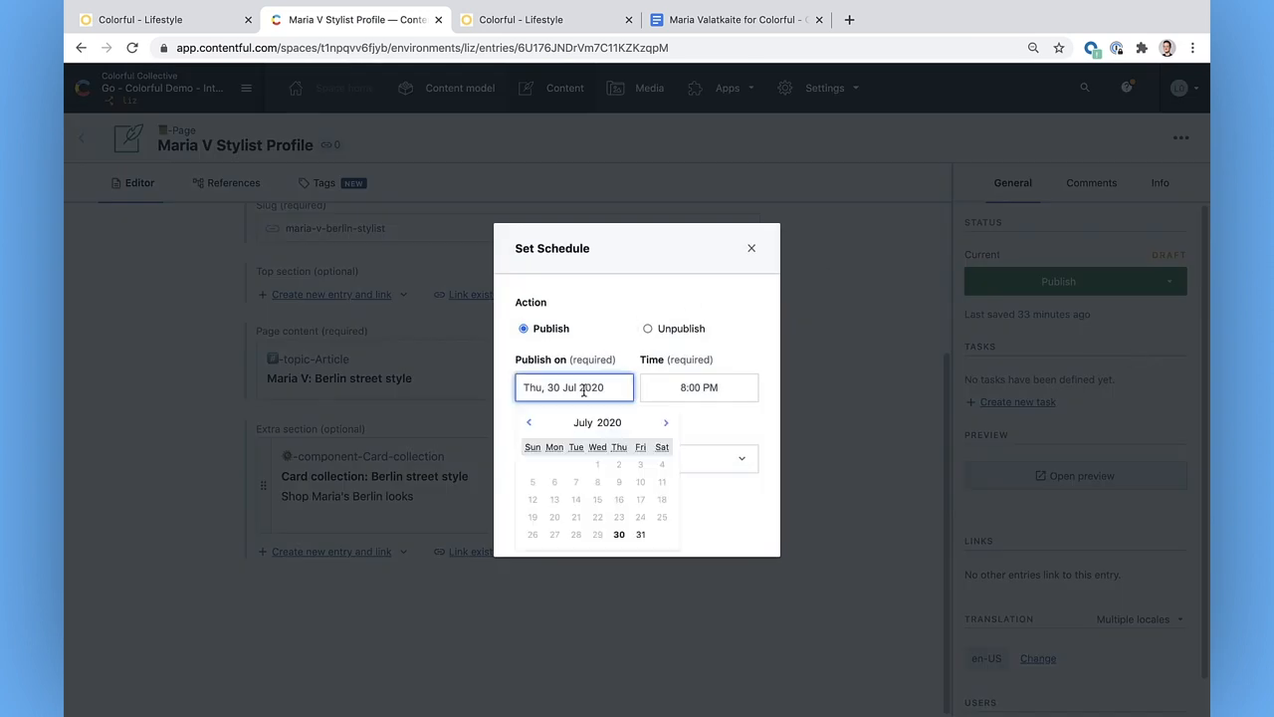
pyautogui.click(665, 422)
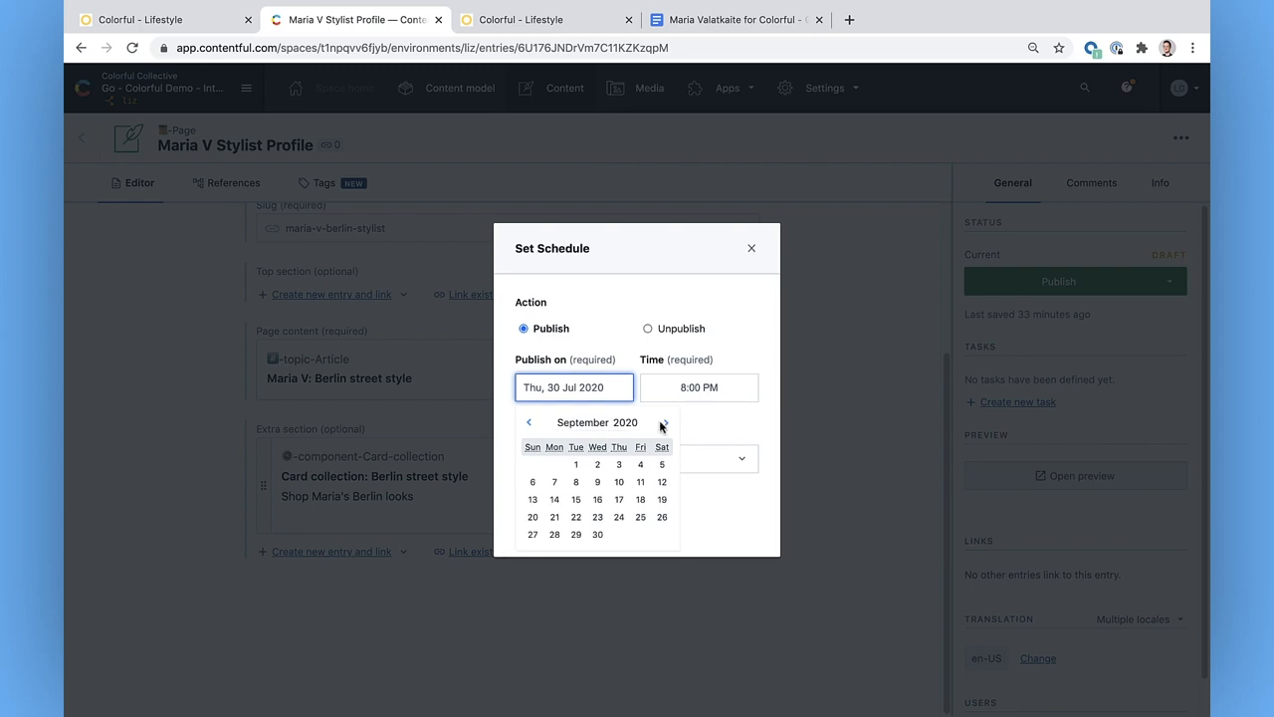
pyautogui.click(575, 464)
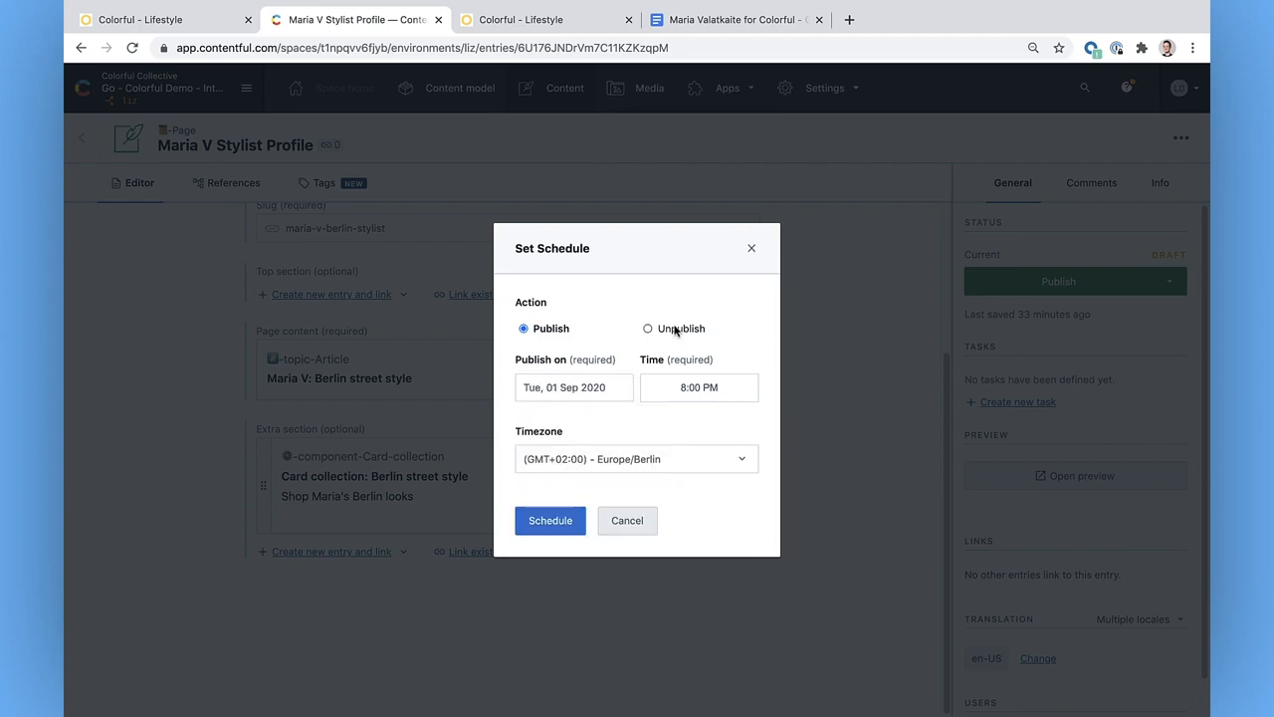
pyautogui.click(647, 328)
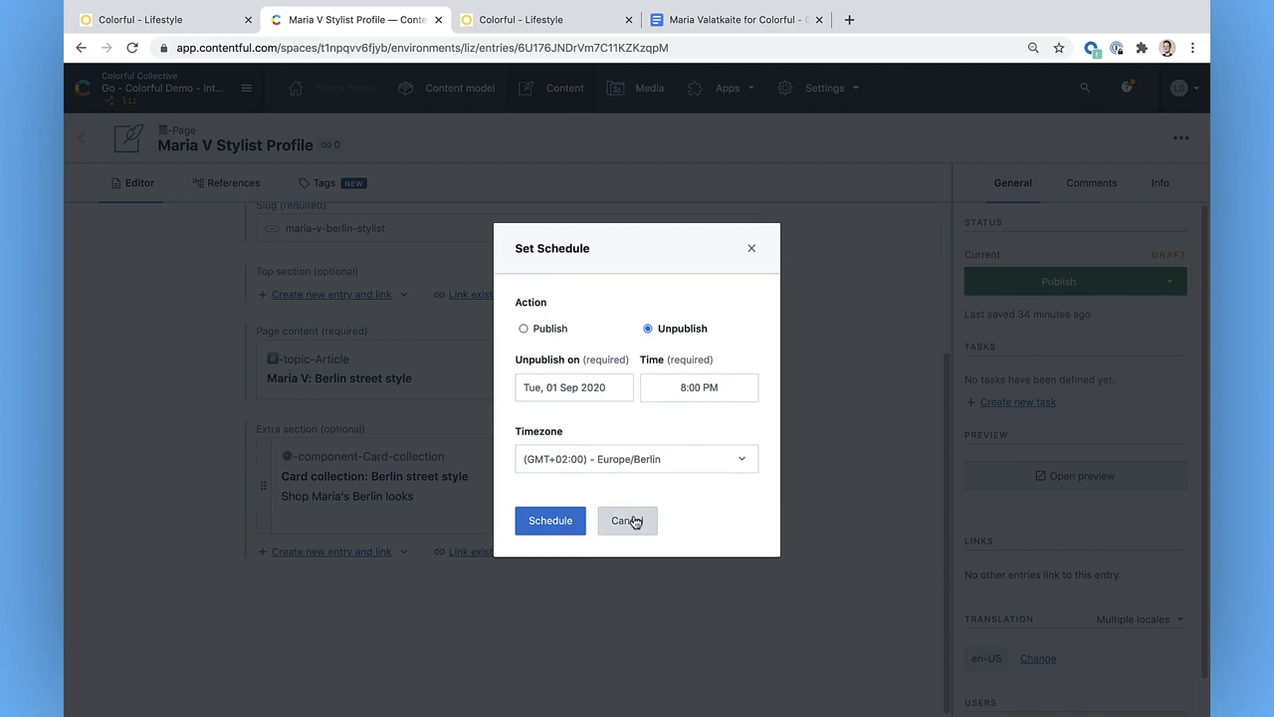
pyautogui.click(627, 522)
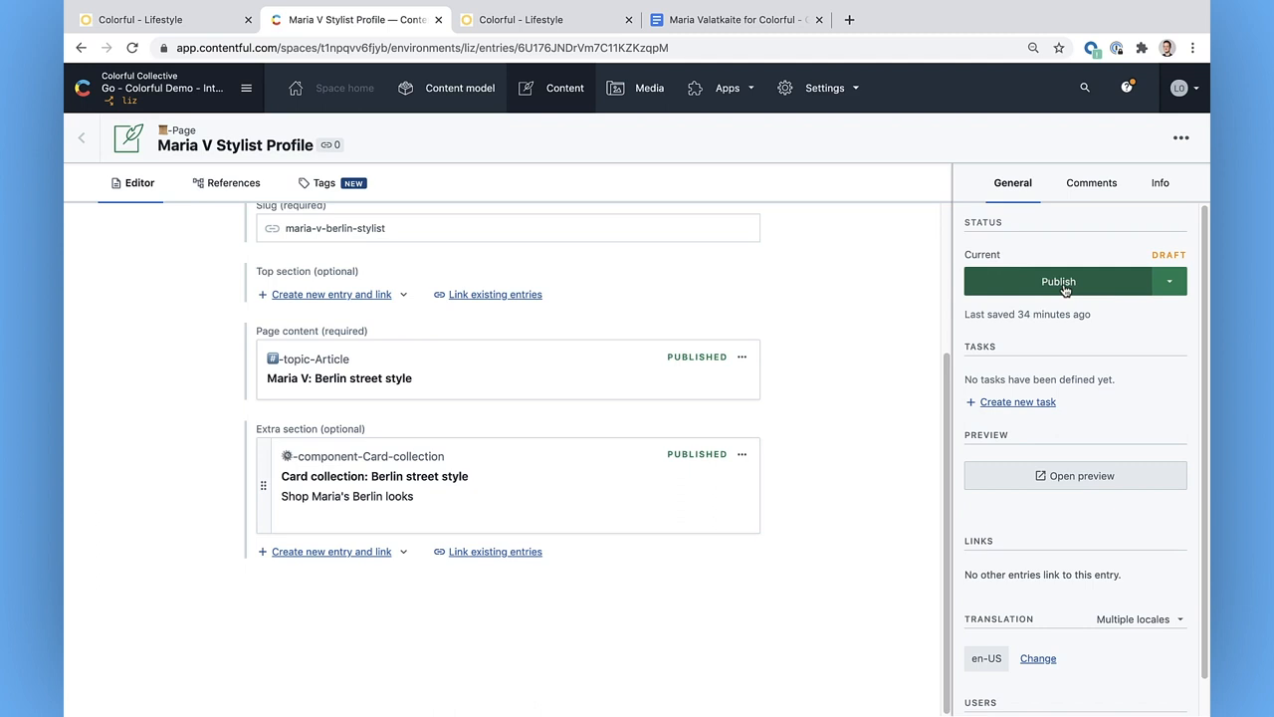
# Publish the Stylist Profile page now and switch to the live Colorful Lifestyle site.
pyautogui.click(1059, 281)
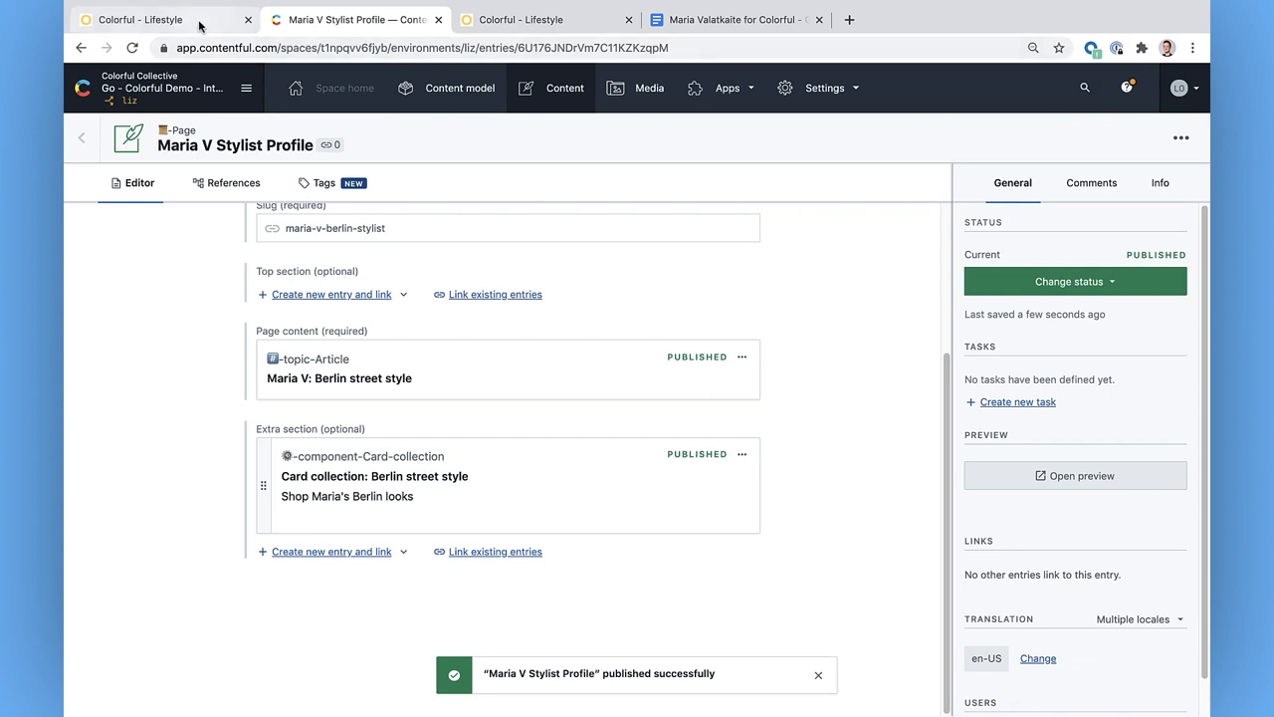
pyautogui.click(149, 20)
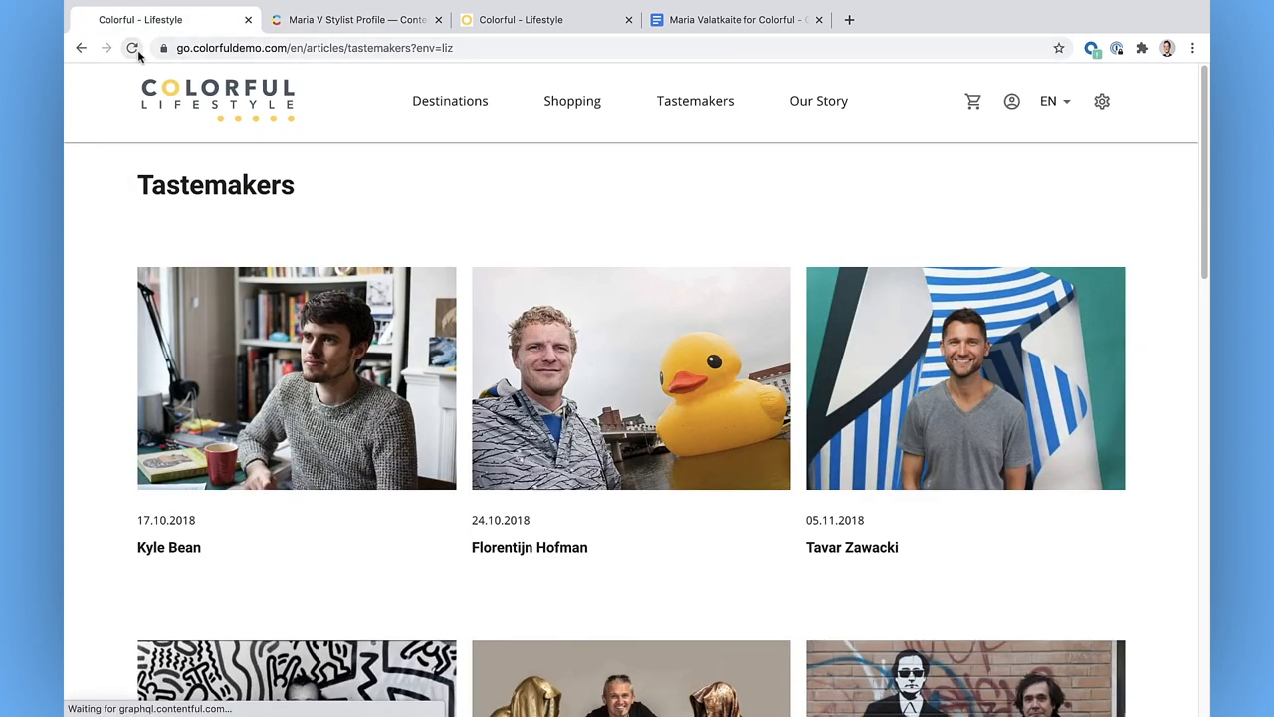
# Reload Tastemakers, open the Maria V: Berlin street style article and scroll to its shop products.
pyautogui.click(131, 47)
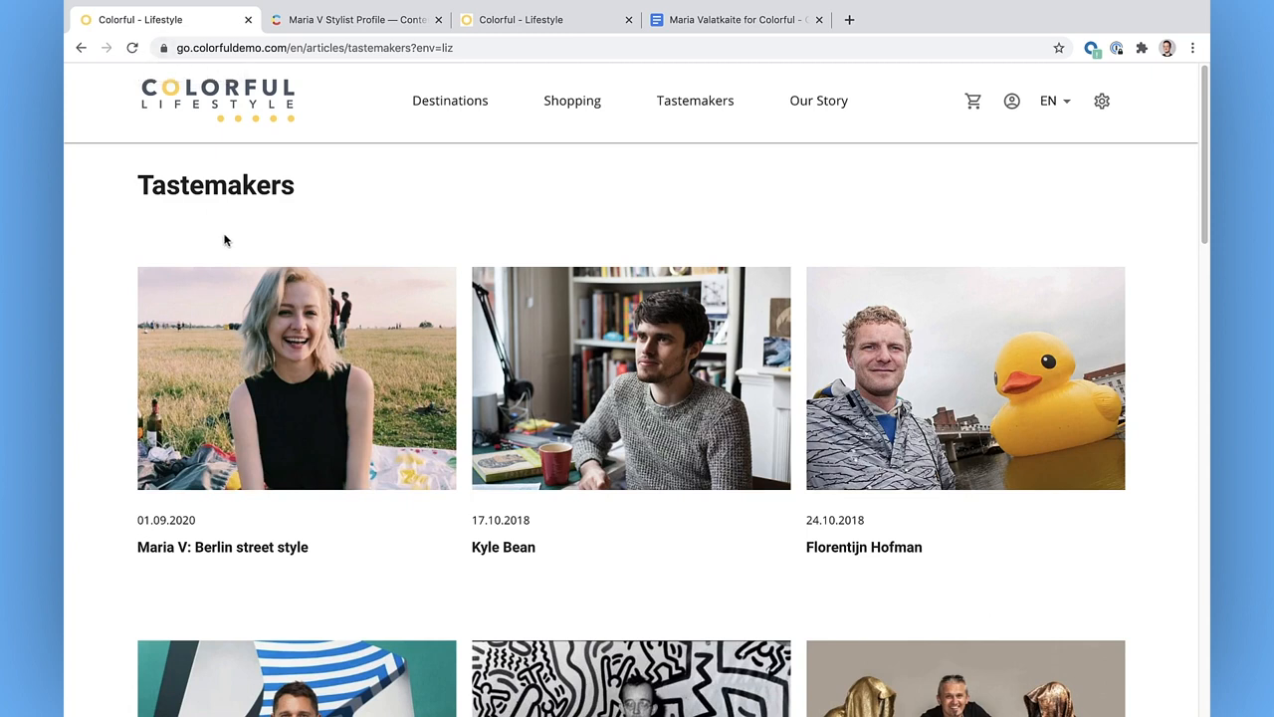
pyautogui.moveTo(209, 234)
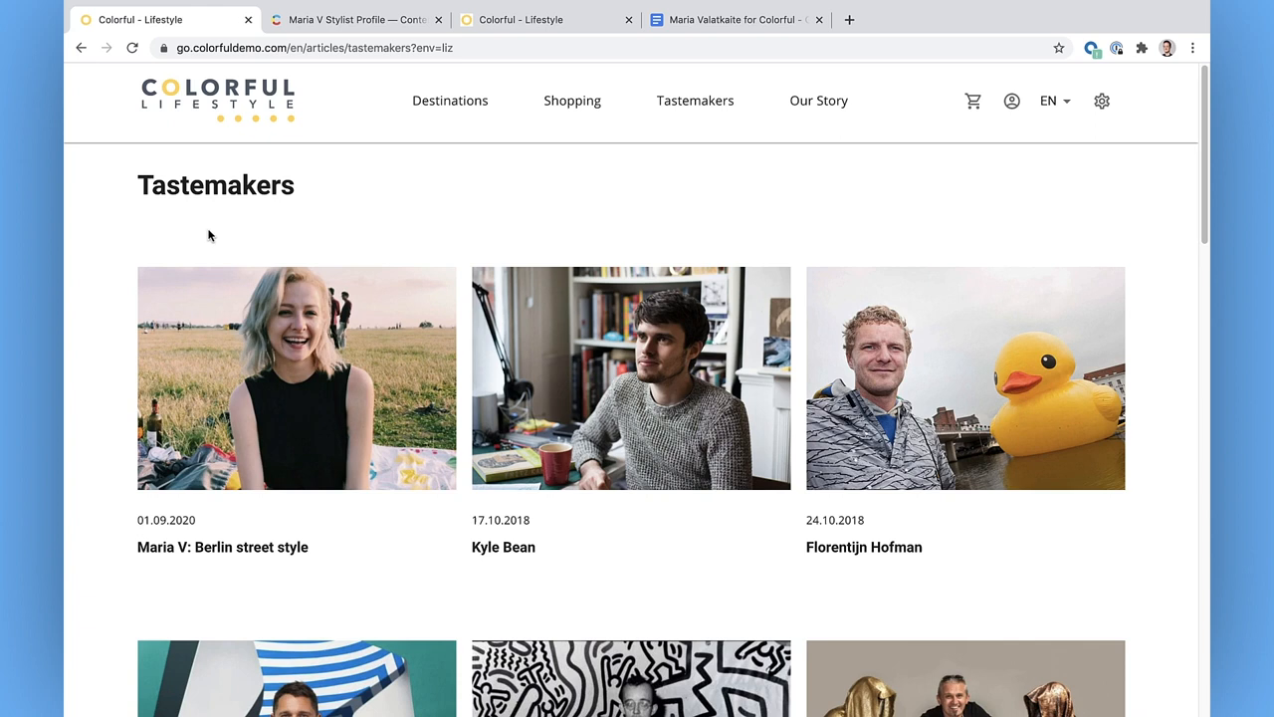
pyautogui.moveTo(277, 398)
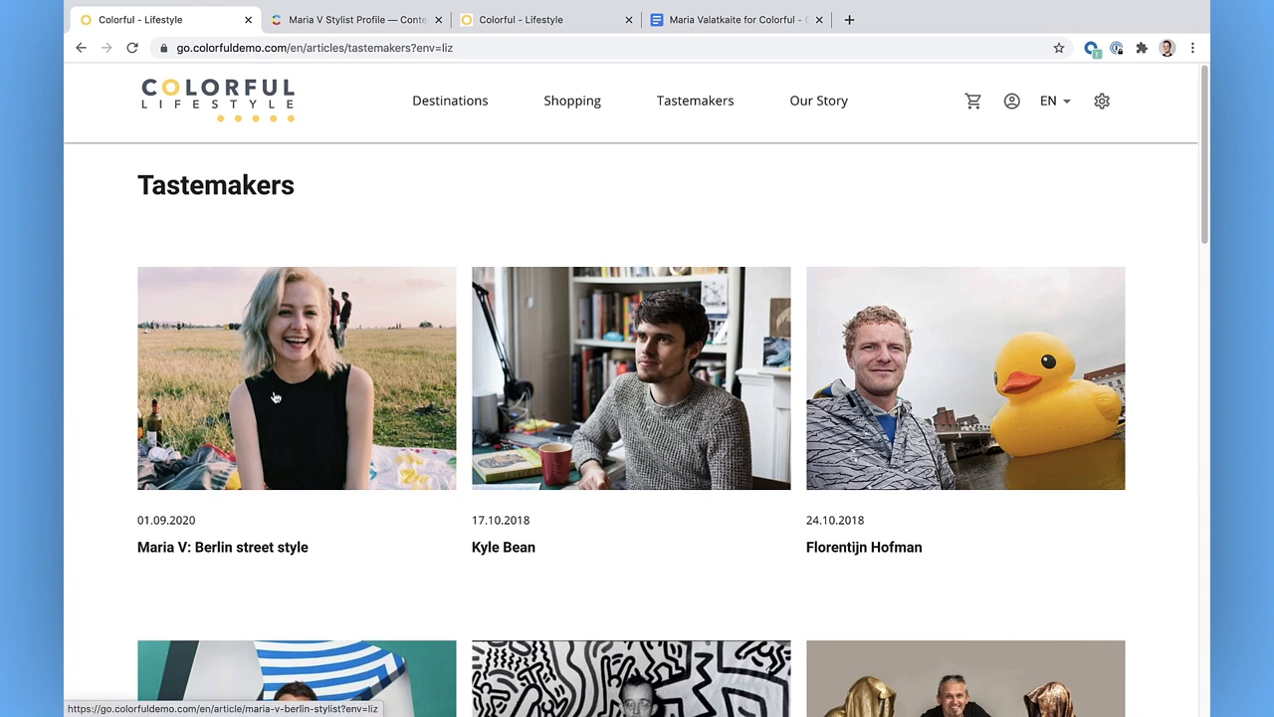
pyautogui.click(295, 378)
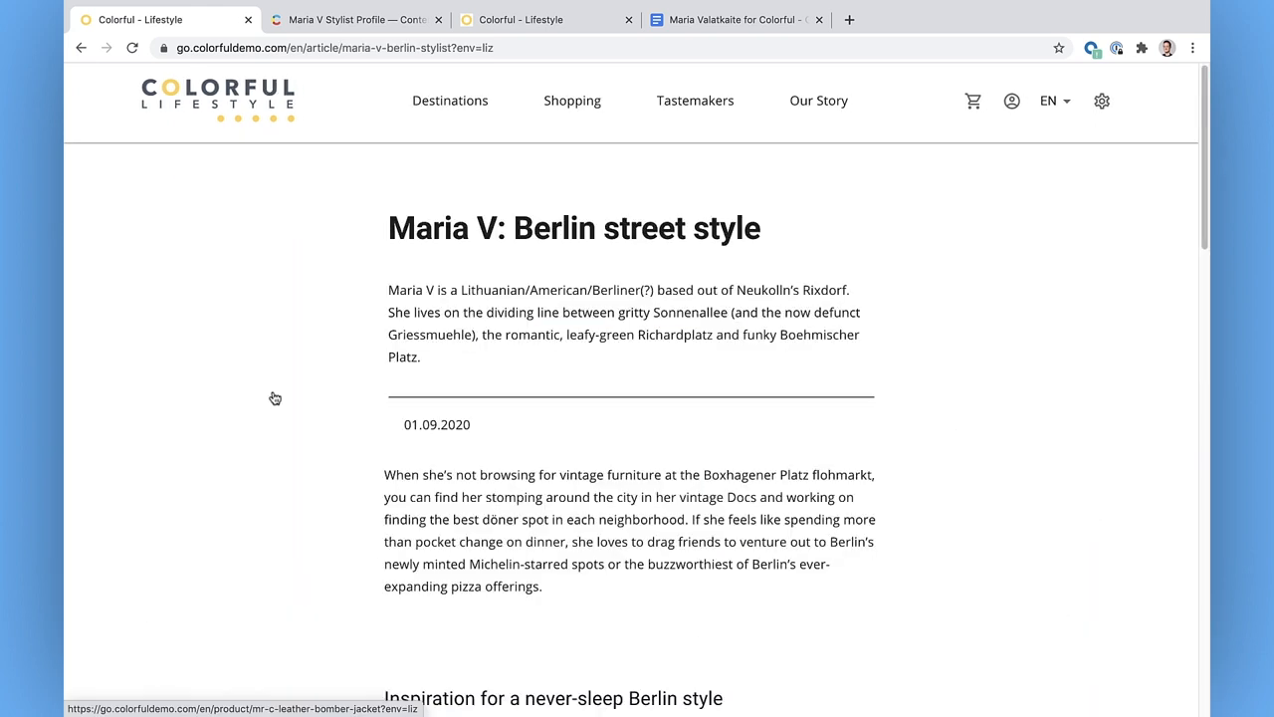
pyautogui.scroll(-3)
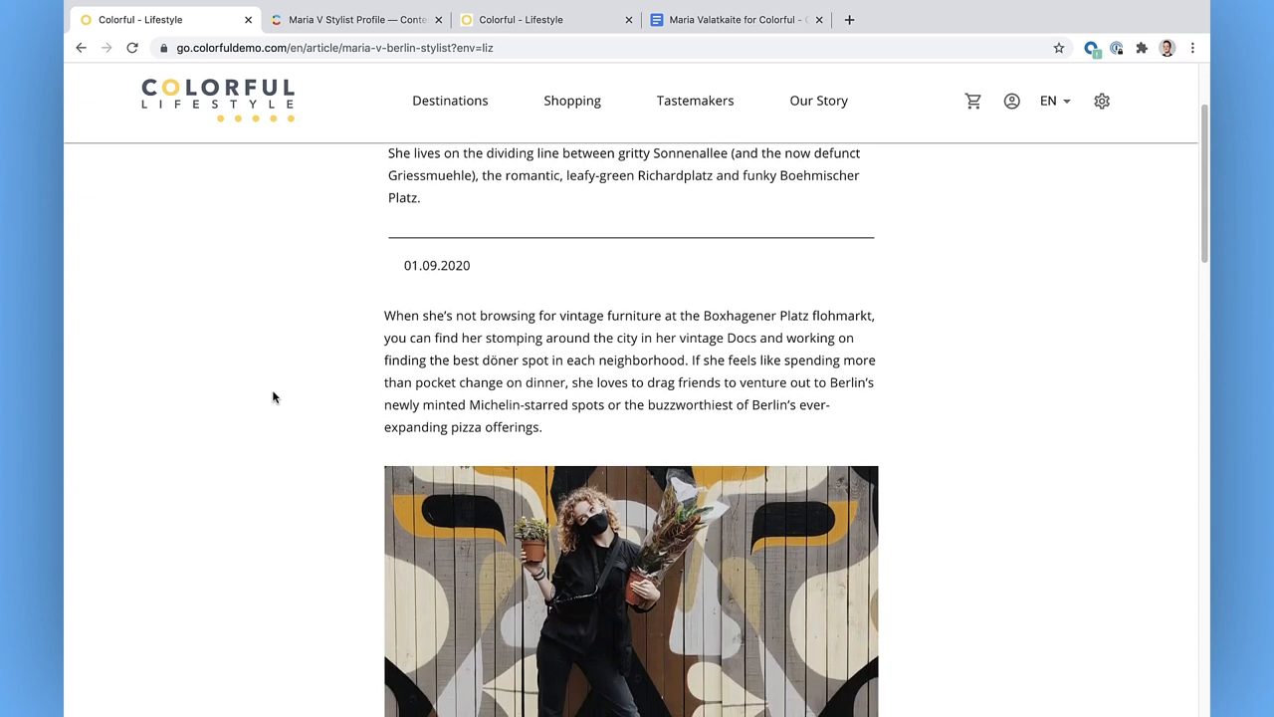
pyautogui.scroll(-3)
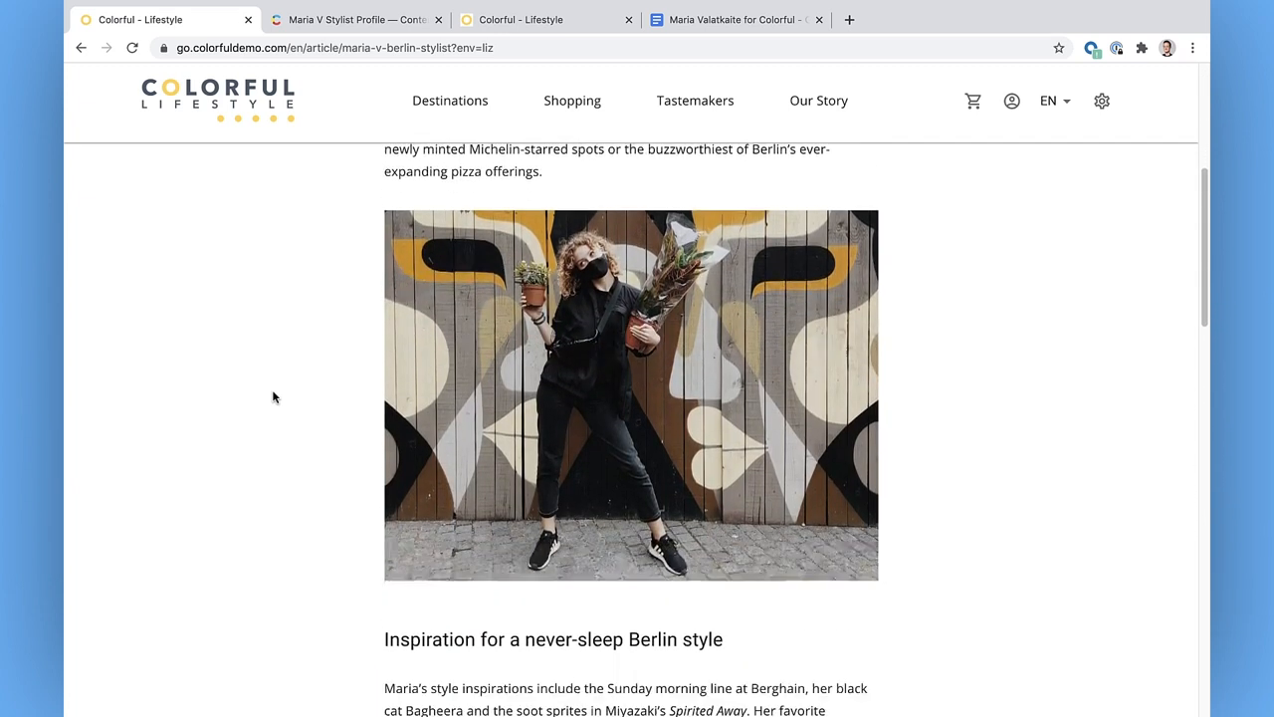
pyautogui.scroll(-3)
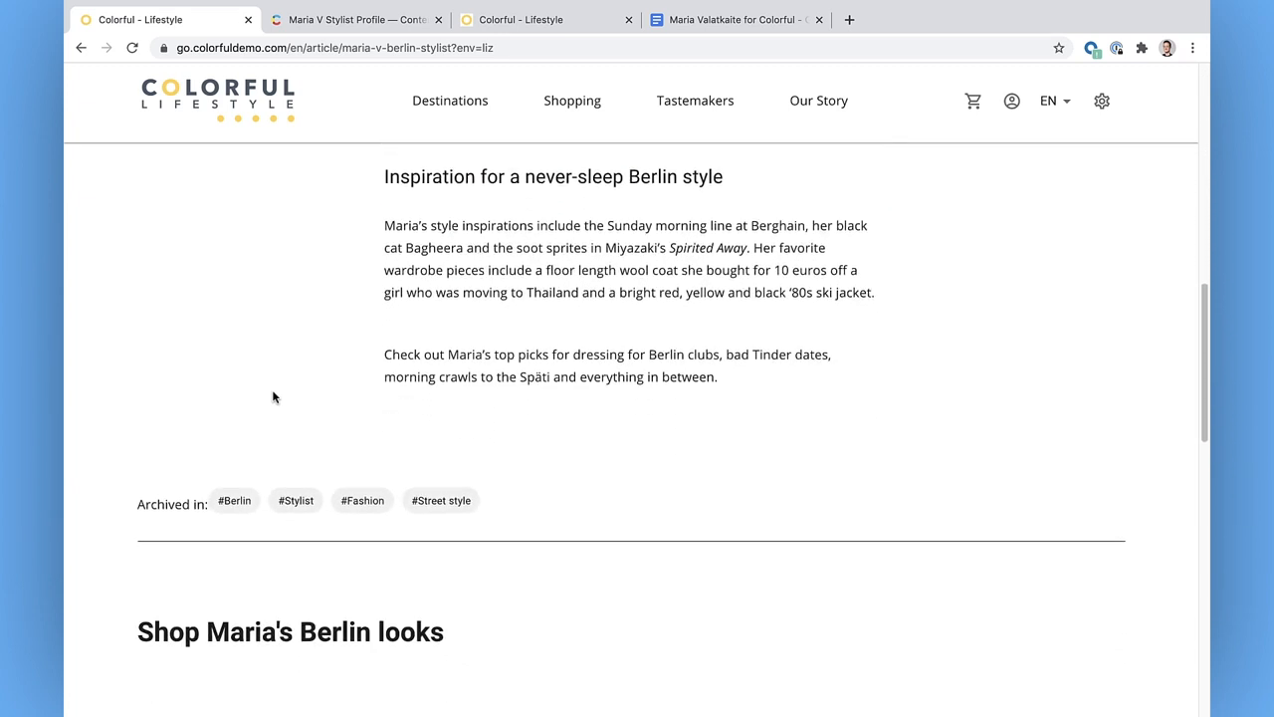
pyautogui.scroll(-3)
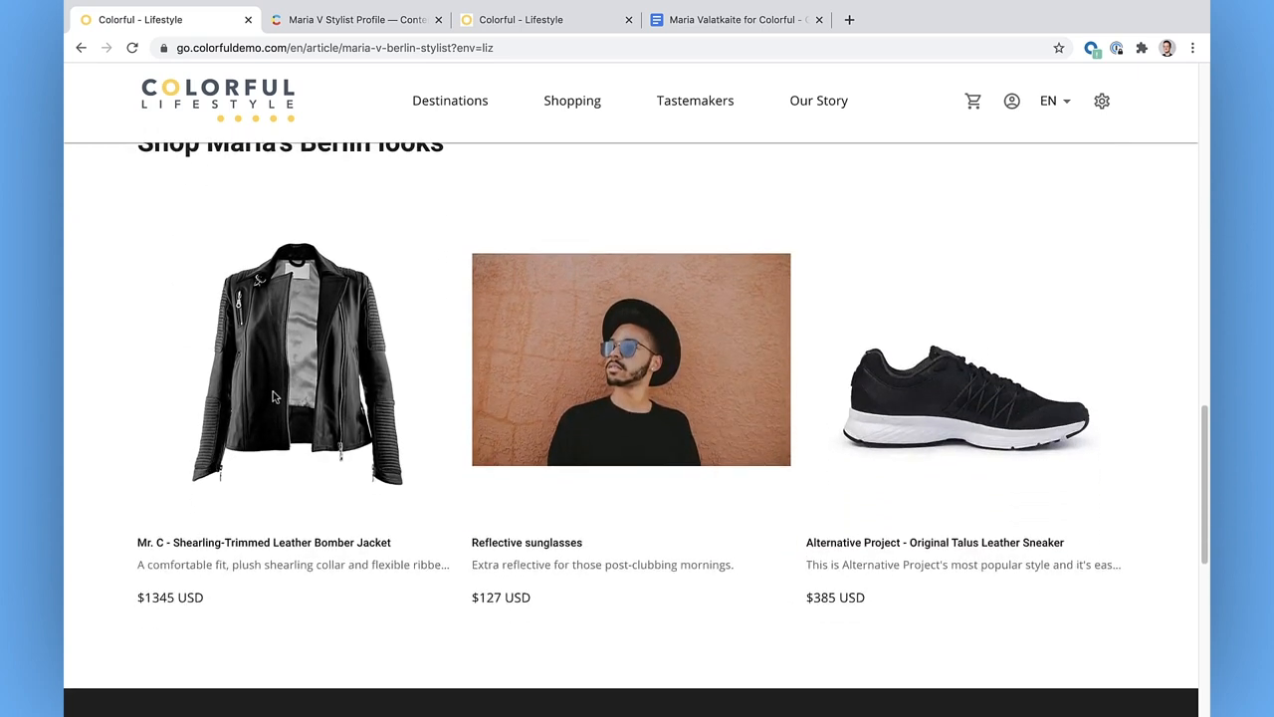
pyautogui.scroll(3)
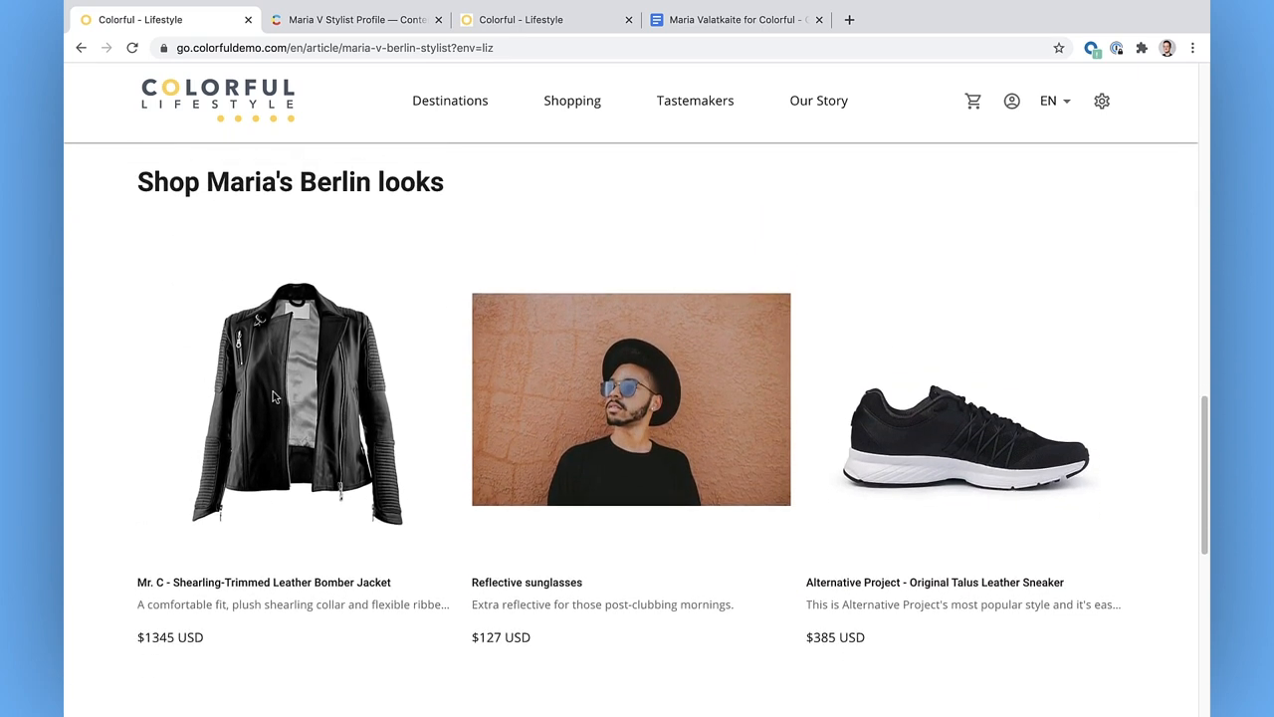